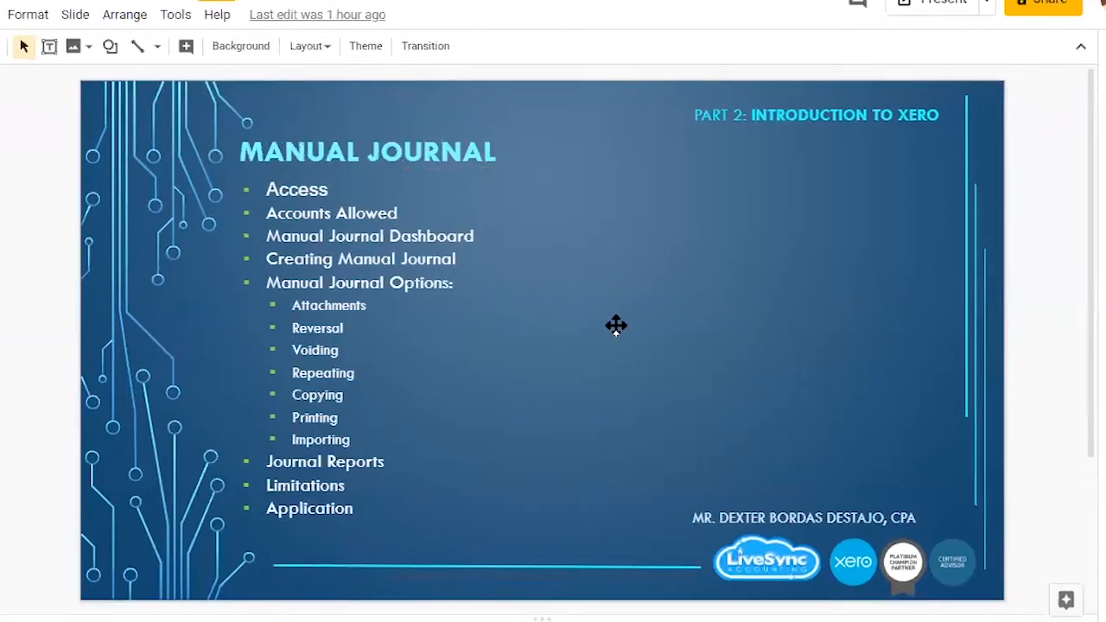
mouse_move(358, 191)
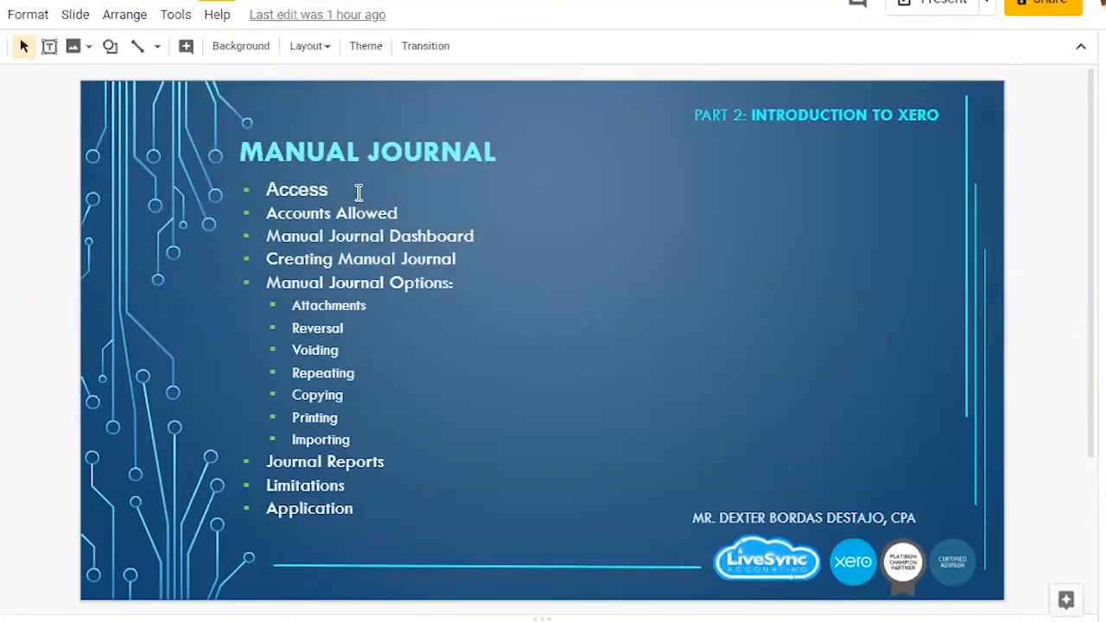
mouse_move(415, 213)
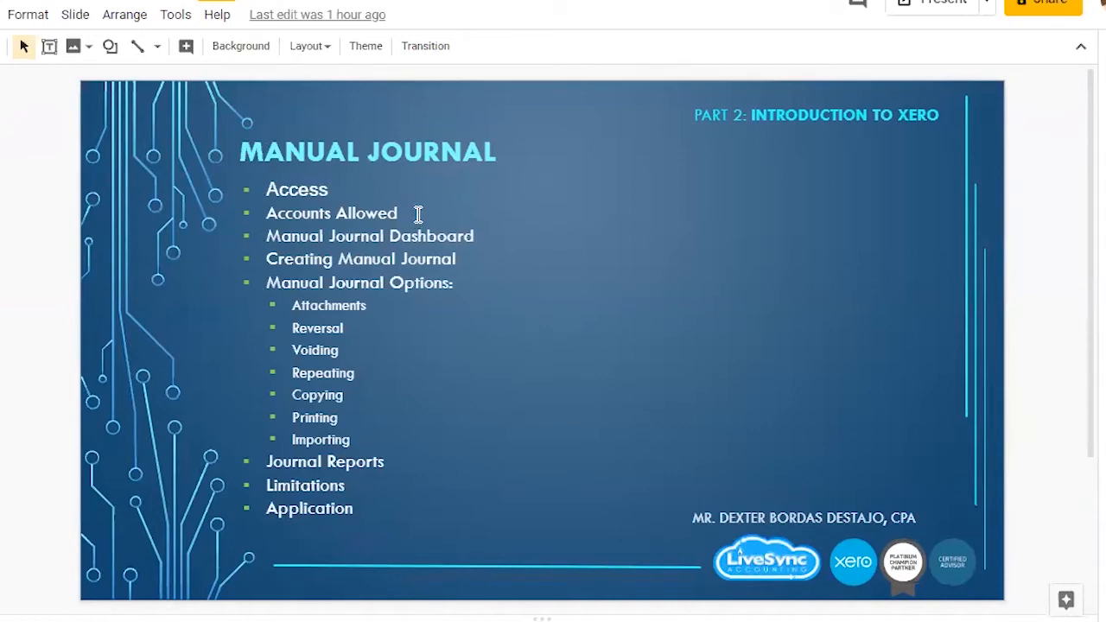
mouse_move(279, 240)
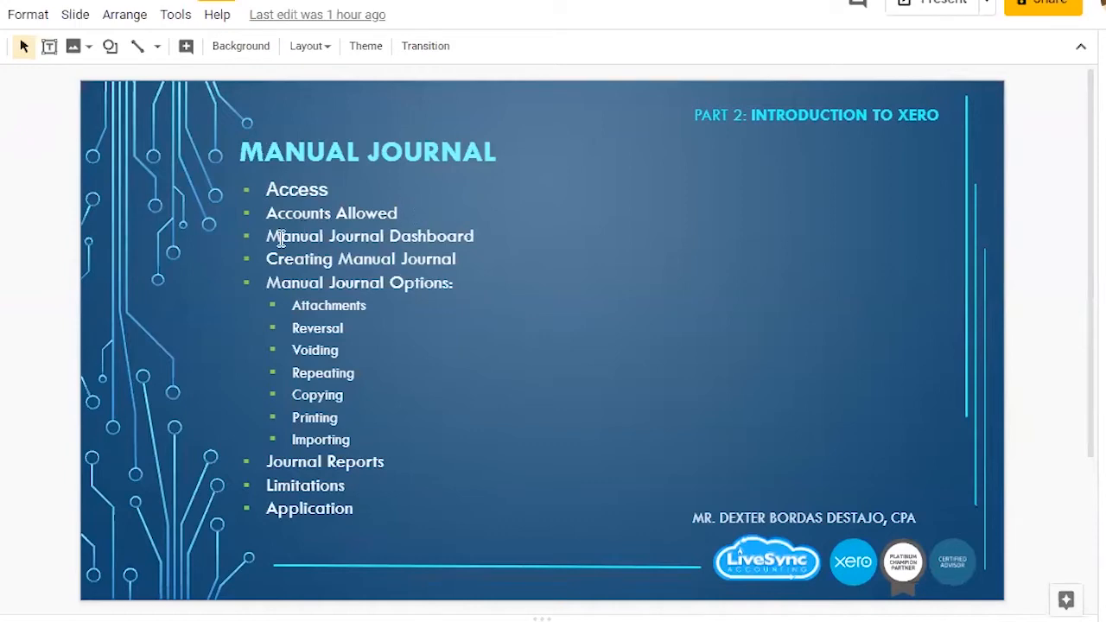
mouse_move(445, 251)
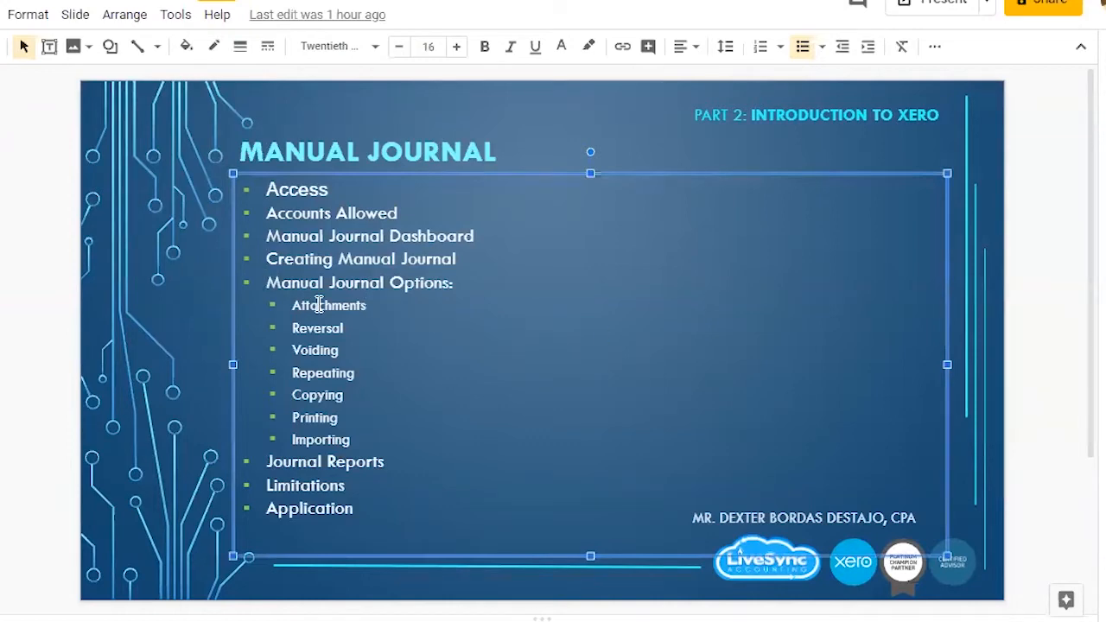
mouse_move(507, 446)
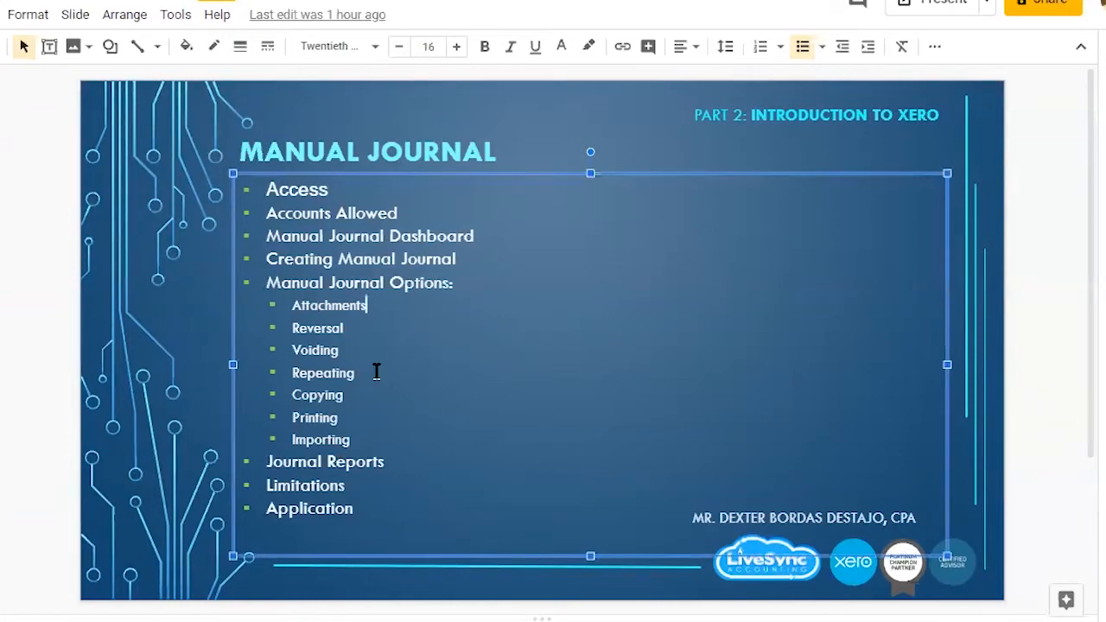
mouse_move(398, 464)
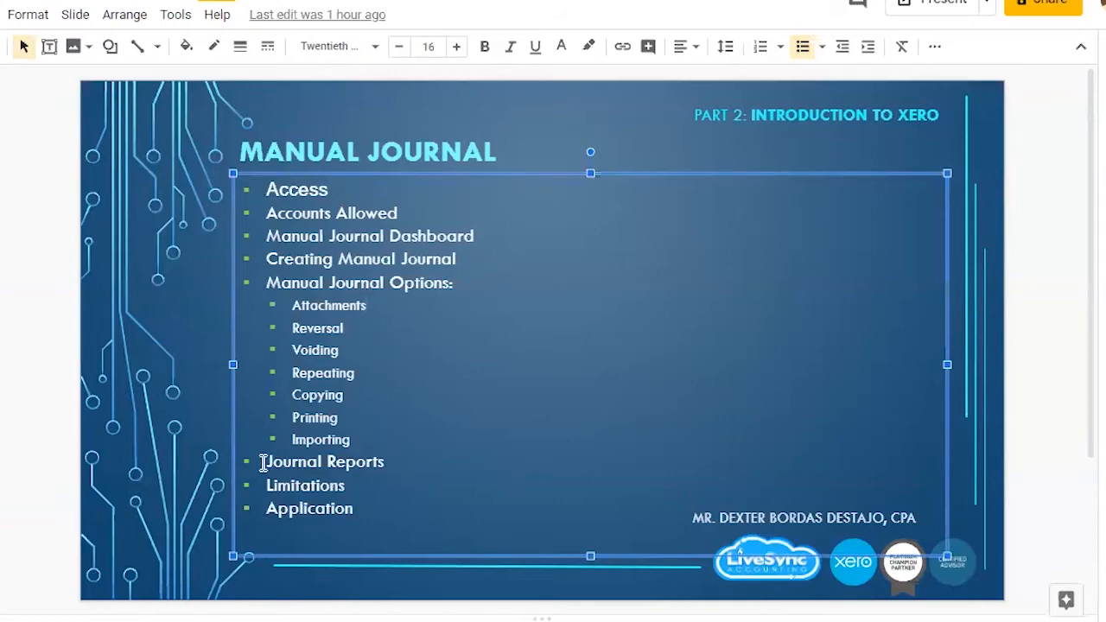
mouse_move(243, 485)
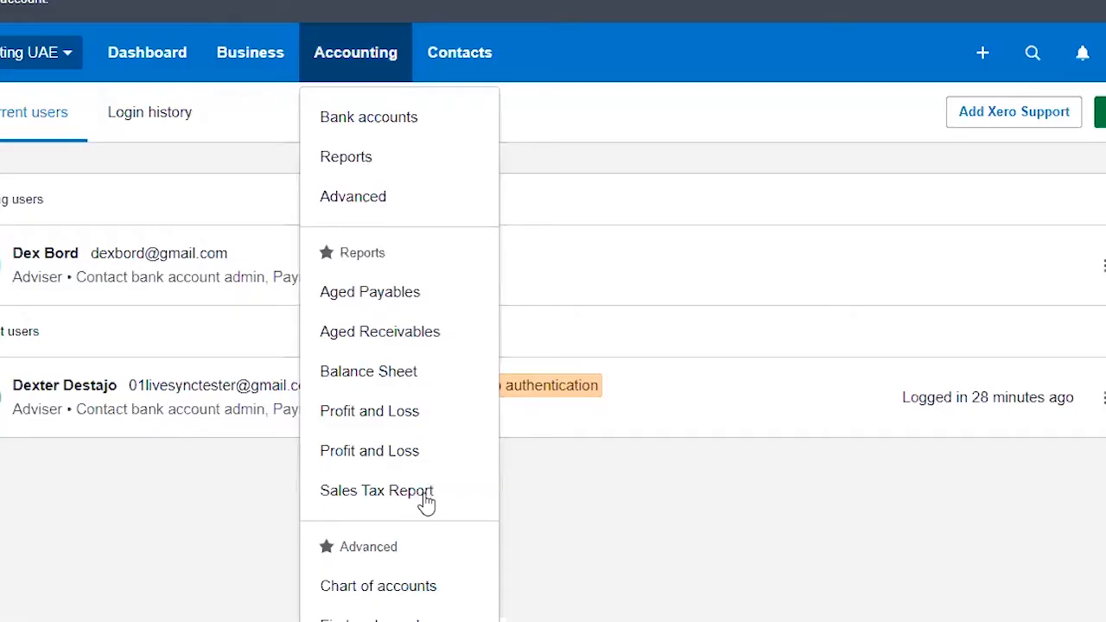
Open the Manual journals dashboard, which shows no posted journals.
scroll("down", 3)
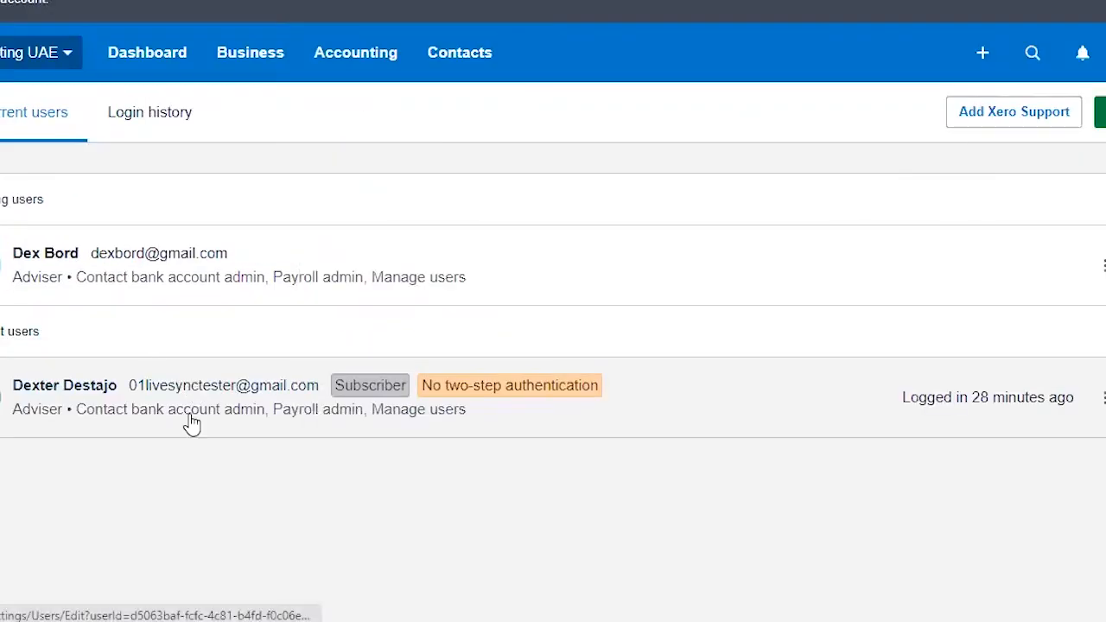
mouse_move(24, 413)
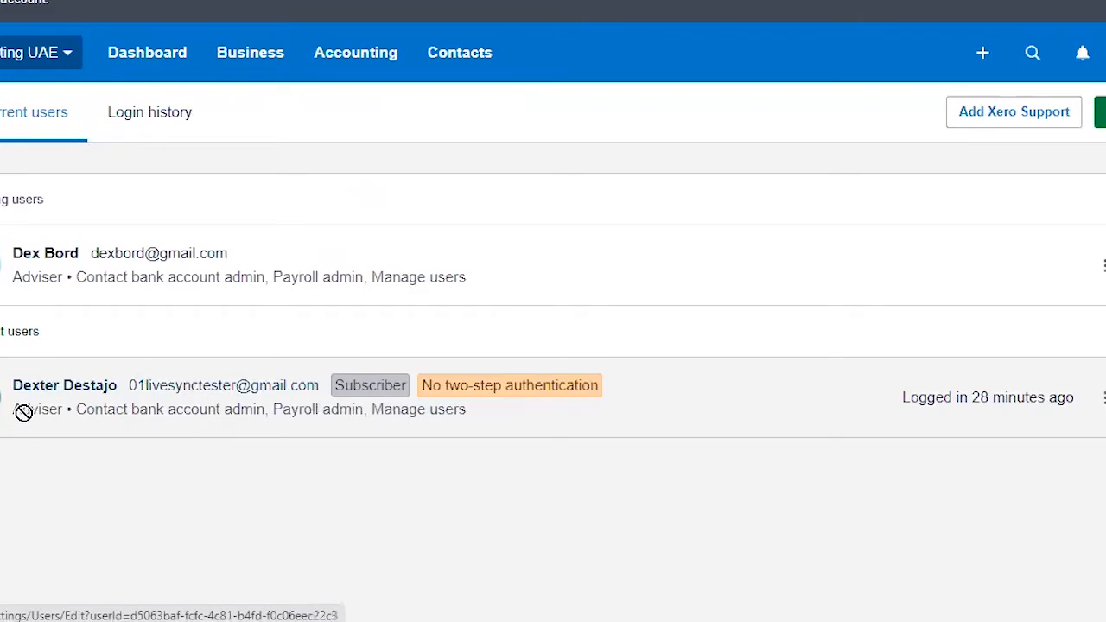
mouse_move(54, 428)
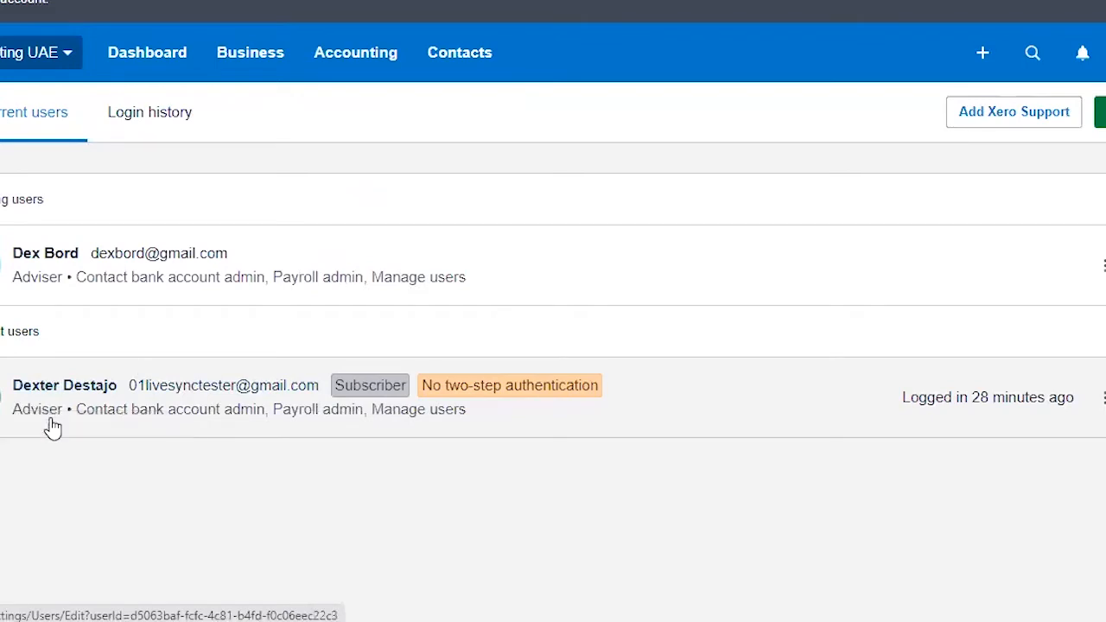
mouse_move(54, 441)
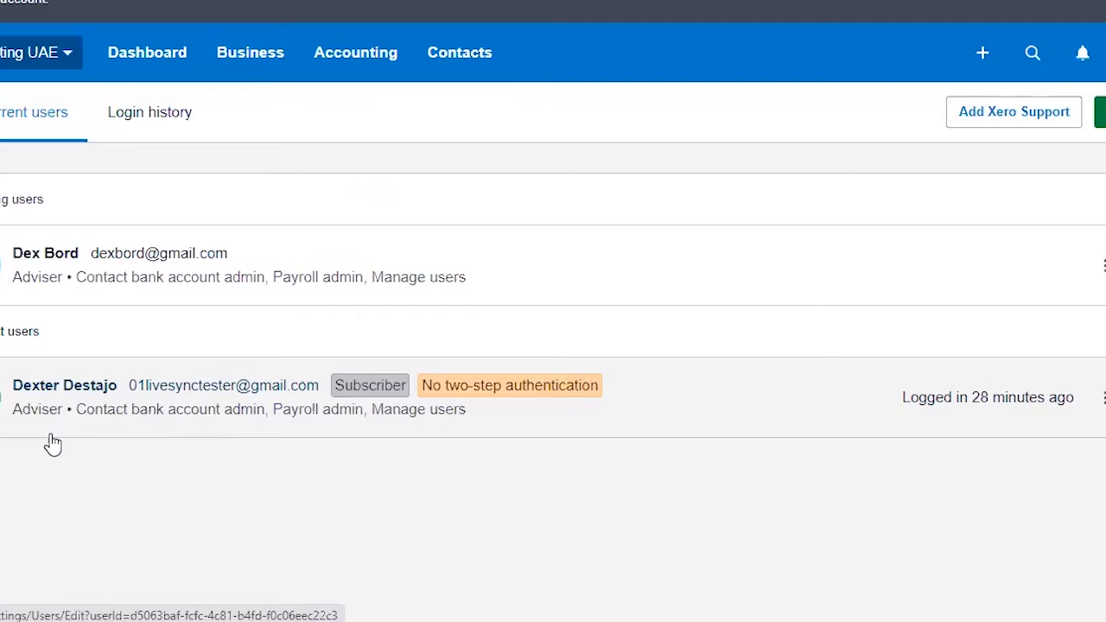
mouse_move(406, 533)
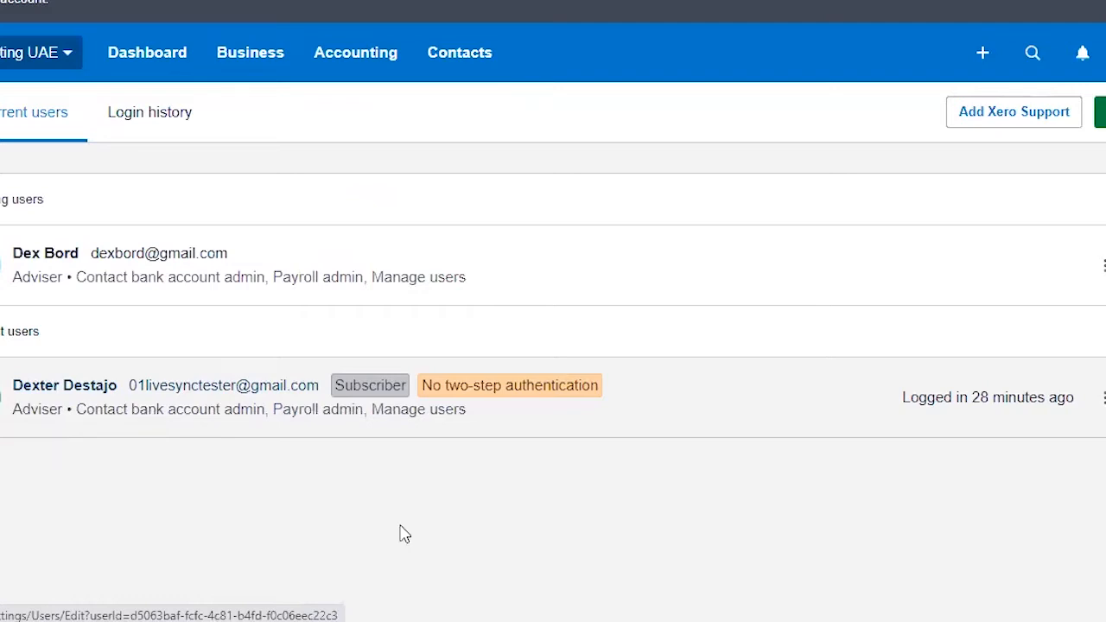
mouse_move(448, 530)
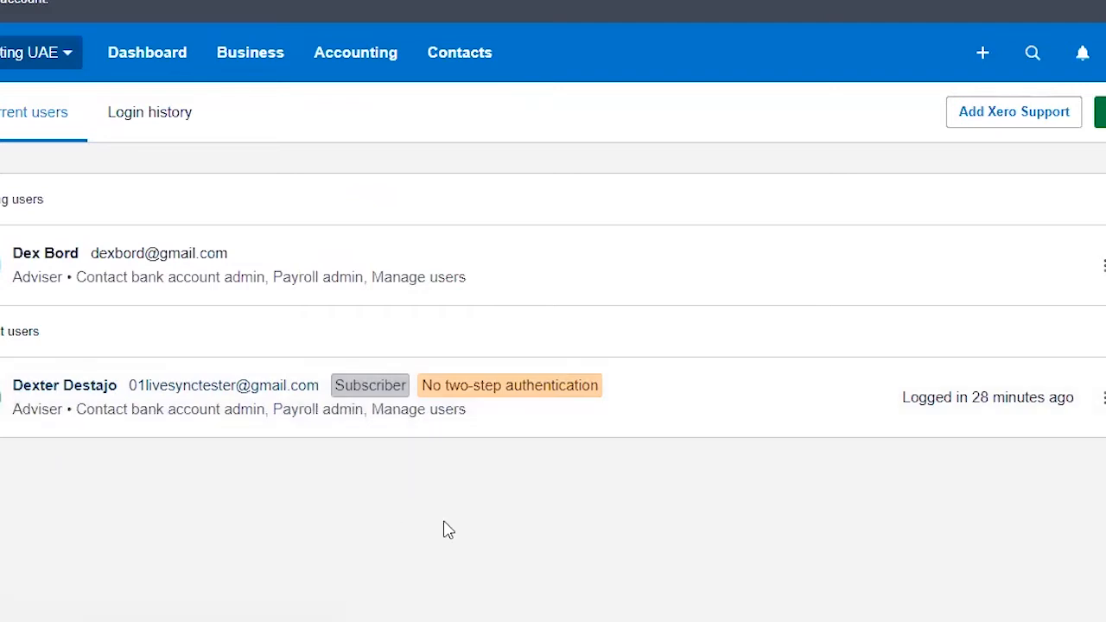
mouse_move(383, 142)
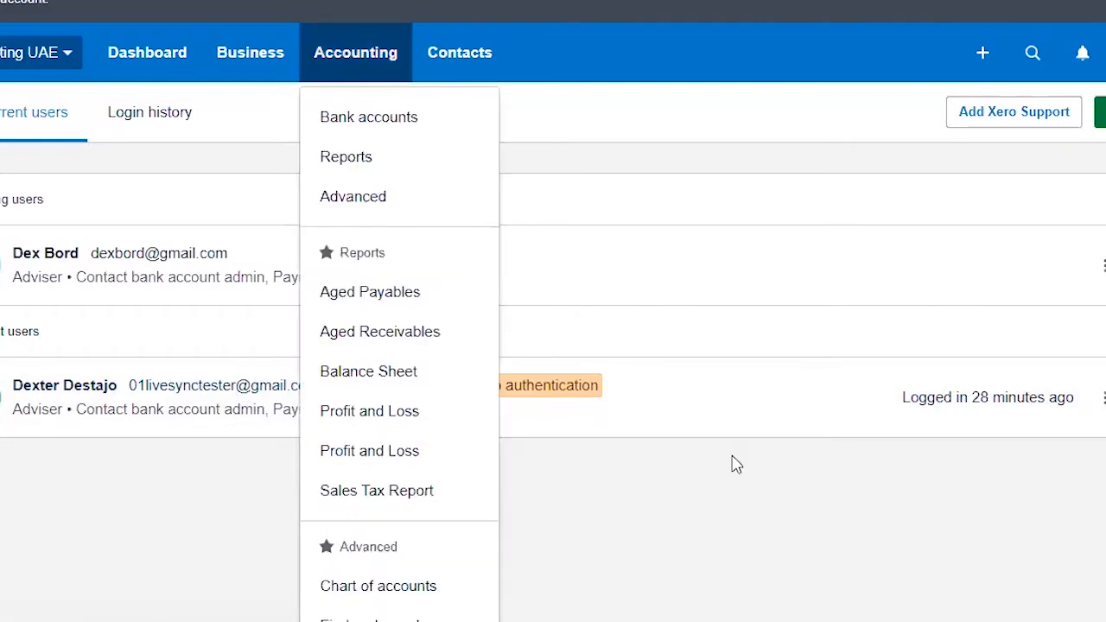
scroll("down", 3)
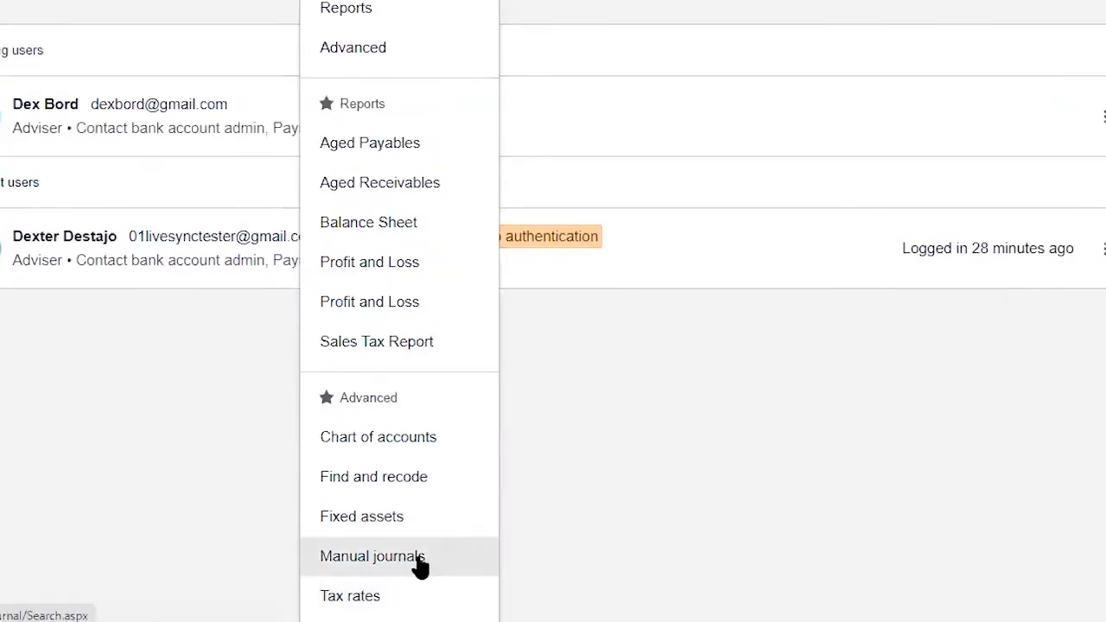
mouse_move(407, 600)
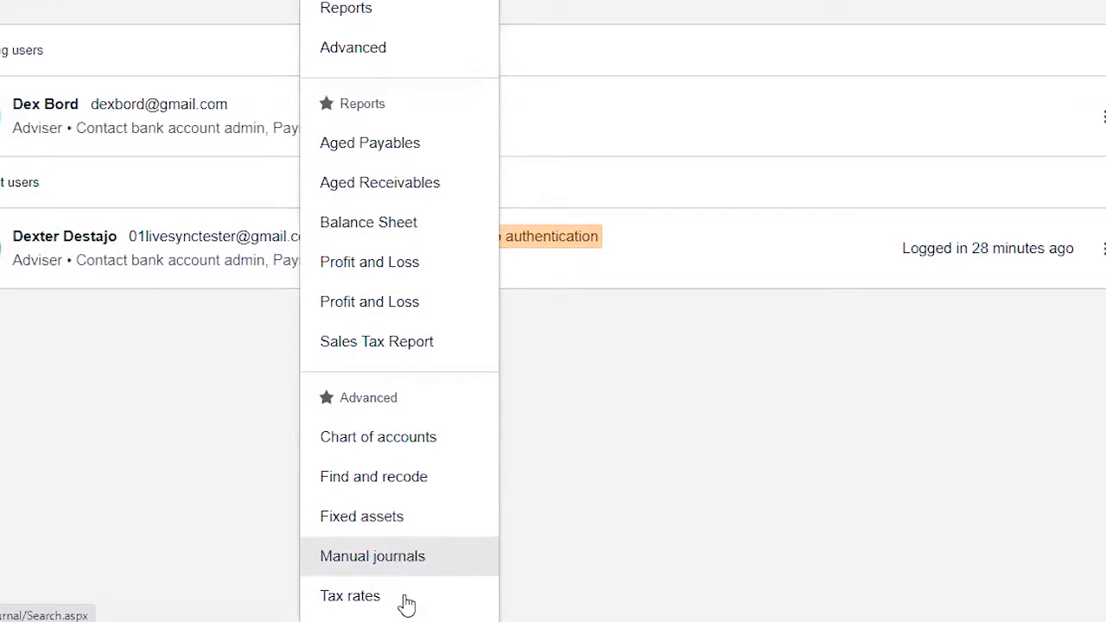
scroll("up", 3)
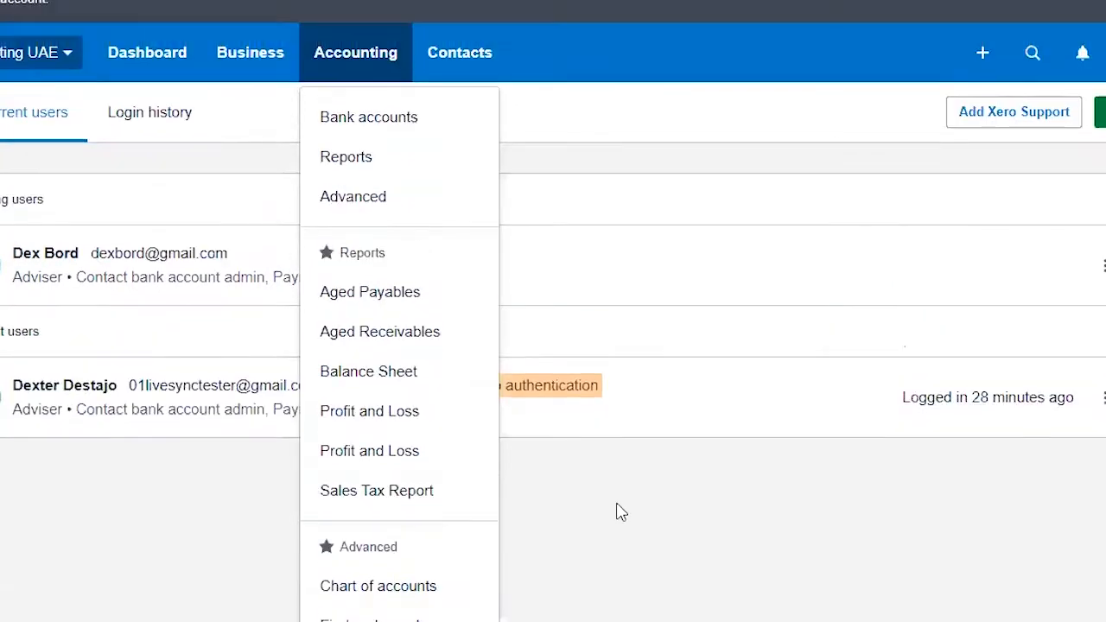
scroll("down", 3)
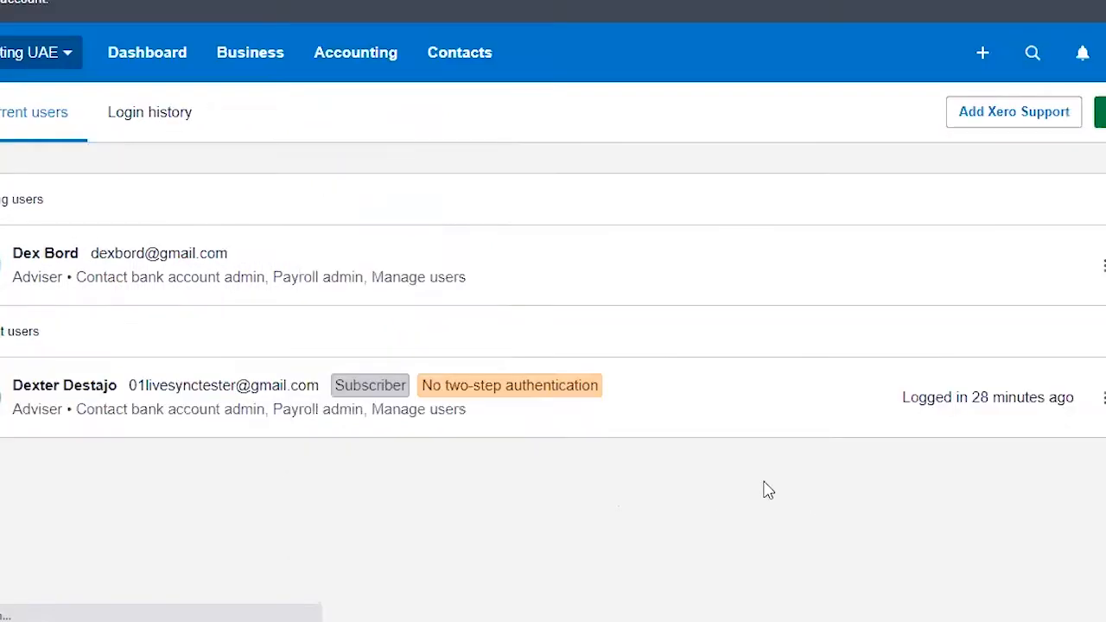
left_click(355, 52)
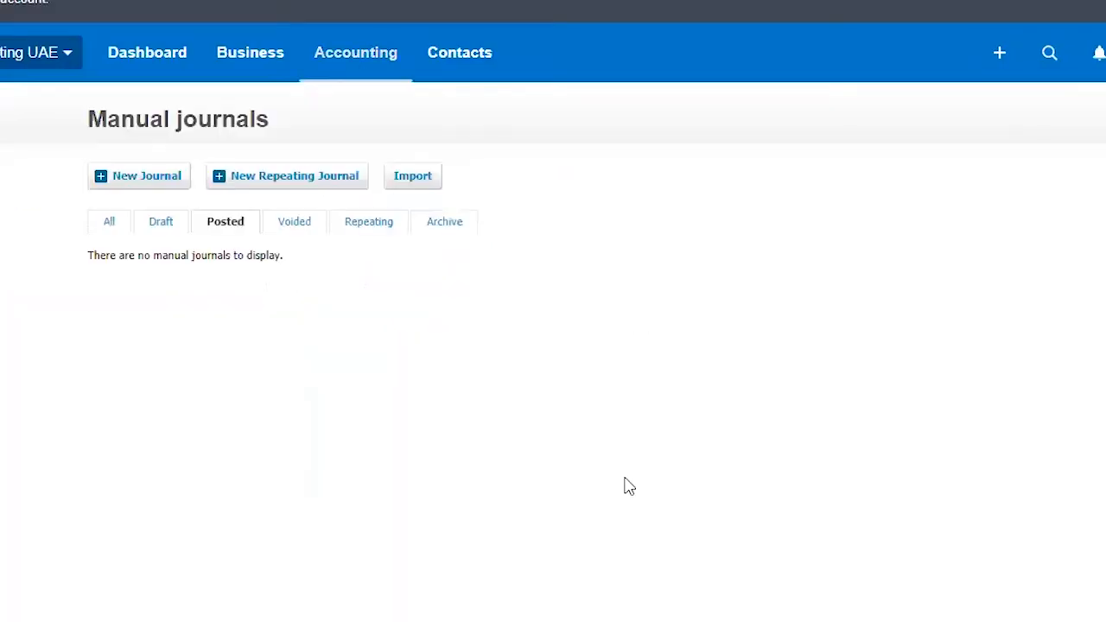
mouse_move(167, 250)
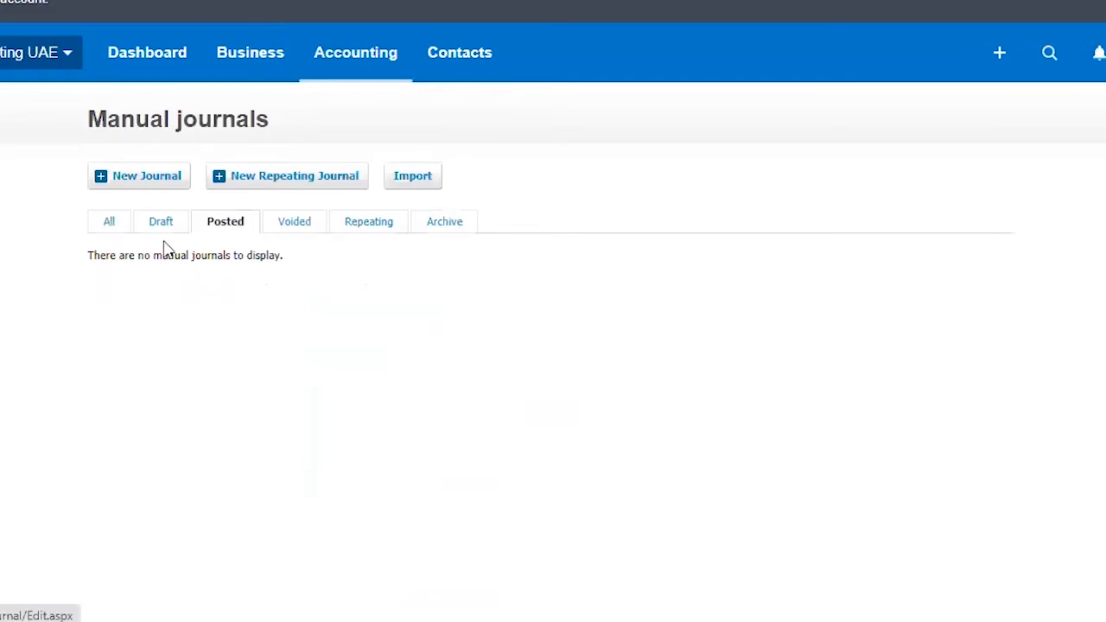
mouse_move(611, 489)
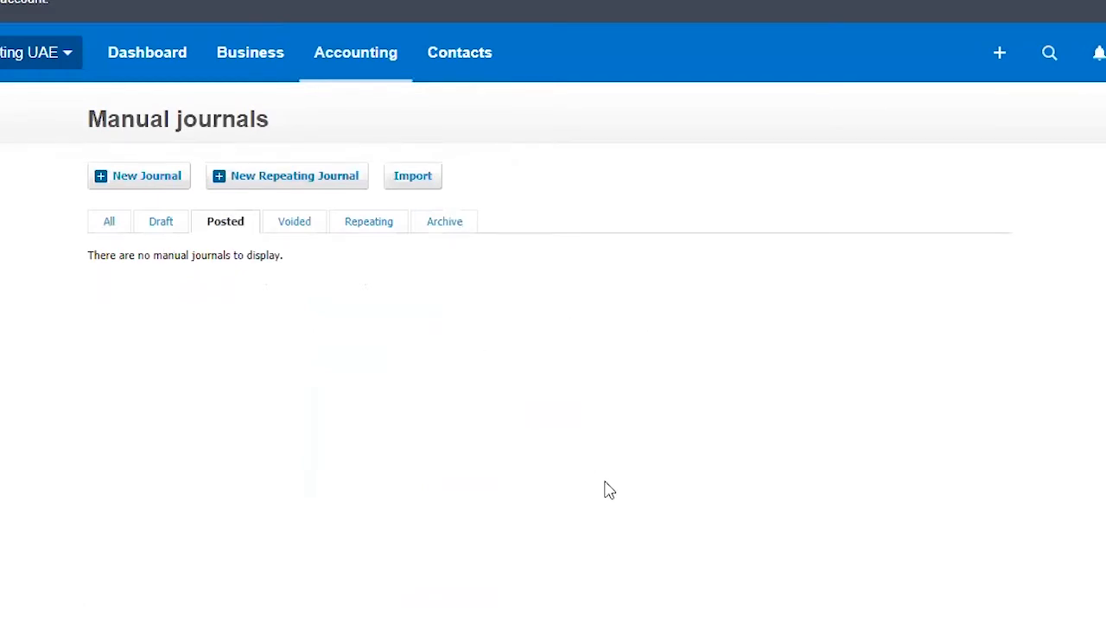
mouse_move(536, 325)
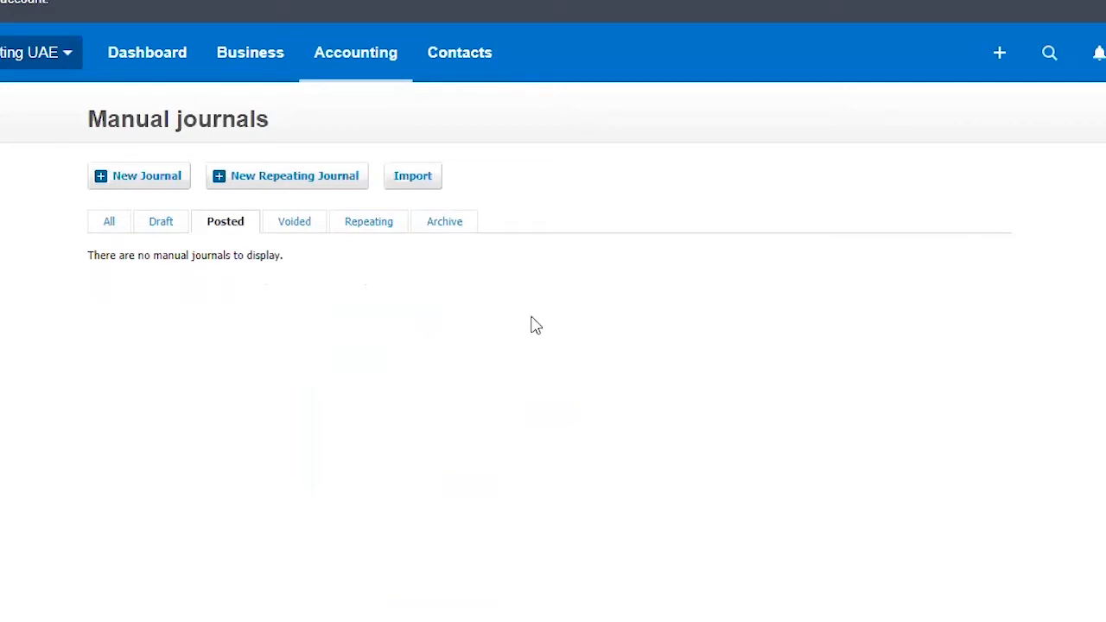
mouse_move(638, 359)
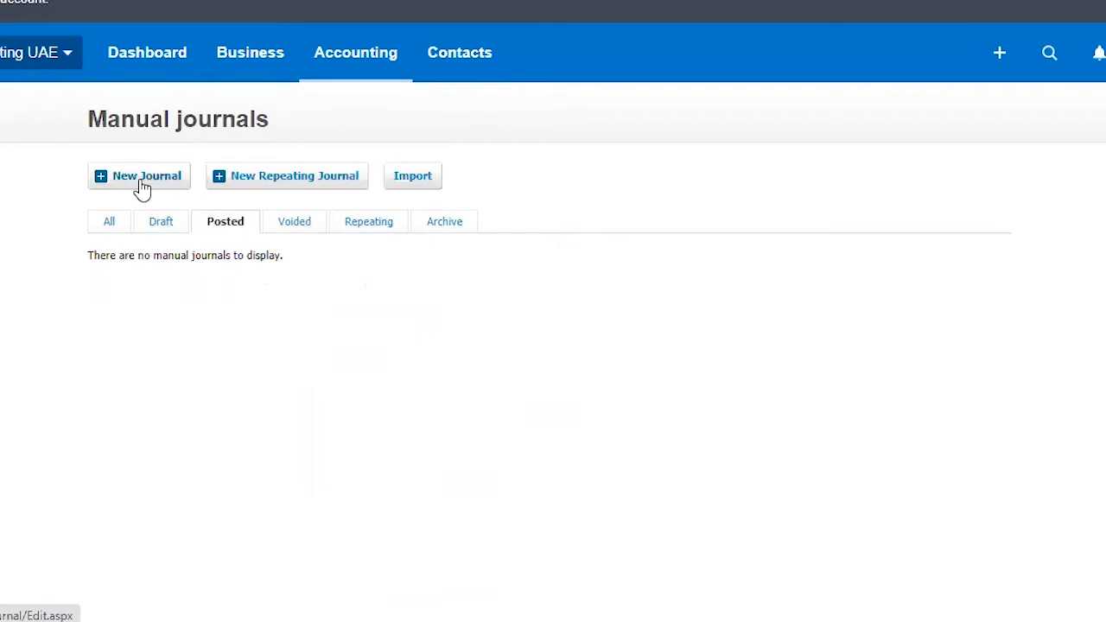
Start a new manual journal with blank narration, date and journal lines.
left_click(138, 176)
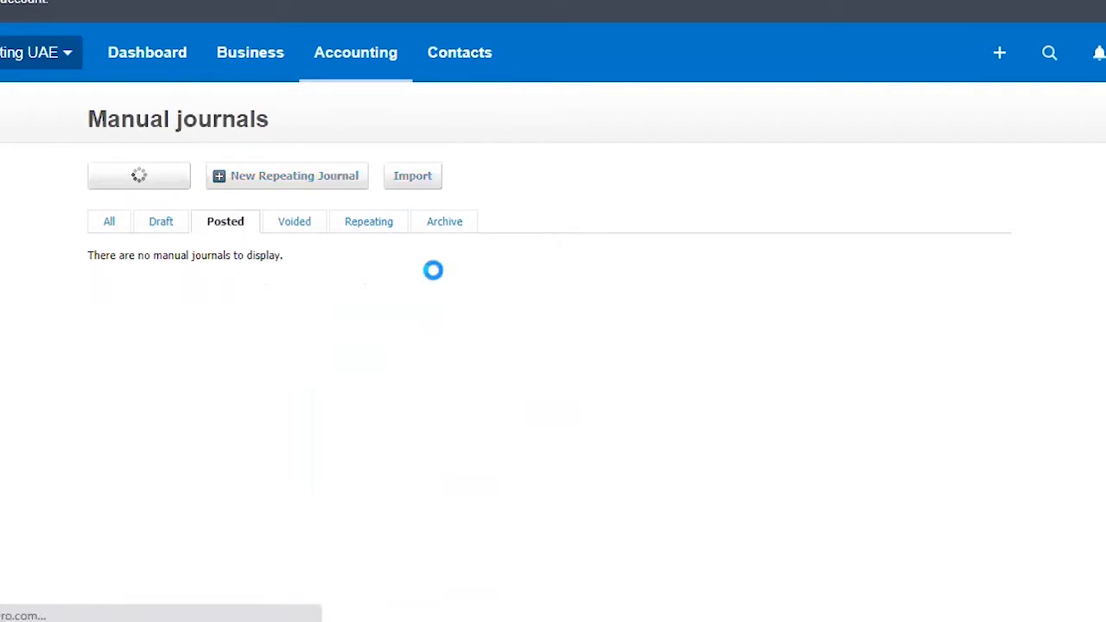
left_click(138, 176)
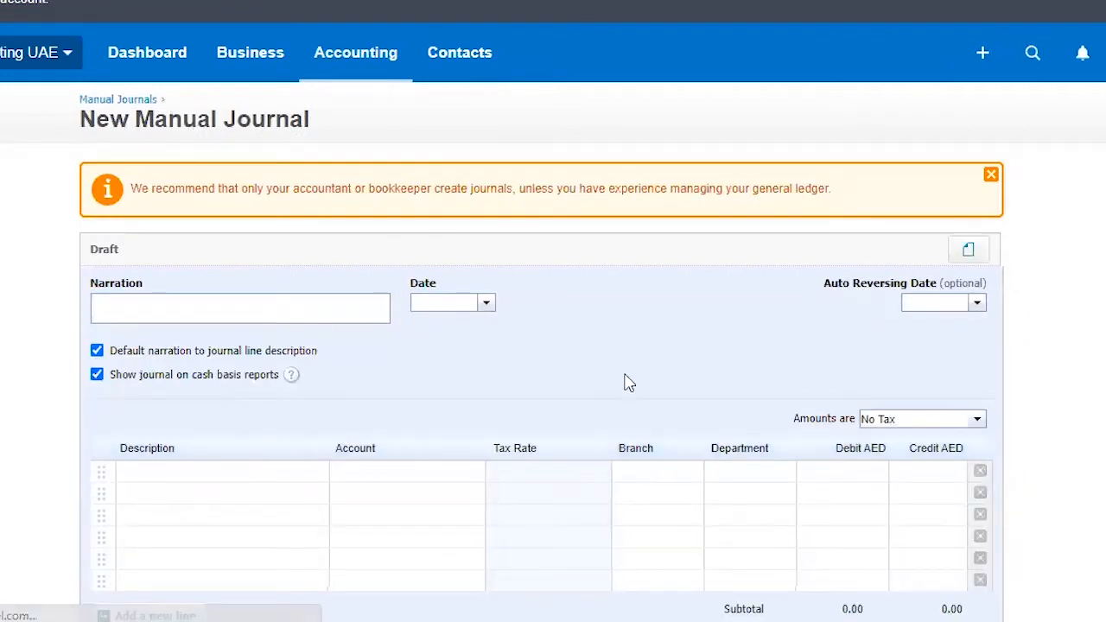
mouse_move(588, 400)
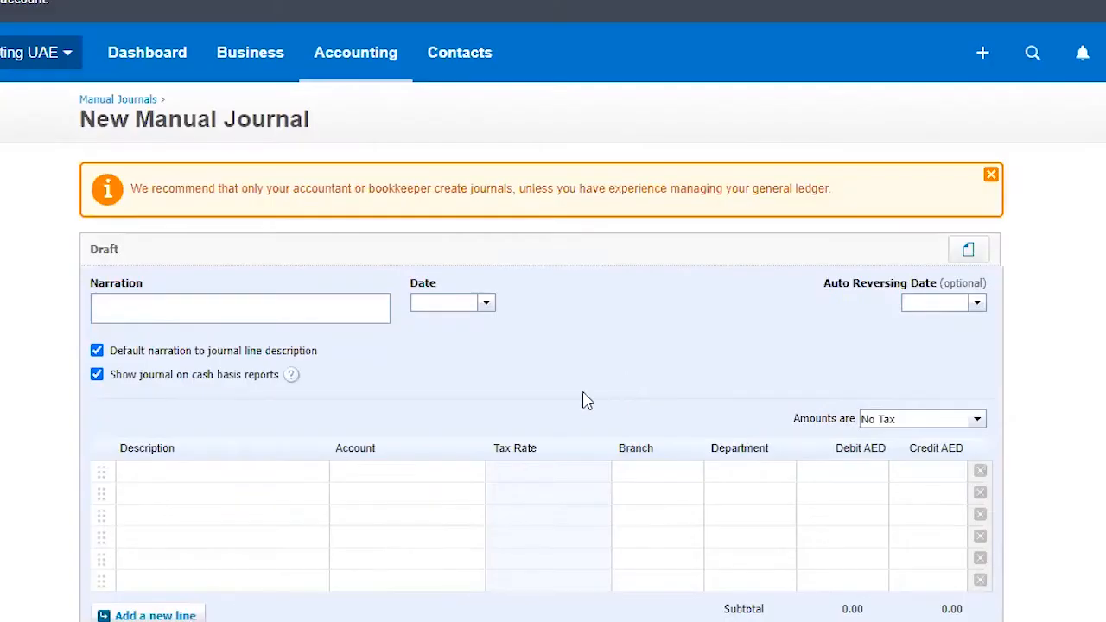
scroll("down", 3)
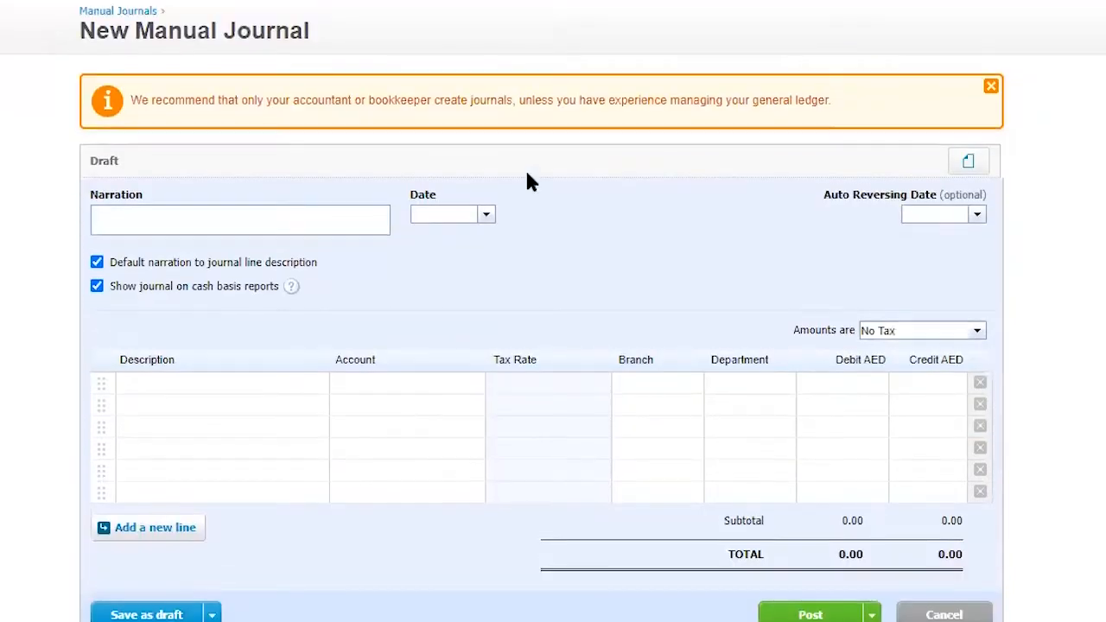
mouse_move(627, 4)
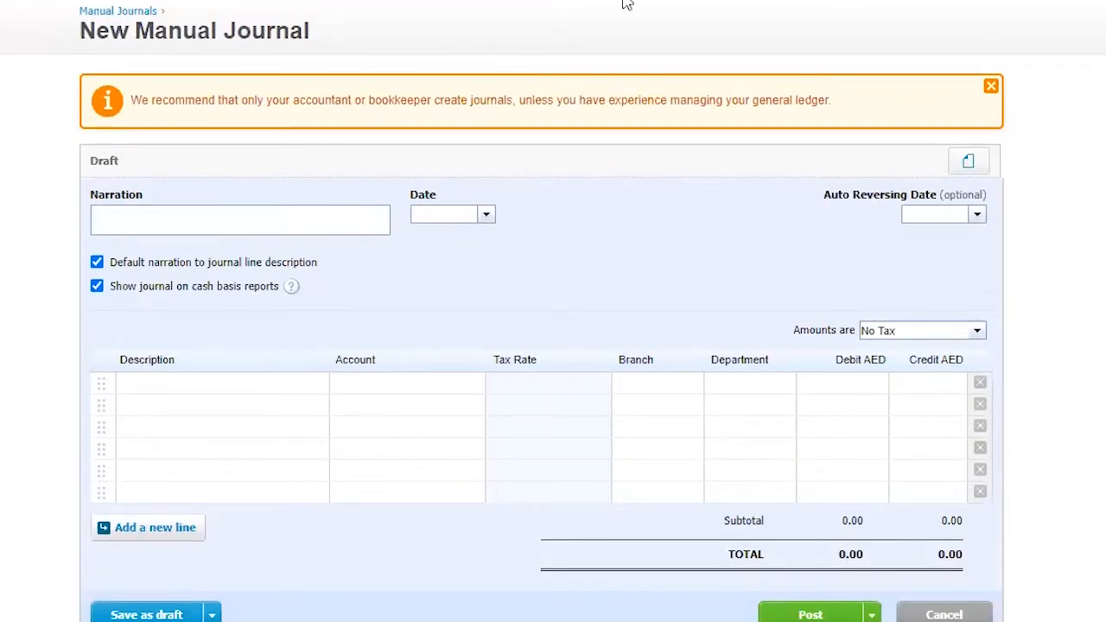
scroll("up", 3)
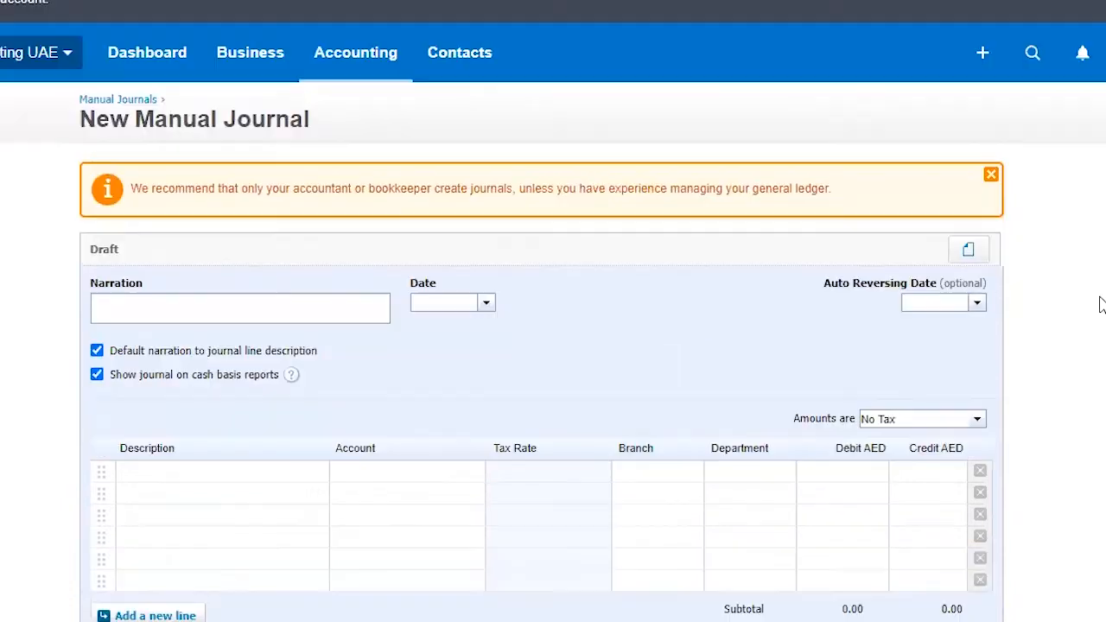
mouse_move(1006, 144)
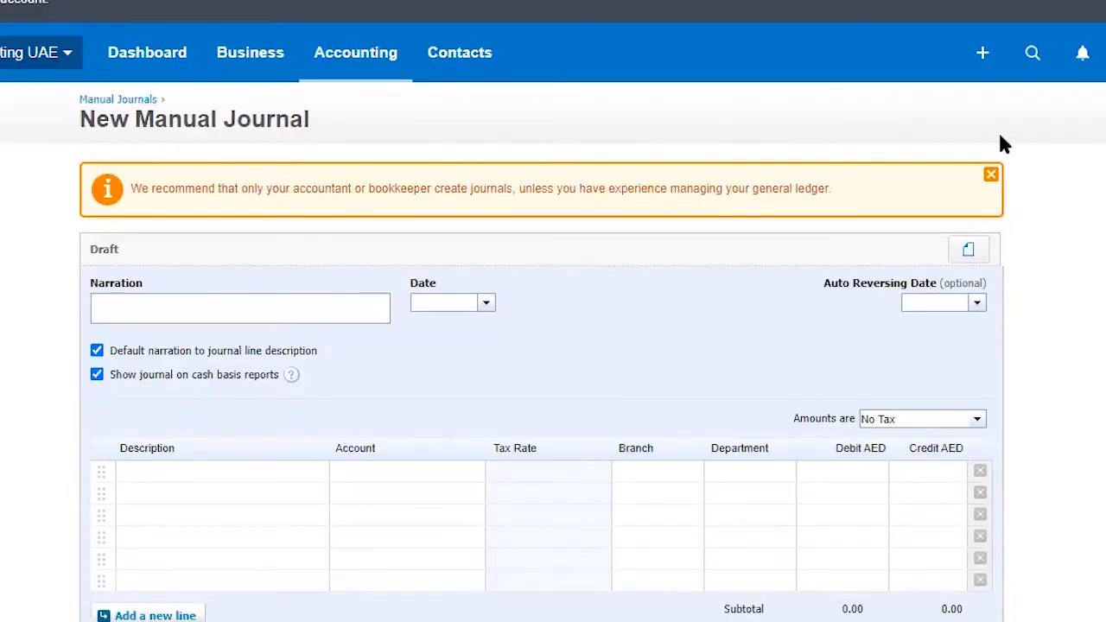
mouse_move(999, 116)
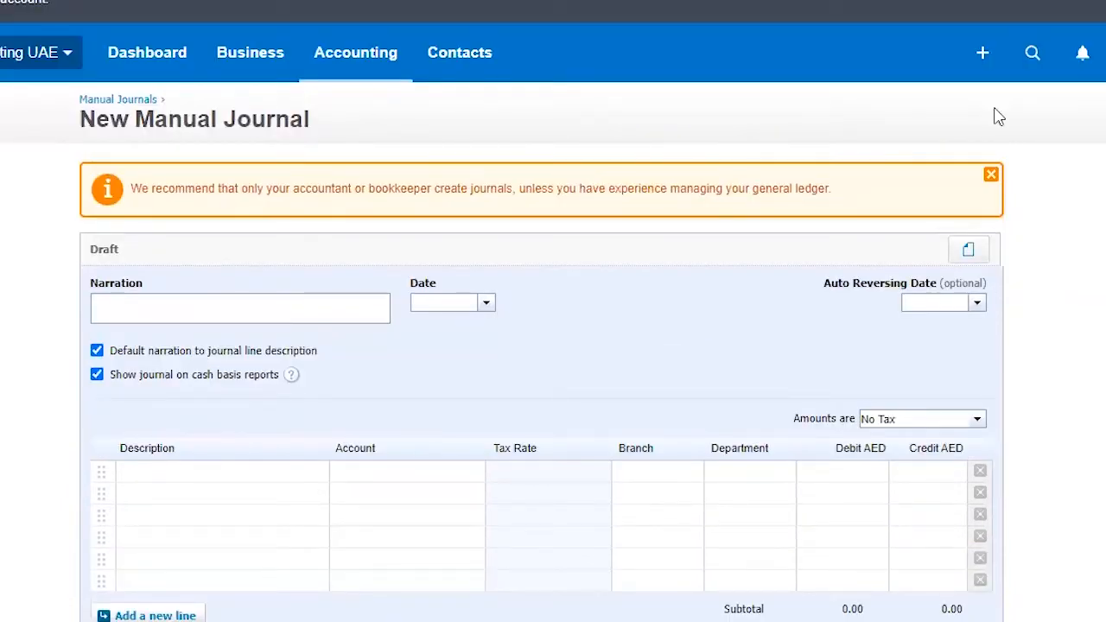
Search the organisation for 'rent' to find the Rental Jun 2020-May 2021 bill.
left_click(1033, 53)
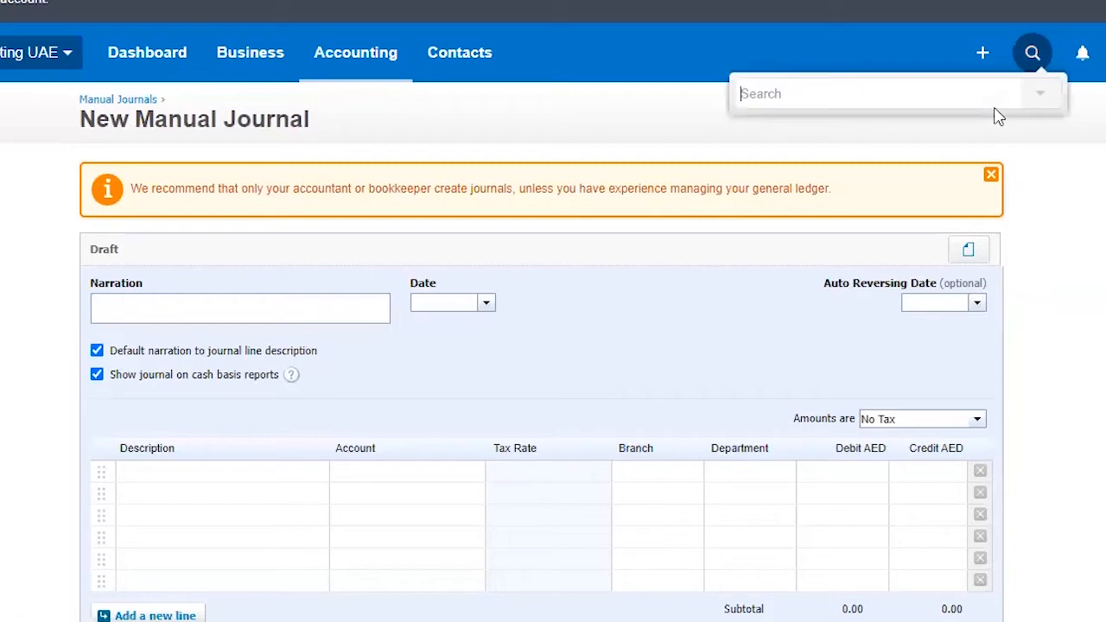
type("rent")
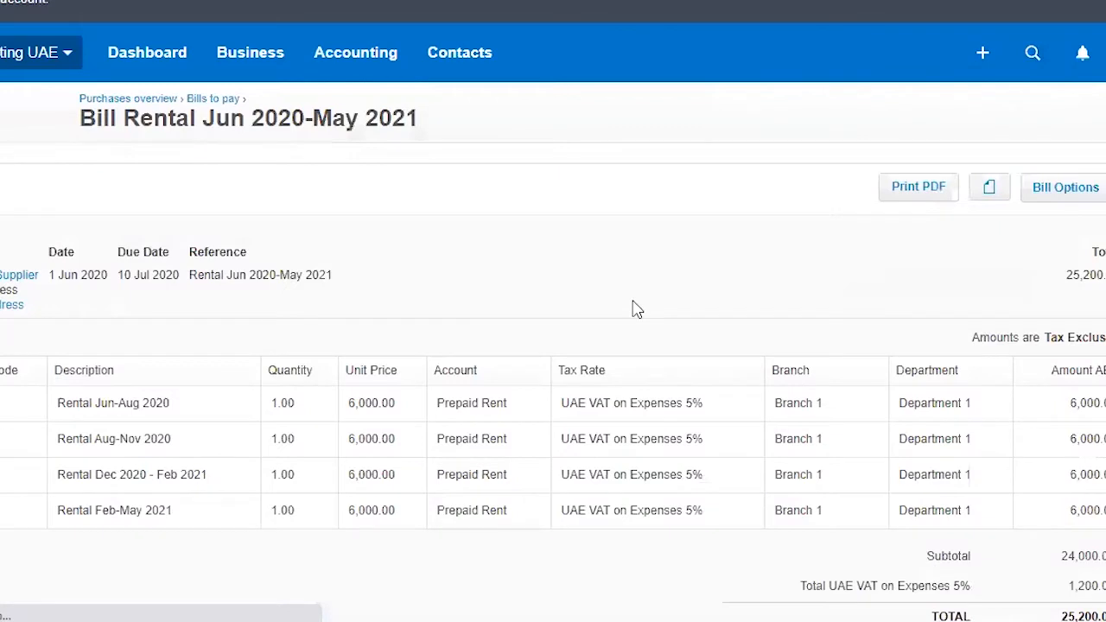
scroll("down", 3)
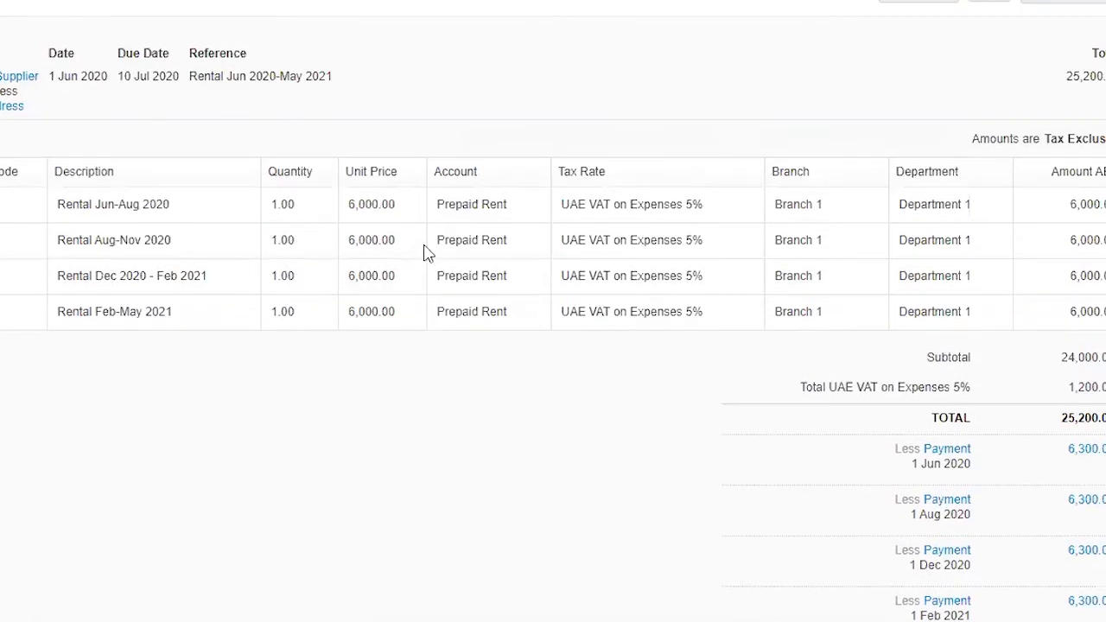
mouse_move(195, 95)
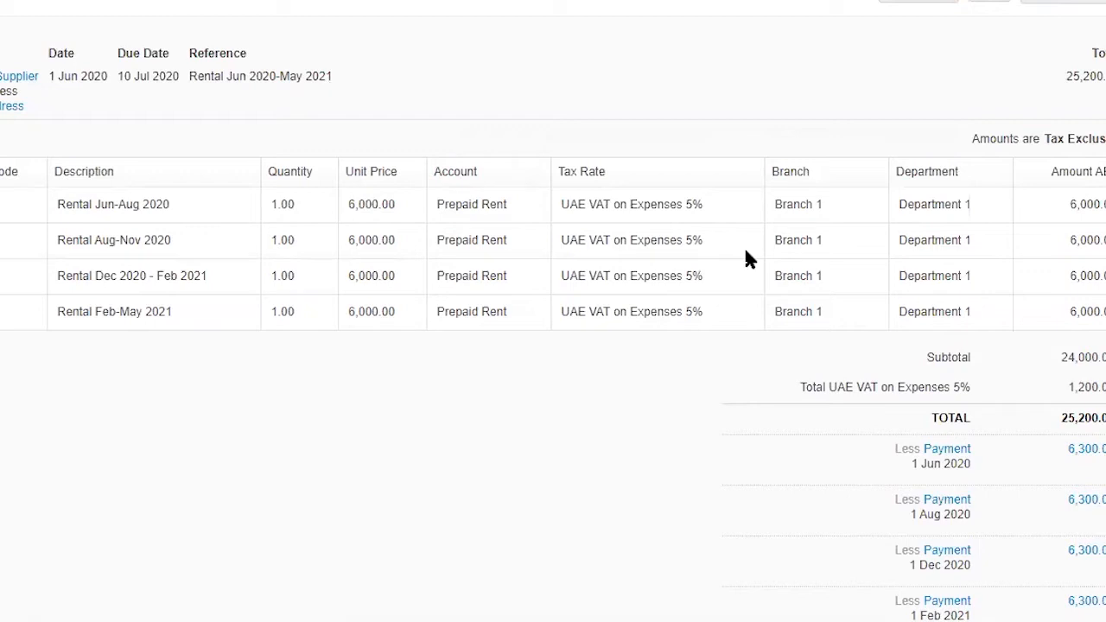
mouse_move(675, 395)
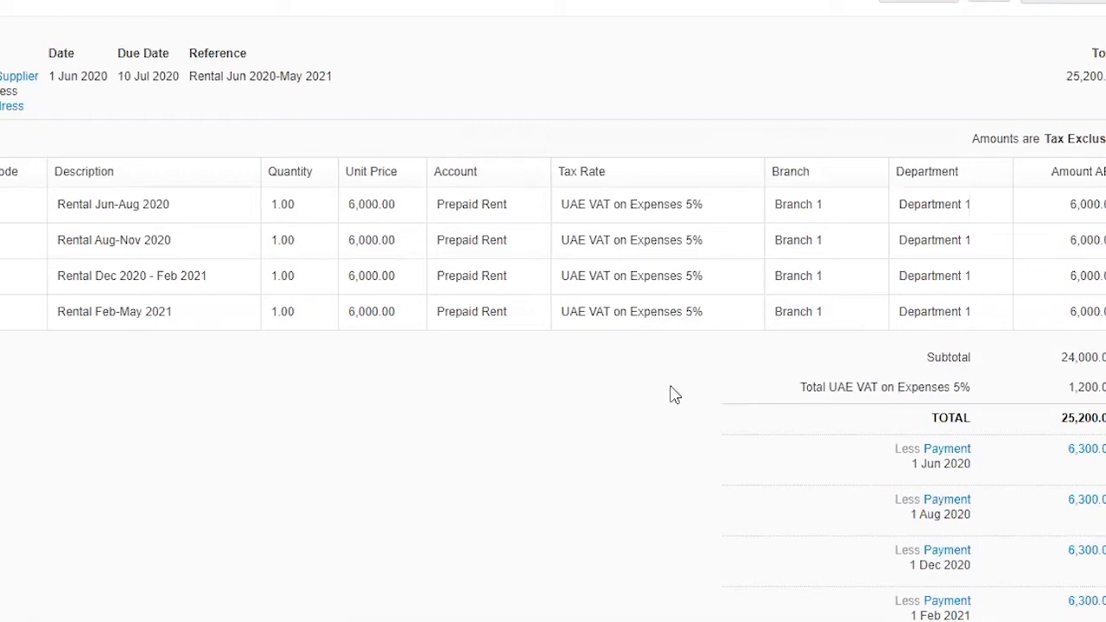
mouse_move(850, 282)
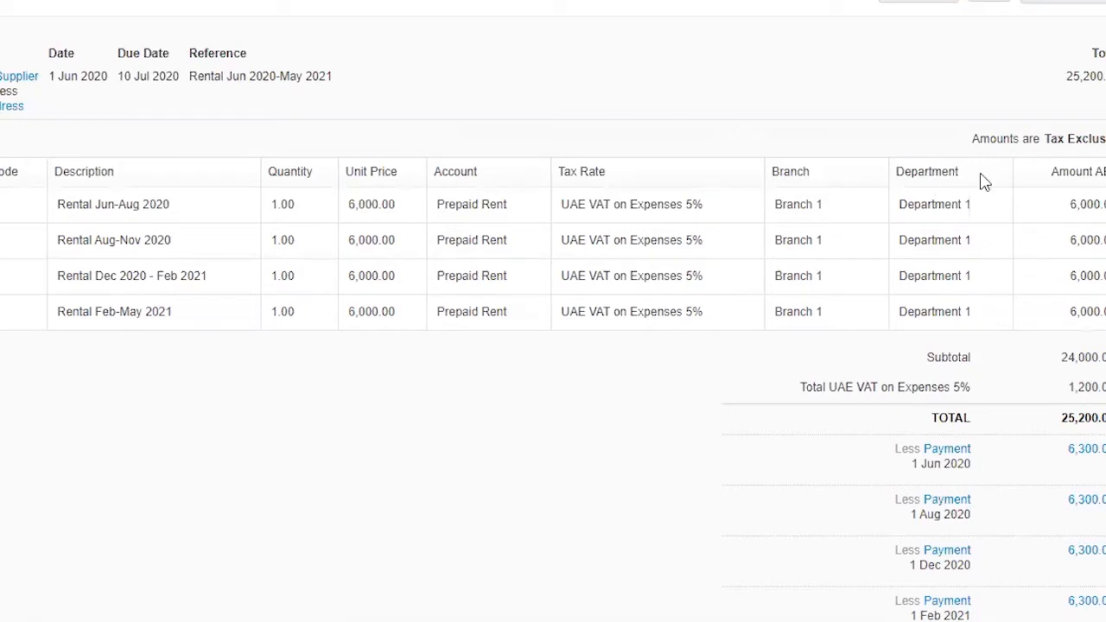
scroll("down", 3)
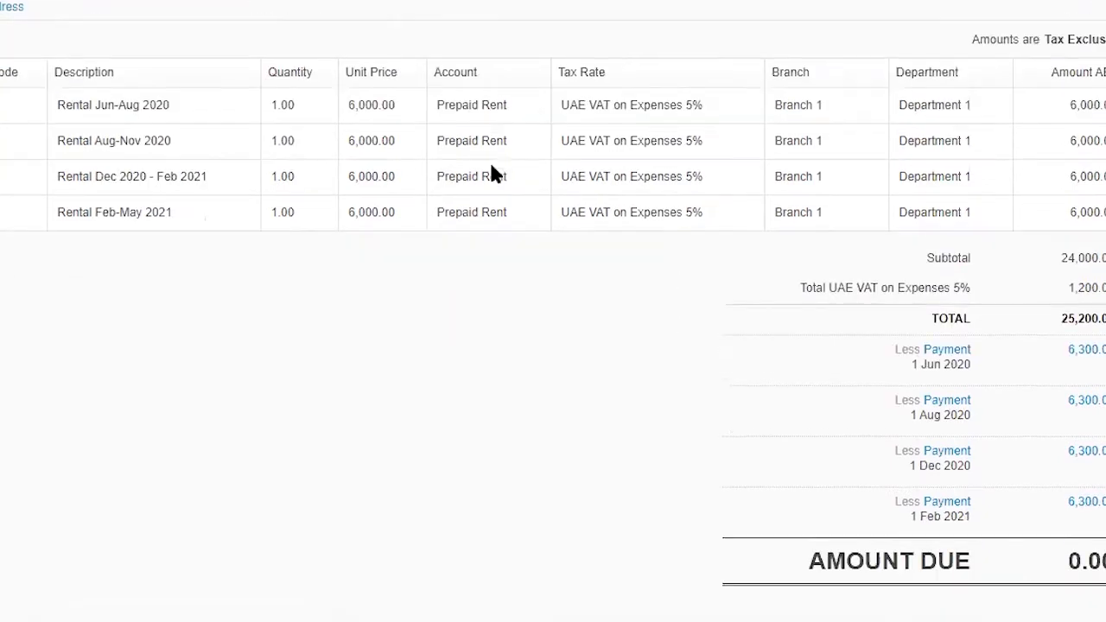
mouse_move(595, 363)
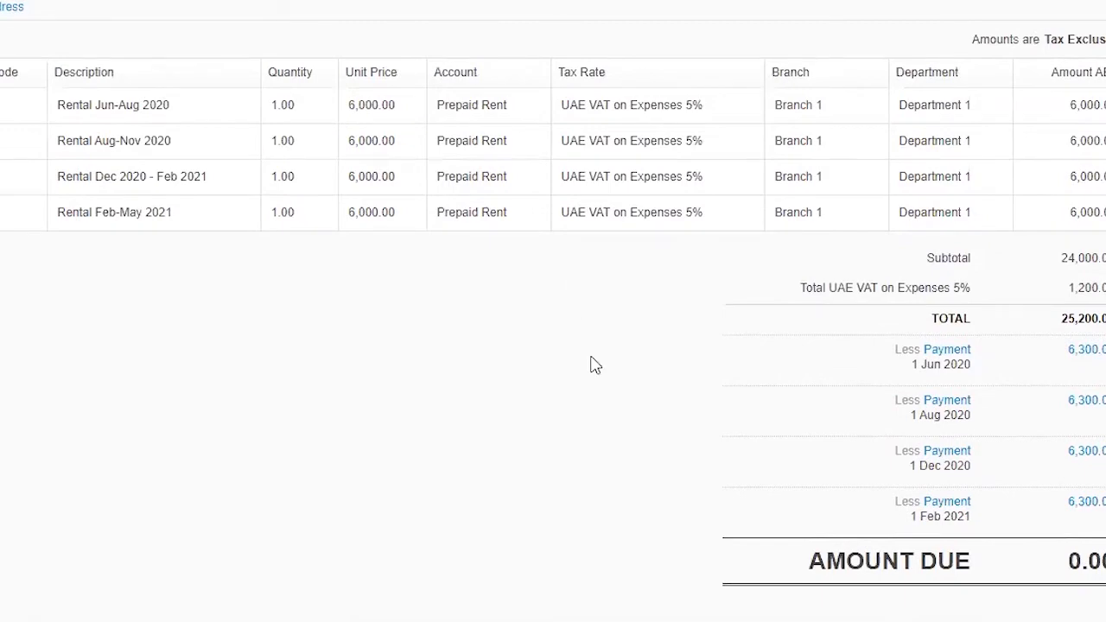
mouse_move(611, 334)
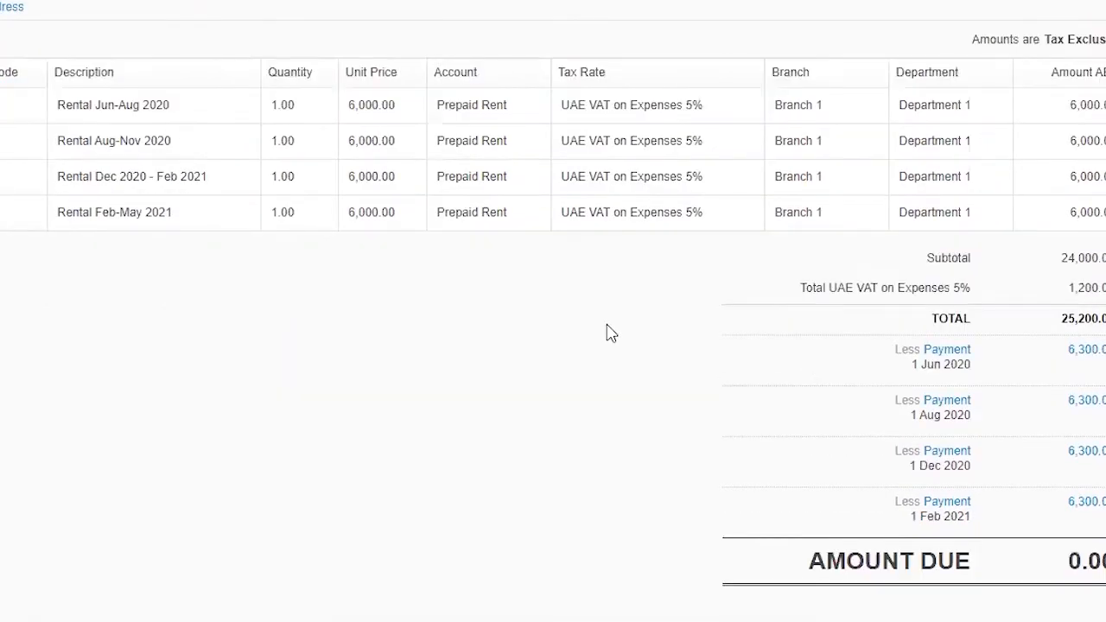
mouse_move(639, 287)
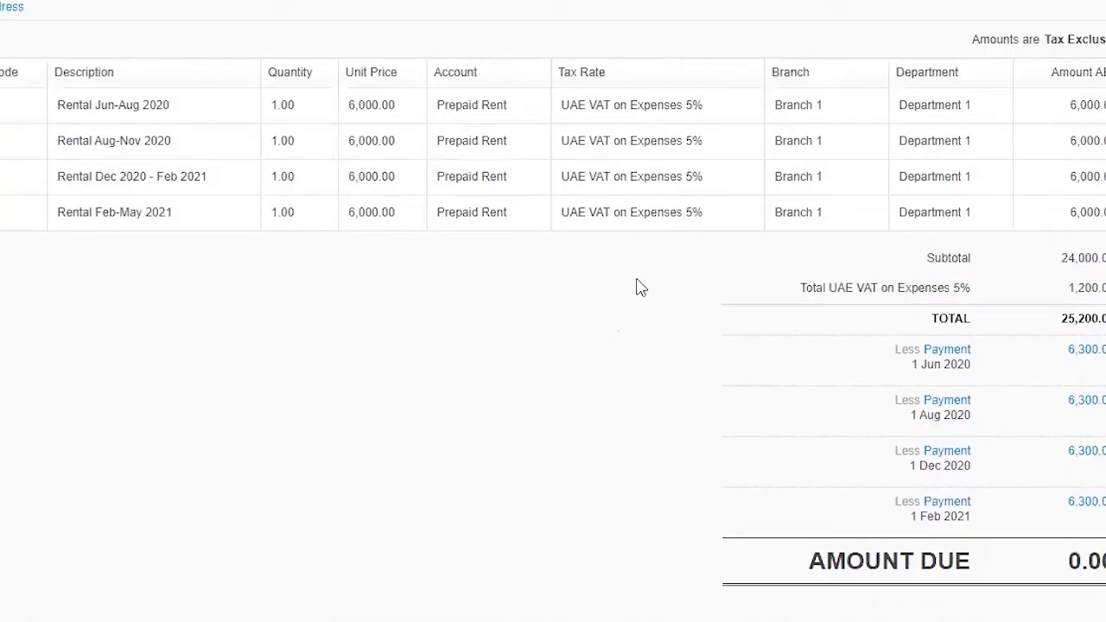
scroll("down", 3)
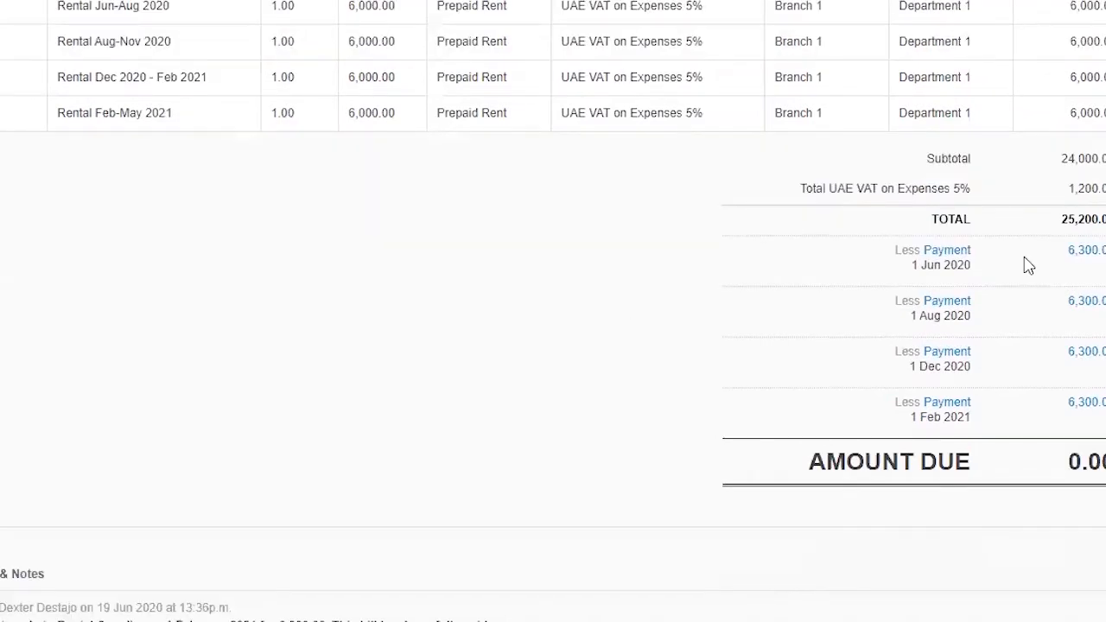
mouse_move(991, 261)
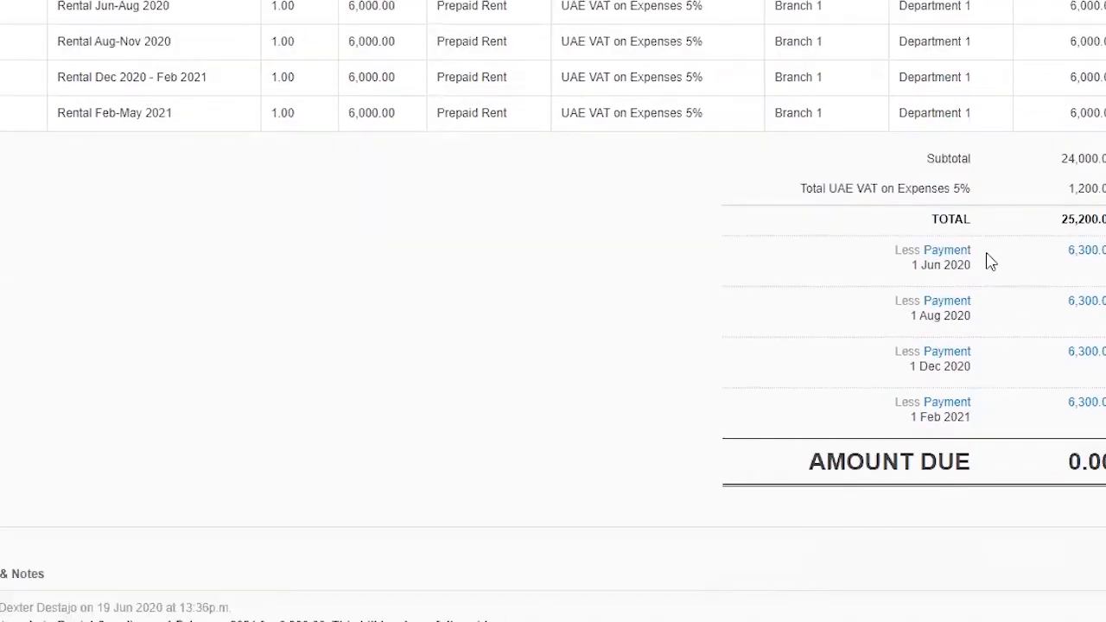
mouse_move(947, 300)
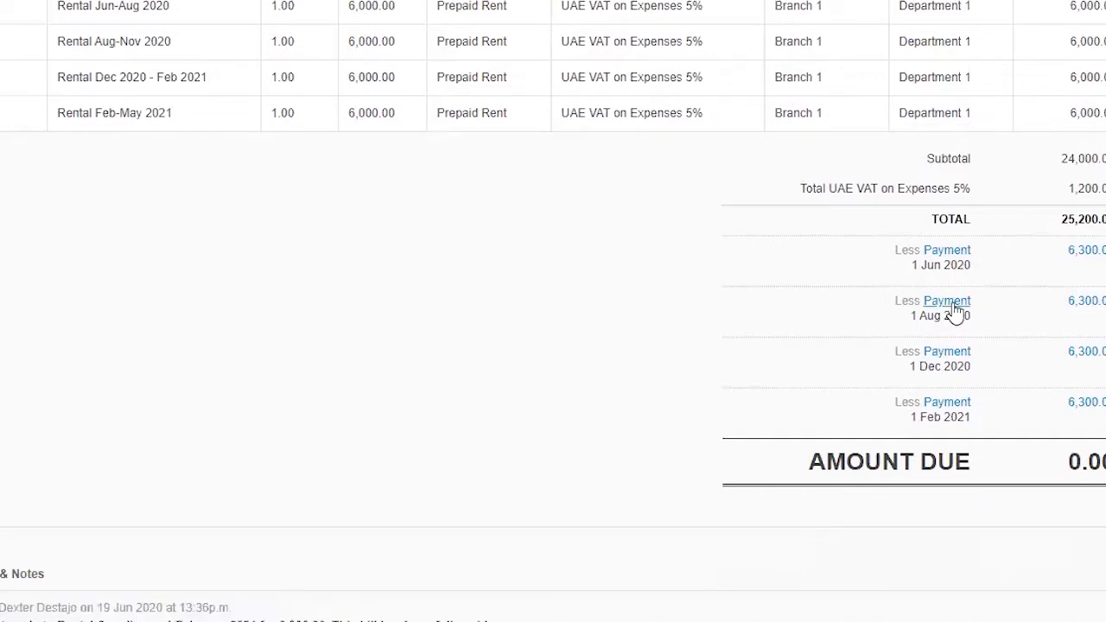
mouse_move(346, 355)
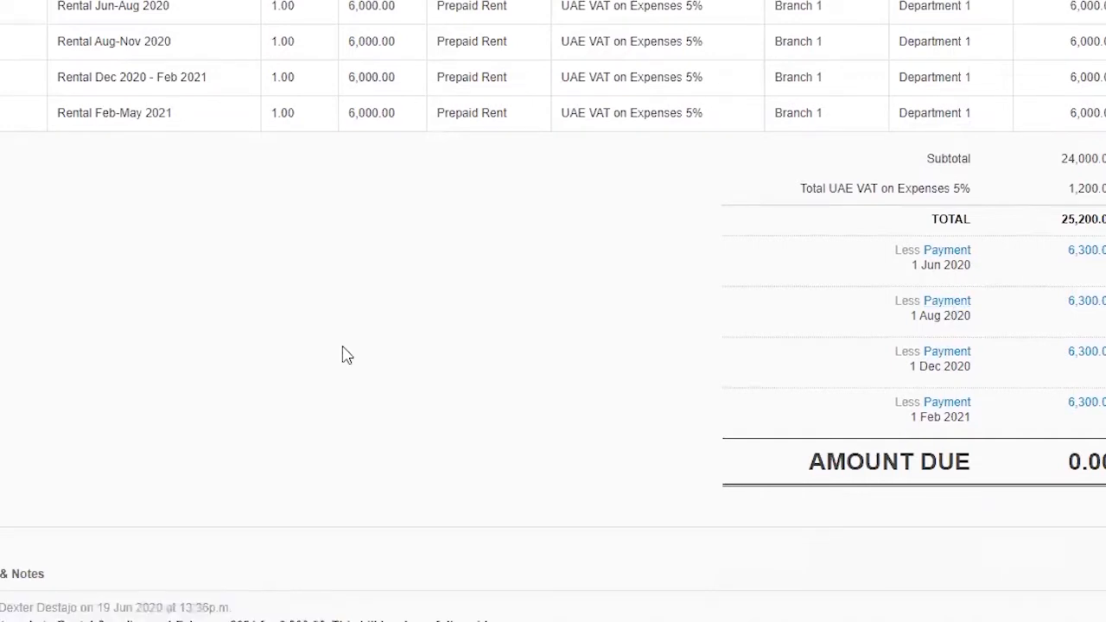
mouse_move(505, 434)
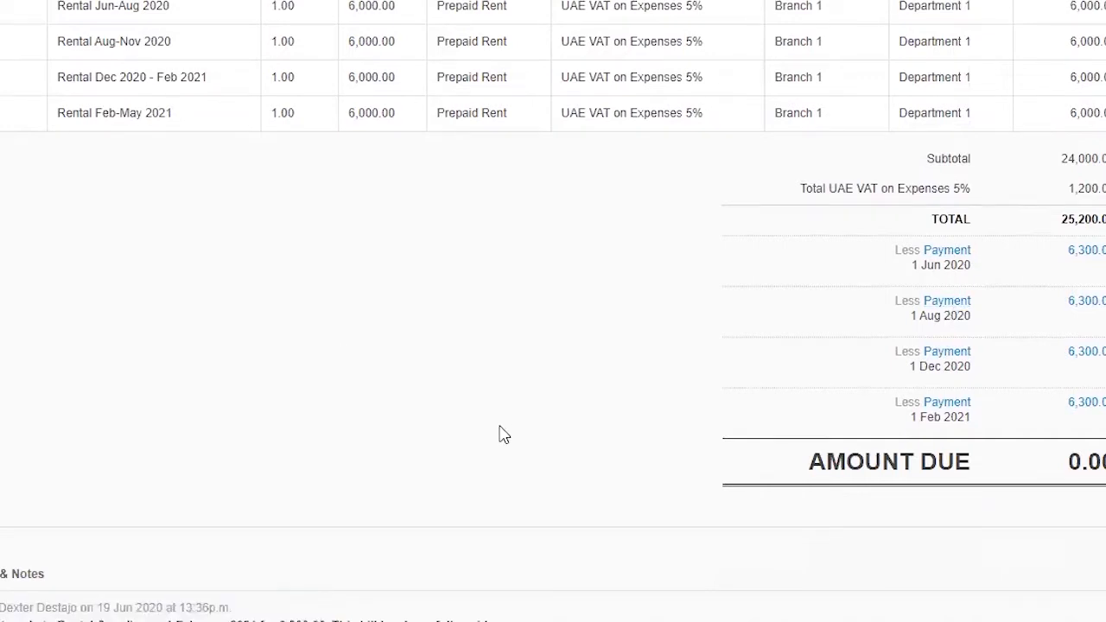
Inspect the 1 Aug 2020 payment, then return to the rental bill.
left_click(947, 300)
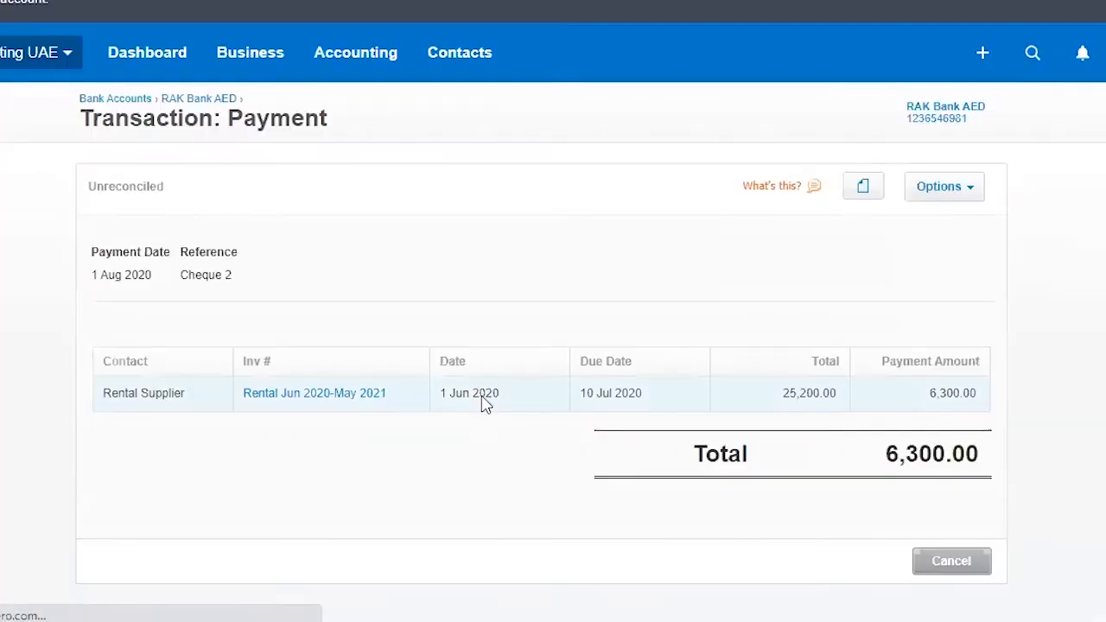
scroll("down", 3)
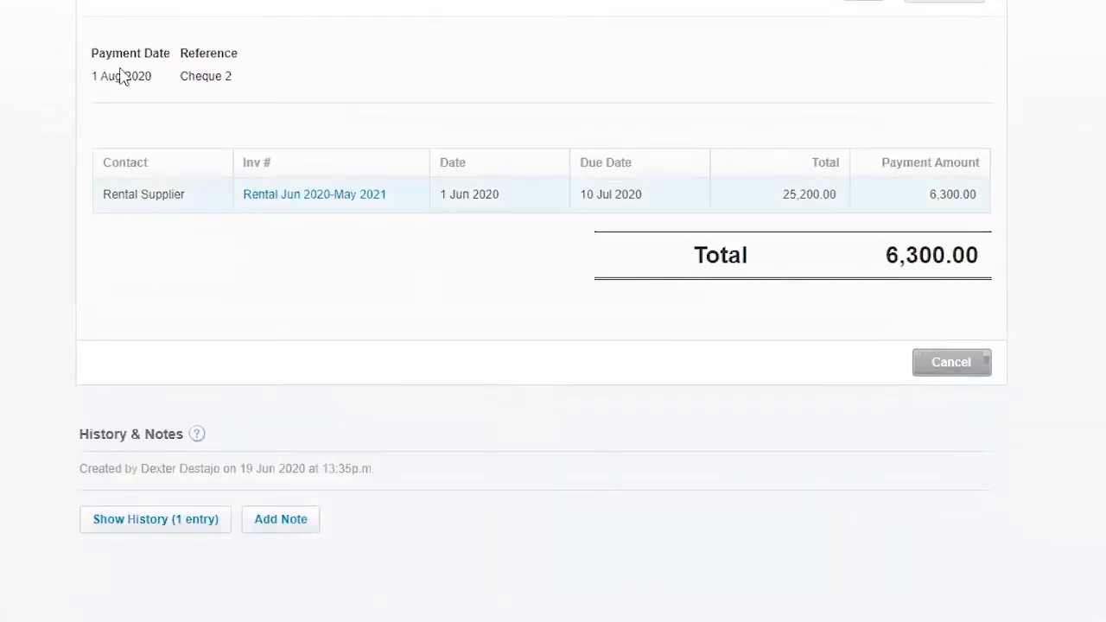
mouse_move(657, 182)
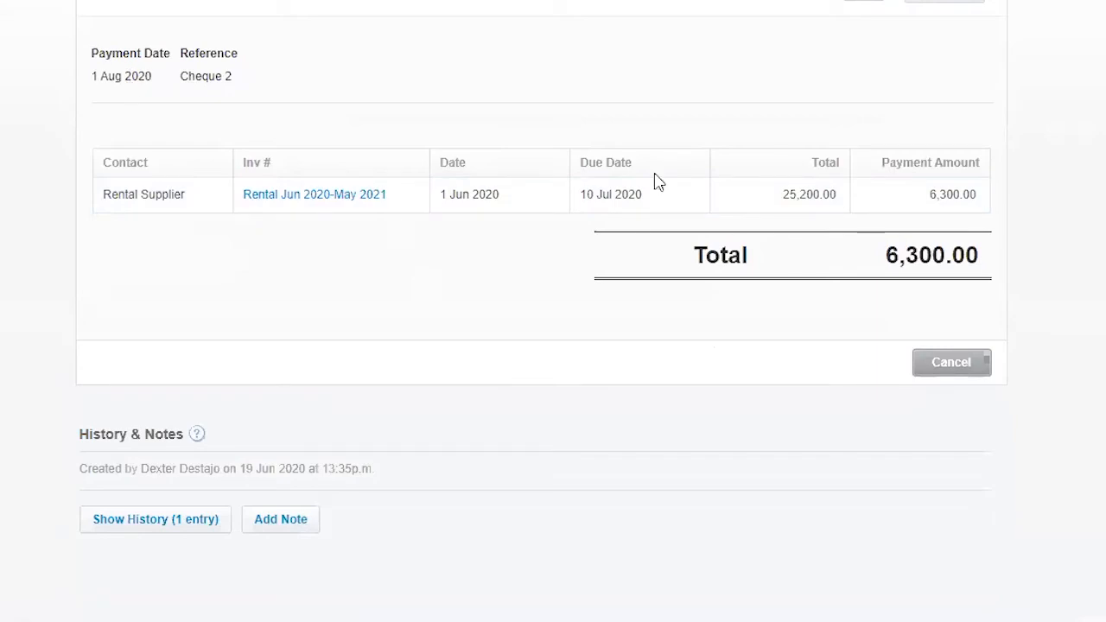
scroll("up", 3)
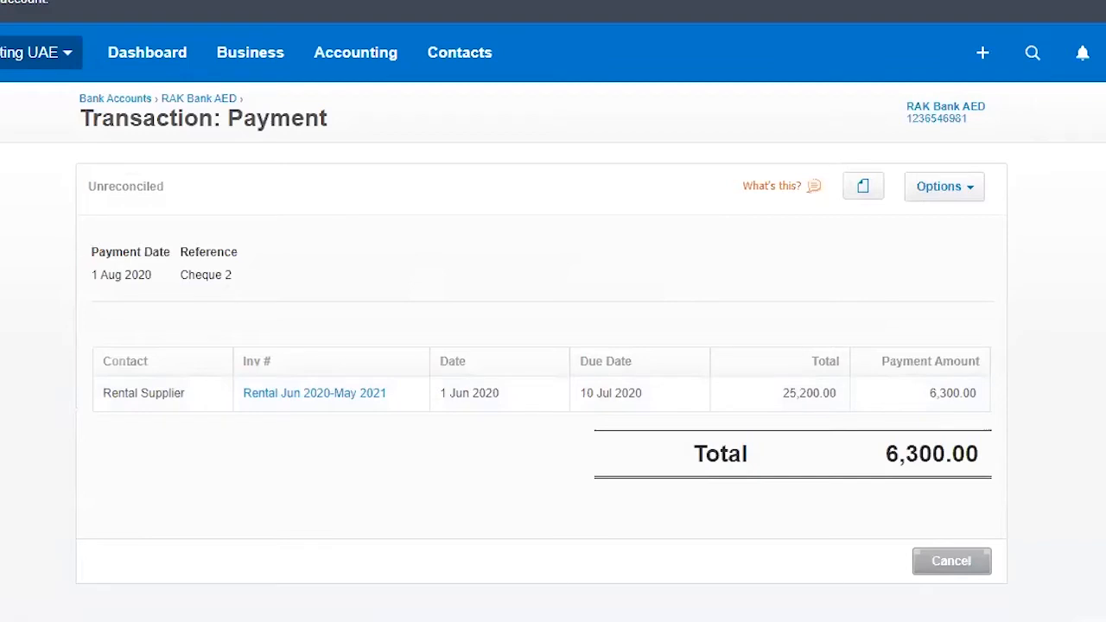
mouse_move(613, 243)
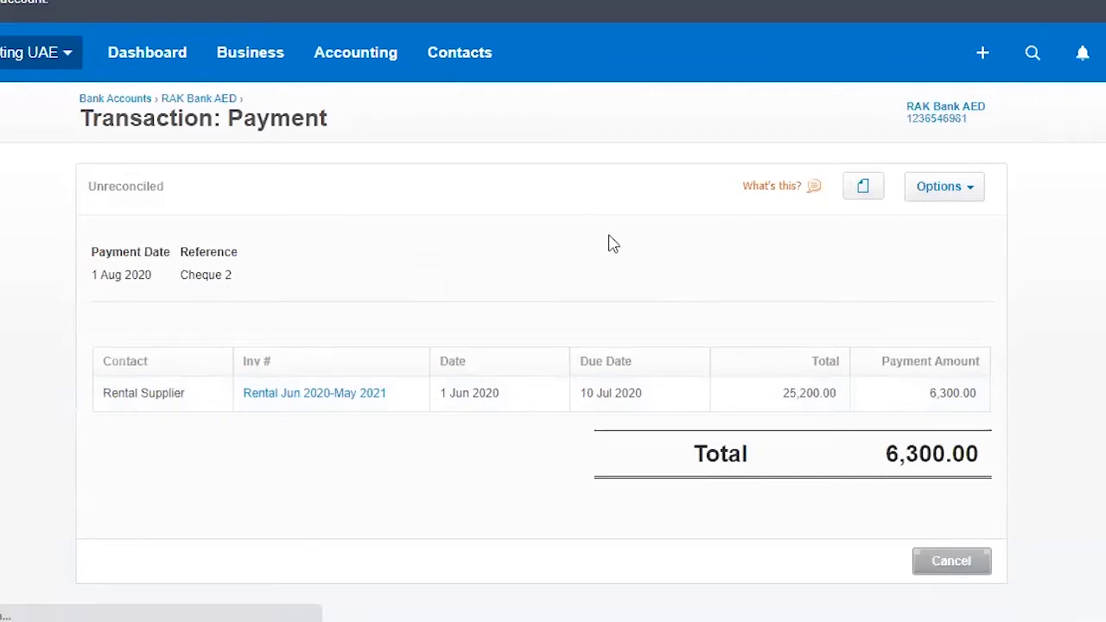
left_click(314, 393)
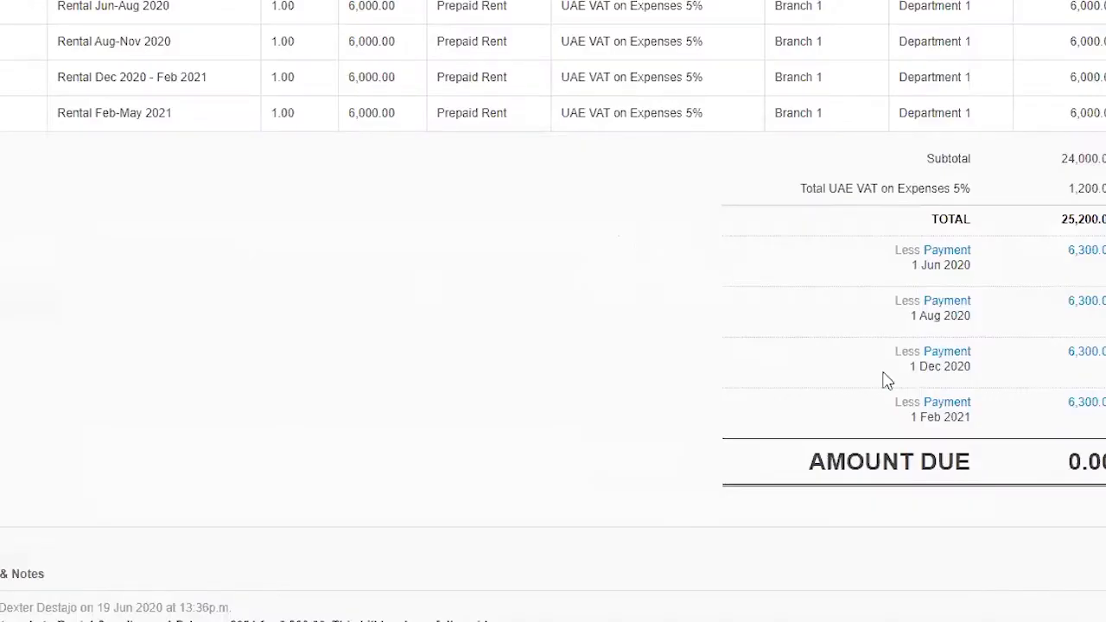
mouse_move(964, 449)
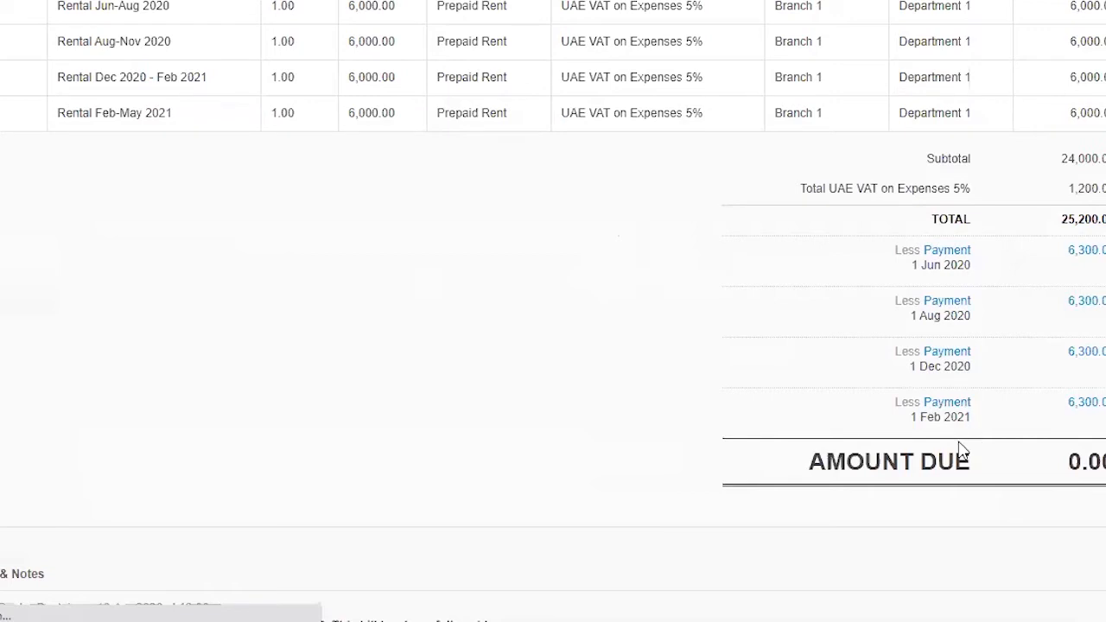
mouse_move(886, 367)
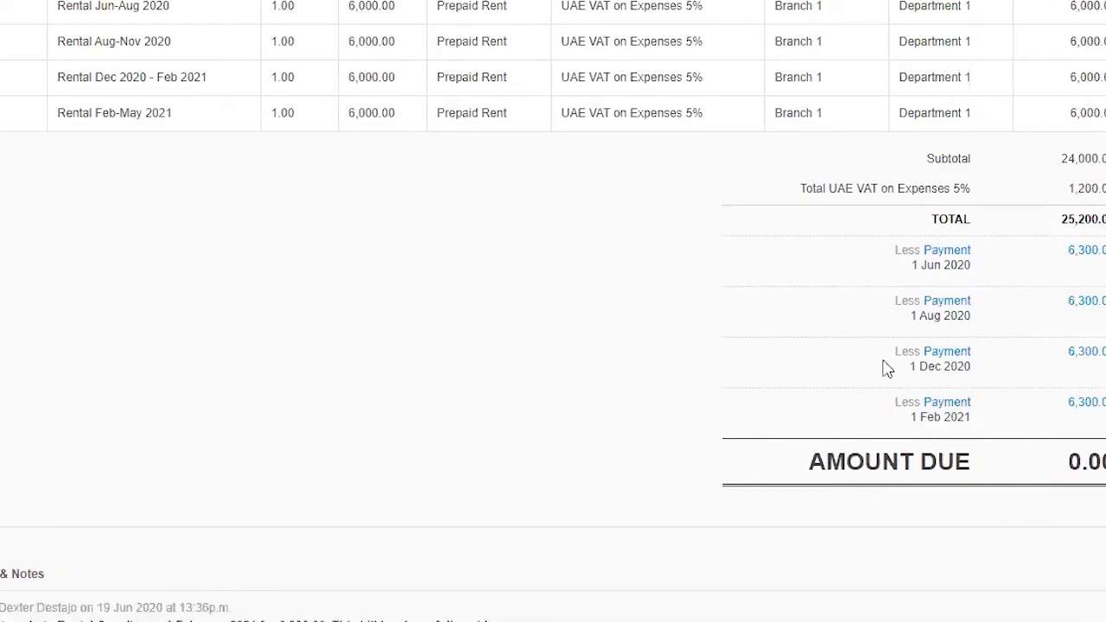
mouse_move(898, 403)
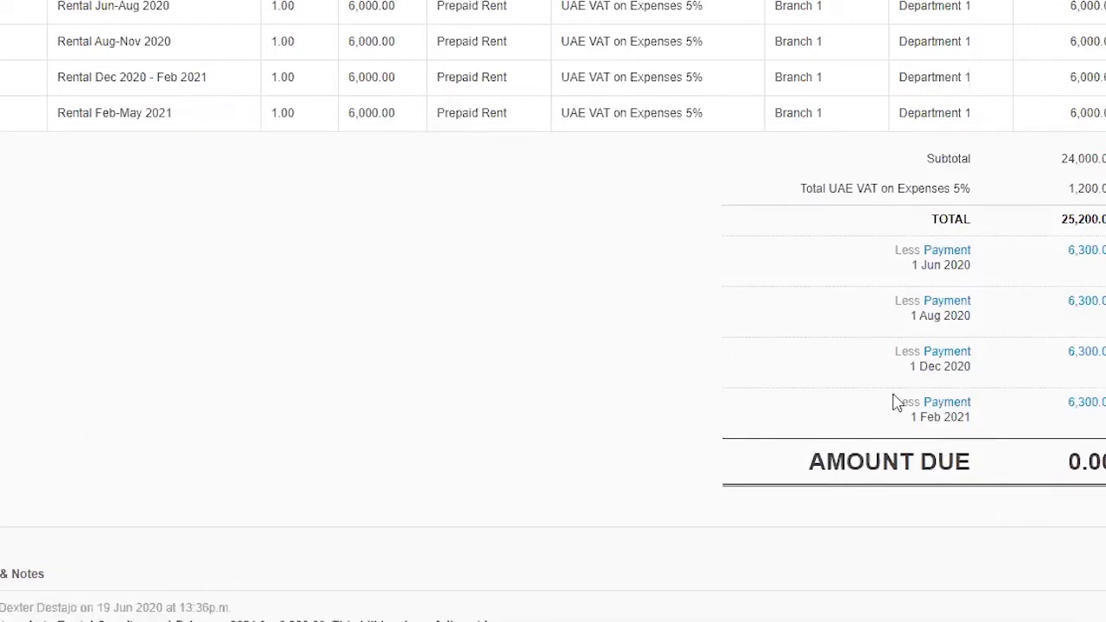
mouse_move(512, 215)
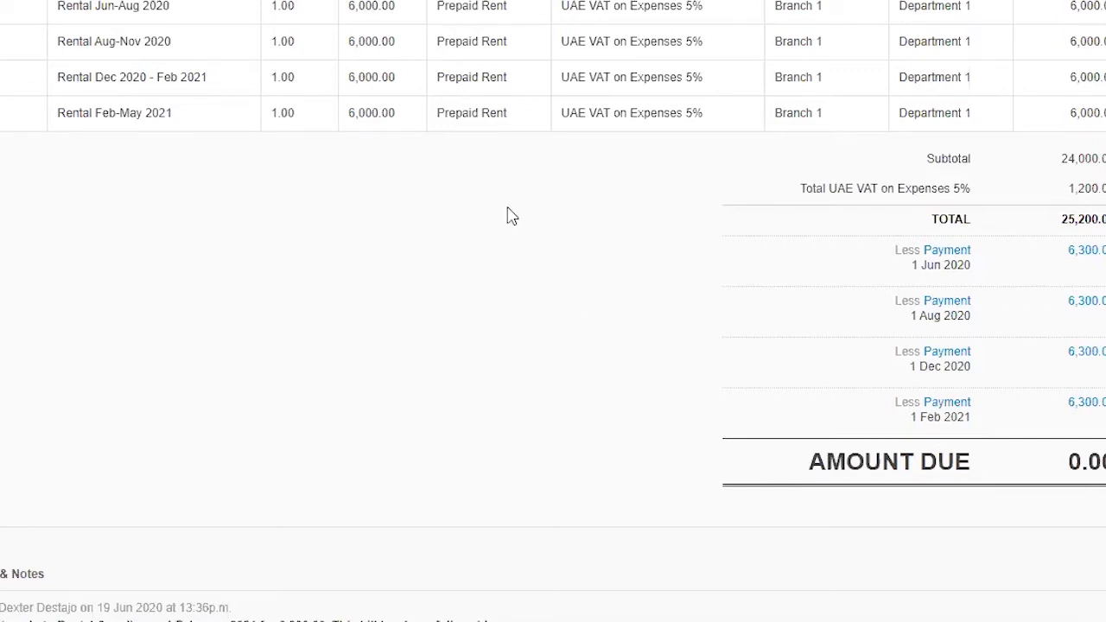
scroll("up", 3)
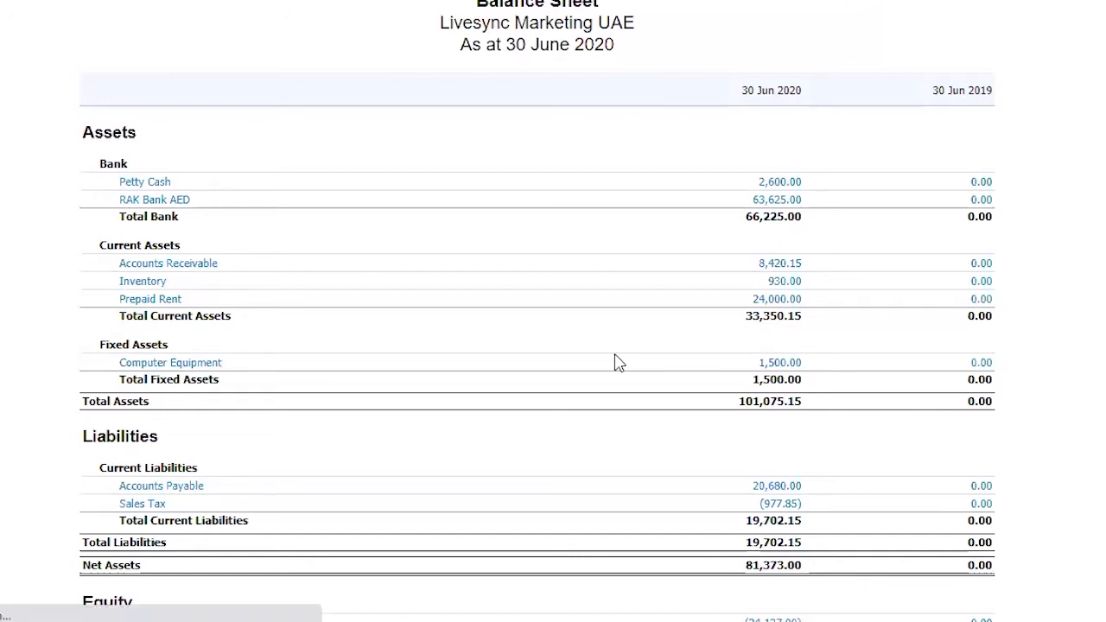
mouse_move(792, 327)
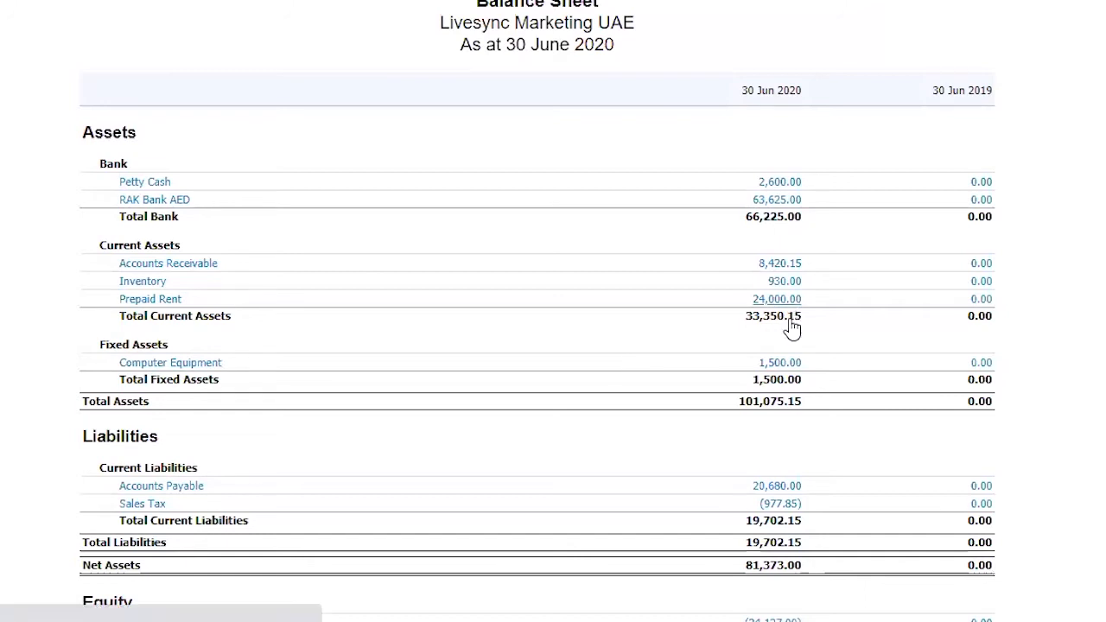
mouse_move(845, 401)
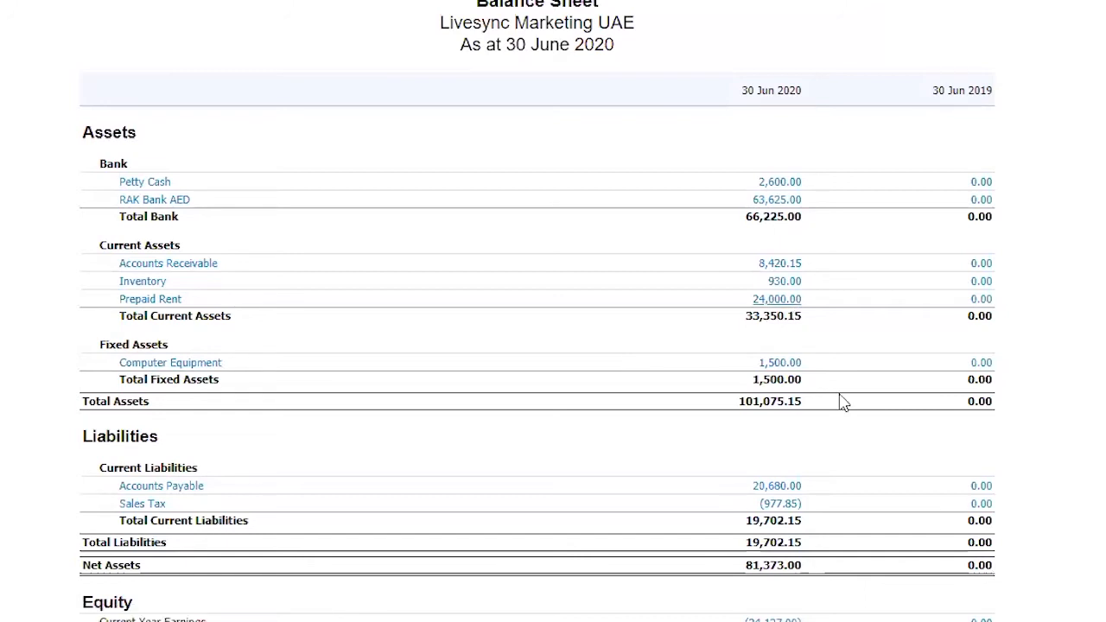
Go to the Advanced accounting page listing Manual journals among its features.
scroll("up", 3)
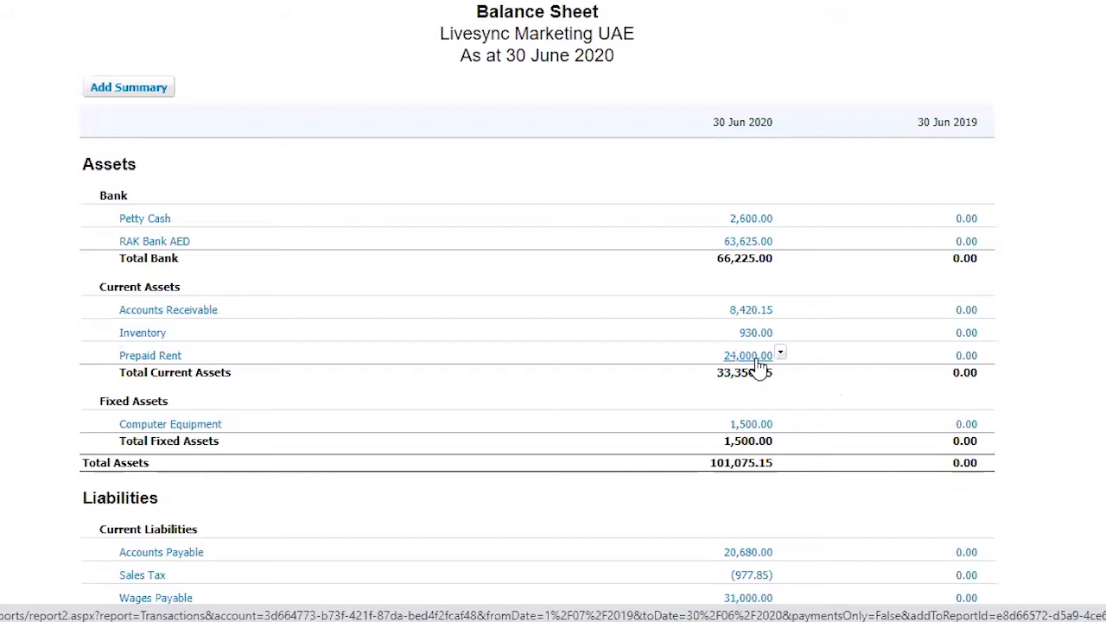
mouse_move(756, 309)
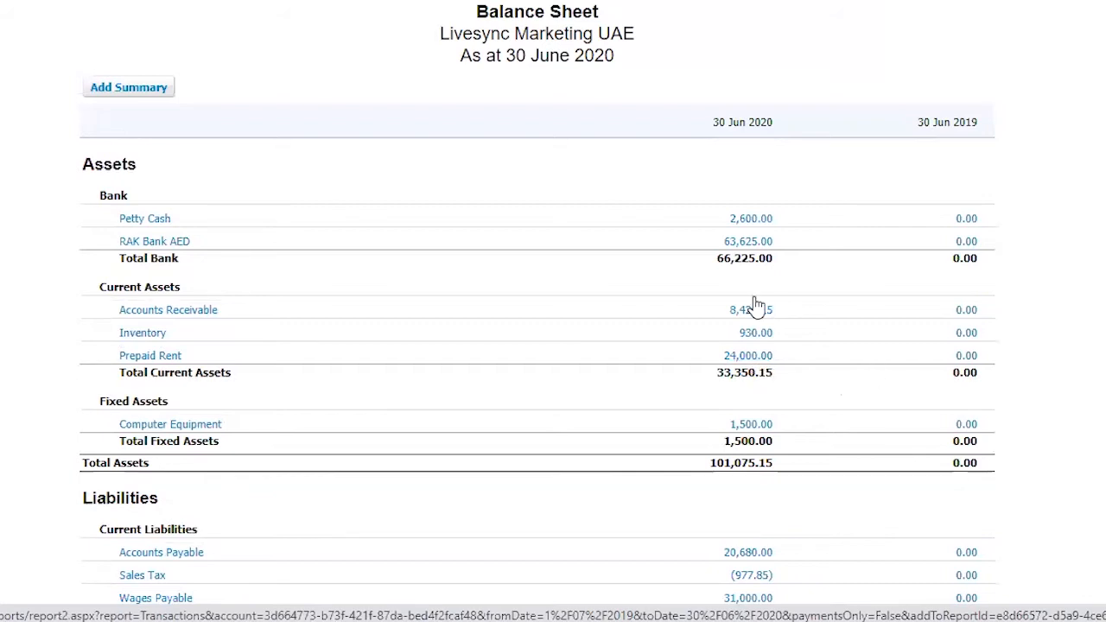
left_click(150, 355)
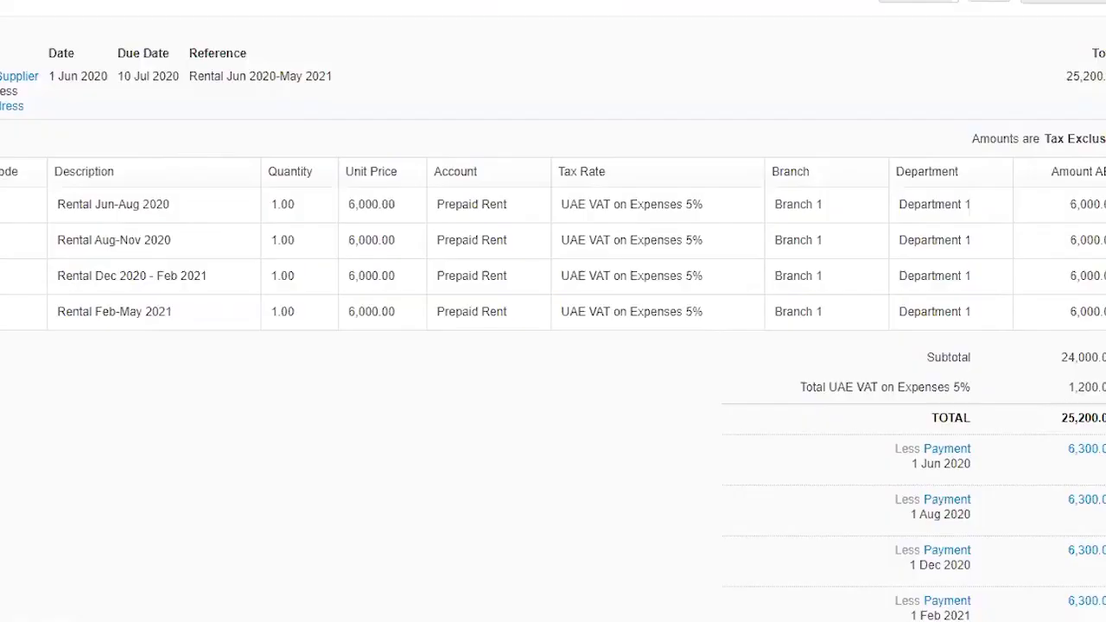
mouse_move(673, 290)
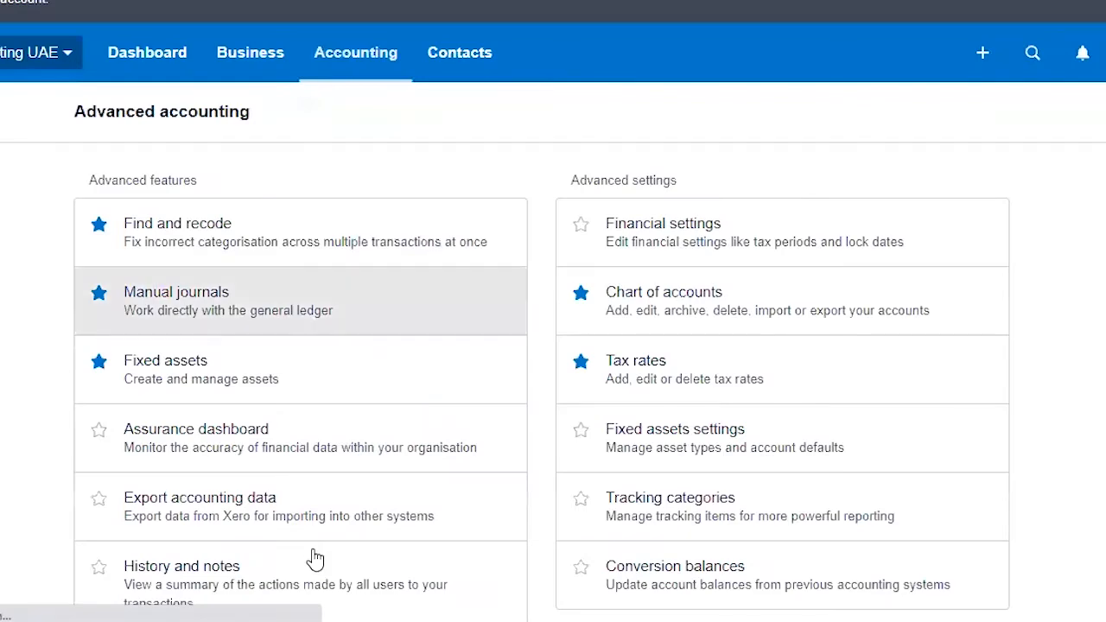
Start a new manual journal with narration 'Rental Amortization - June 2020'.
left_click(176, 291)
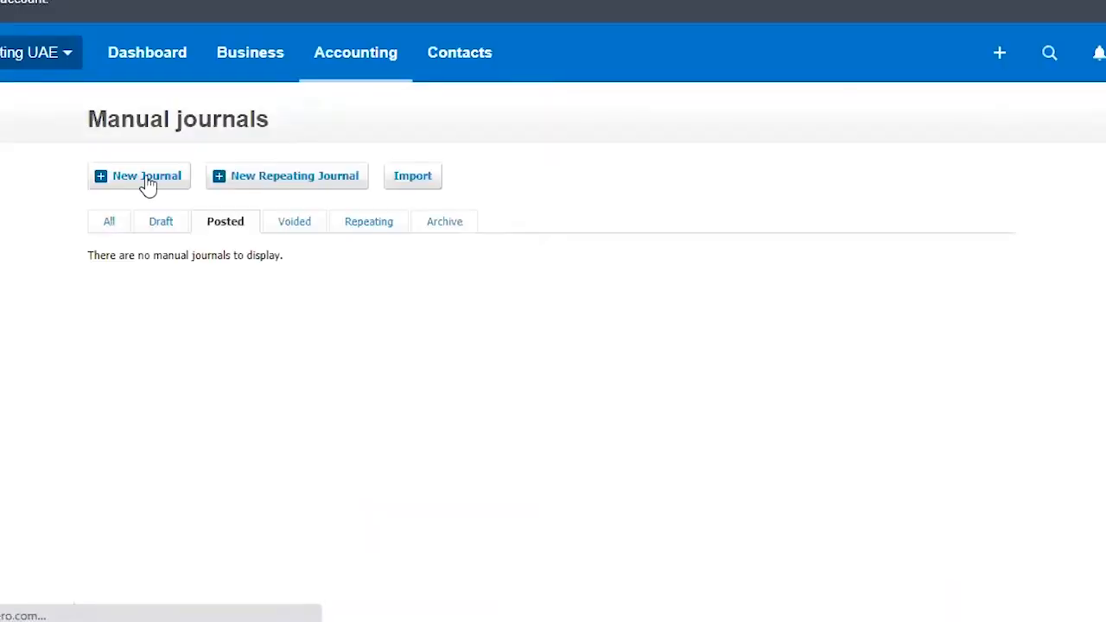
left_click(139, 176)
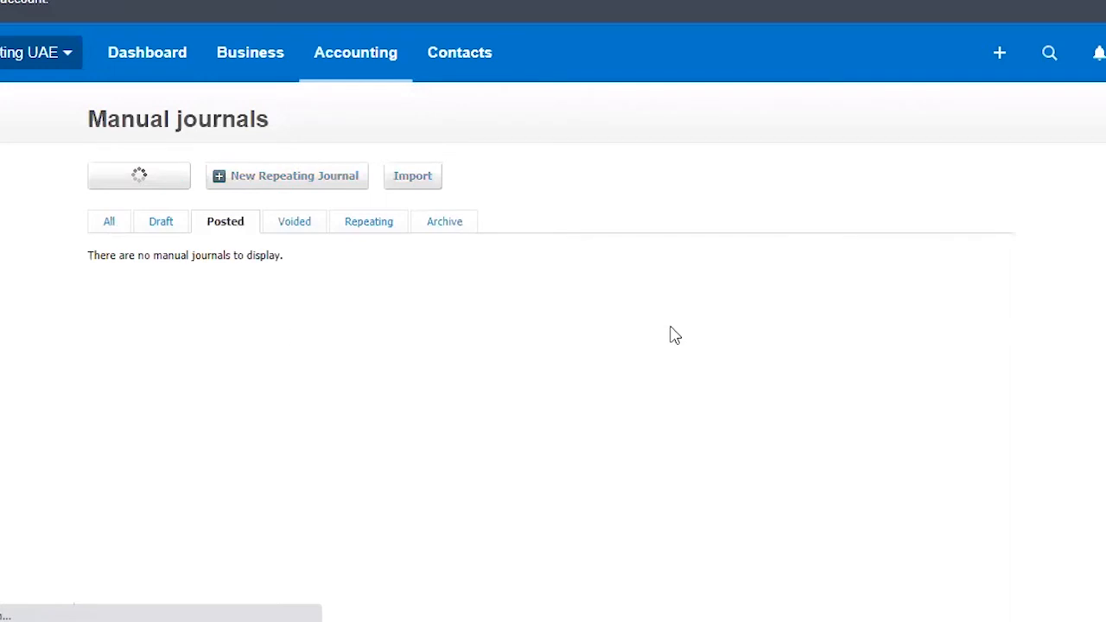
left_click(139, 175)
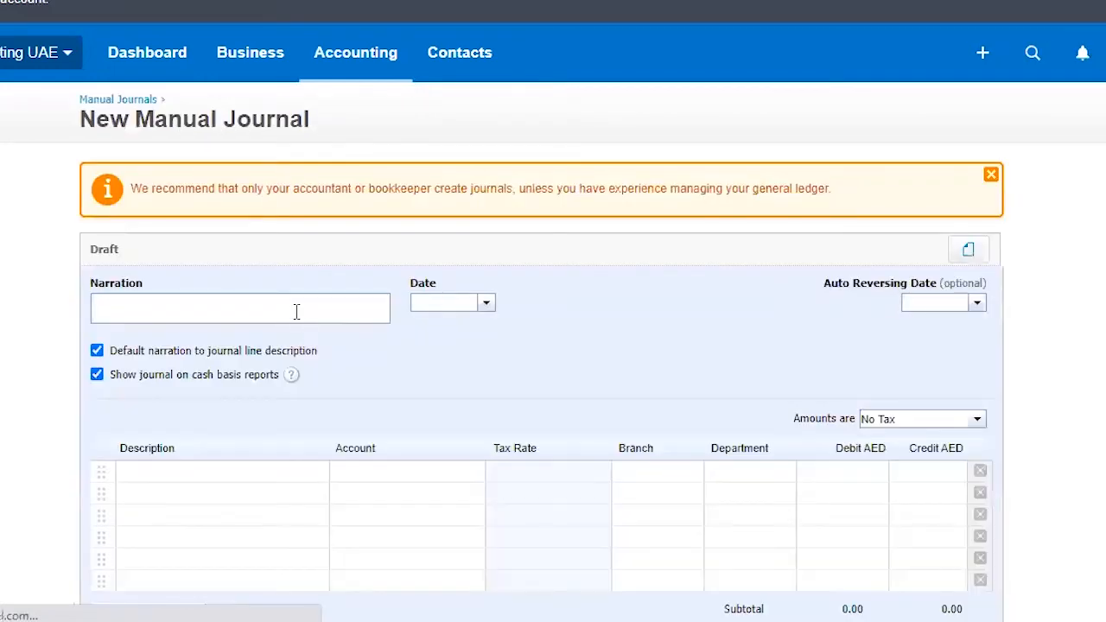
type("R")
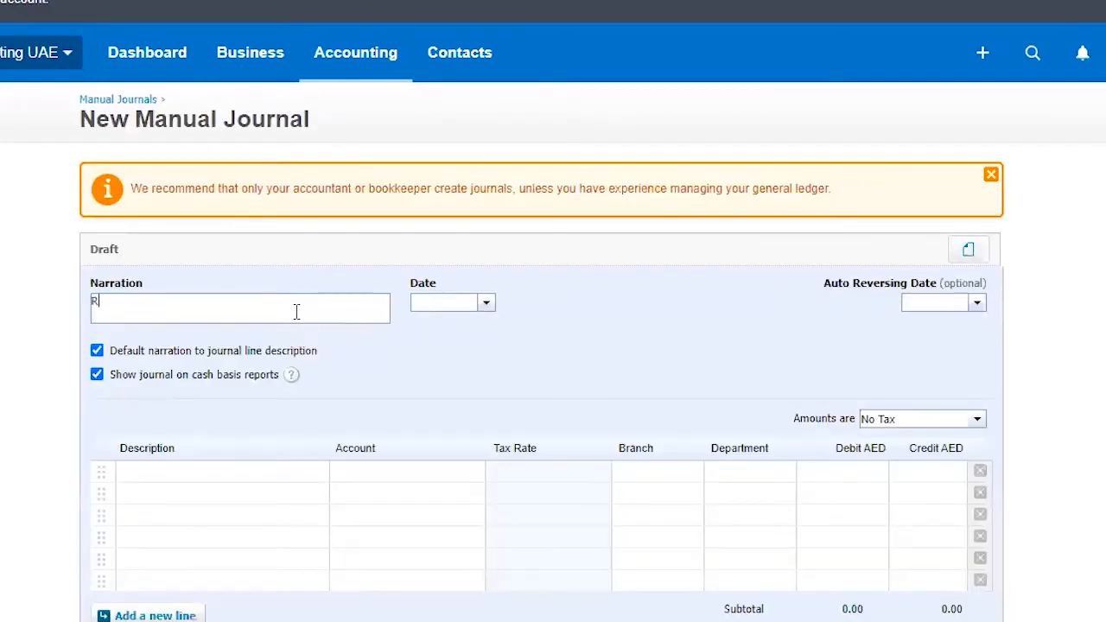
type("ental Amorit")
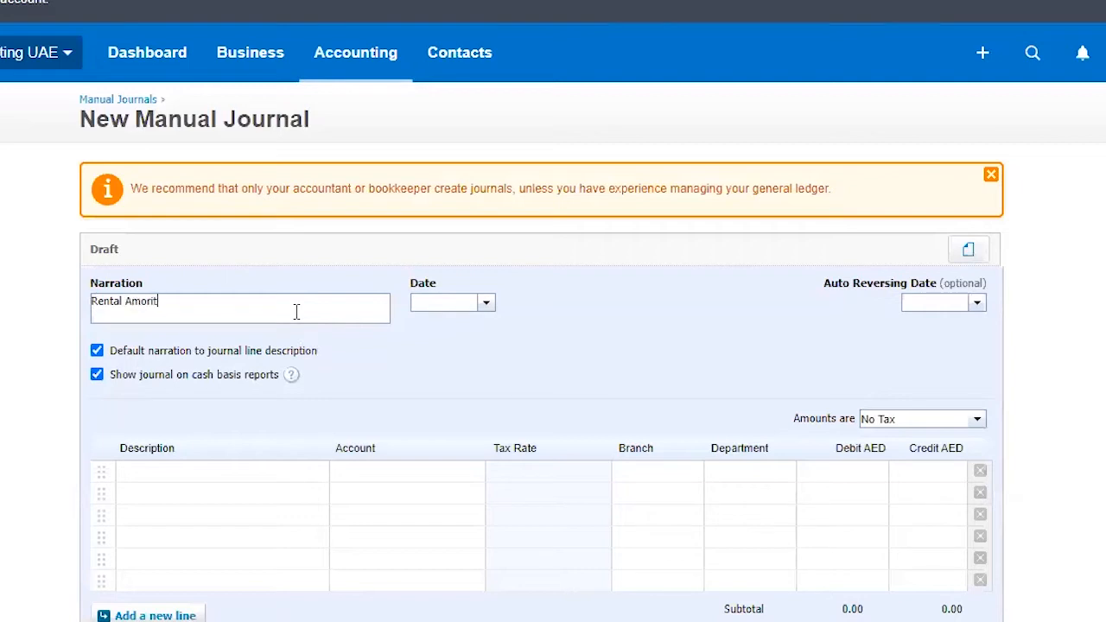
key("BackSpace")
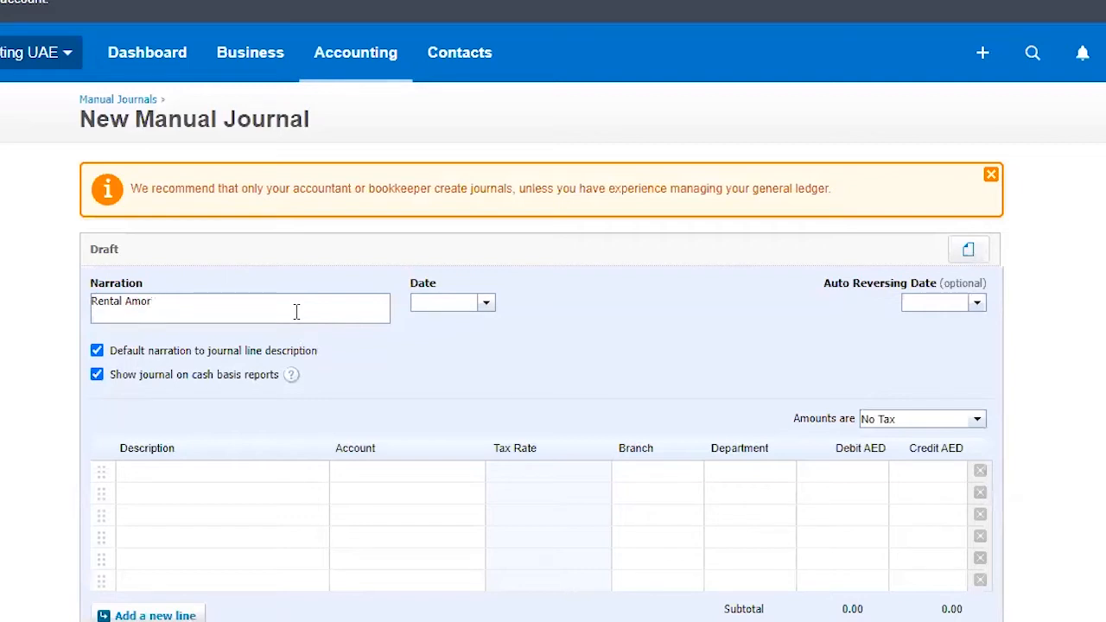
type("tization")
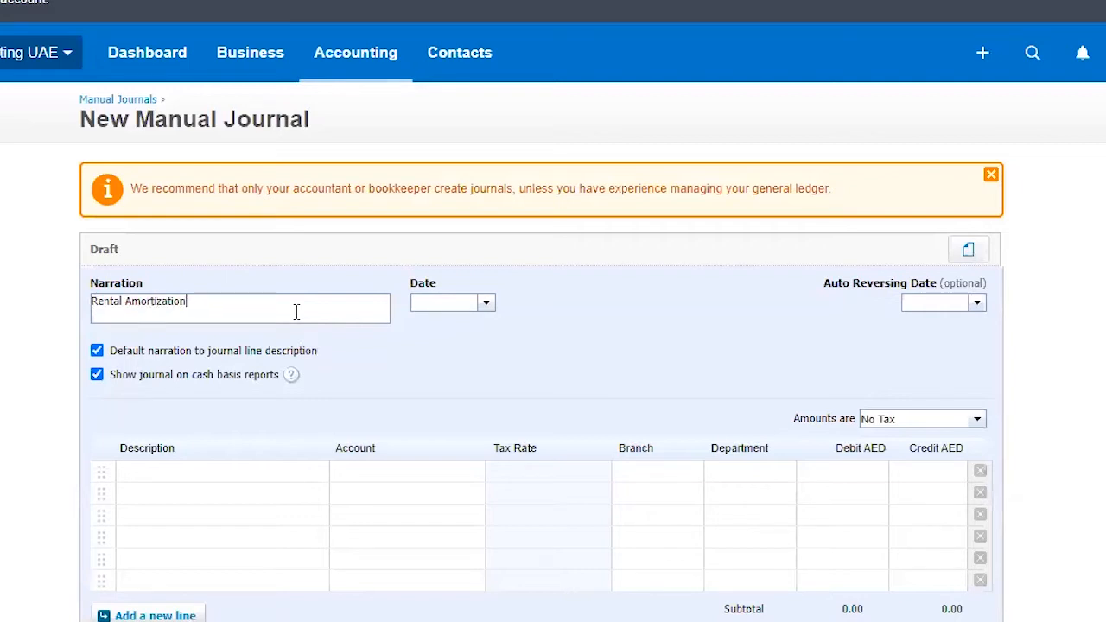
type("0")
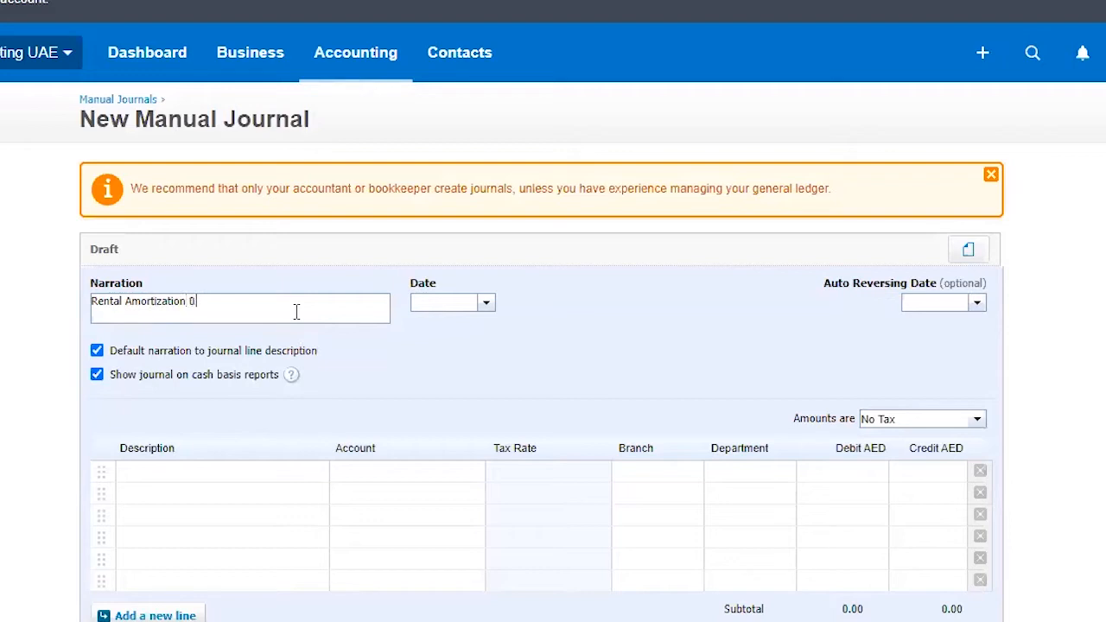
type("- June 2020")
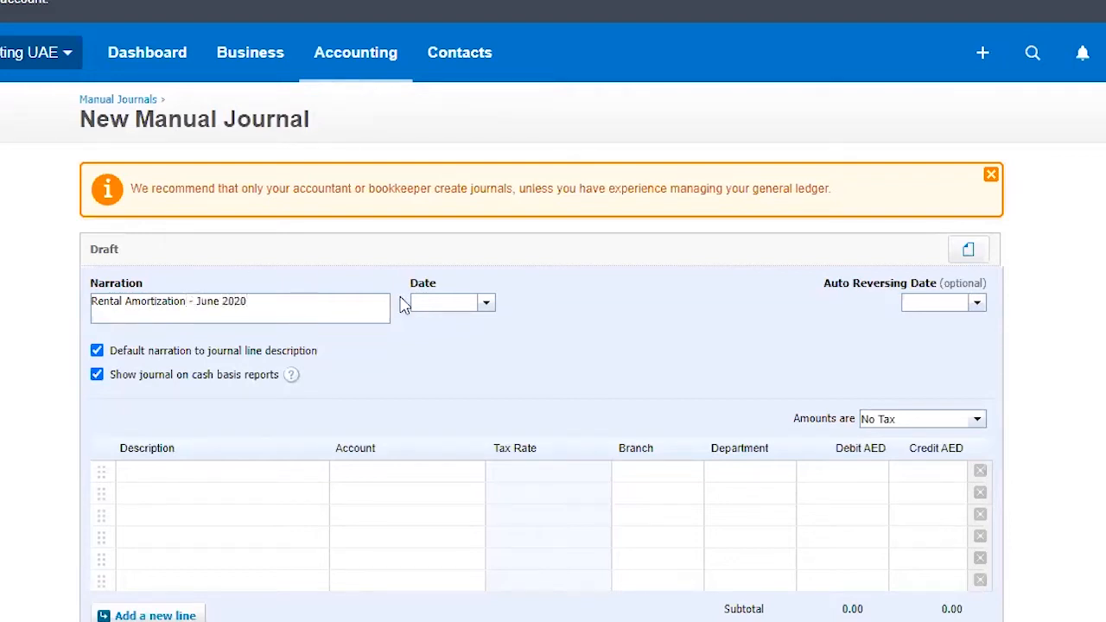
Set the journal date to 30 Jun 2020.
type("3")
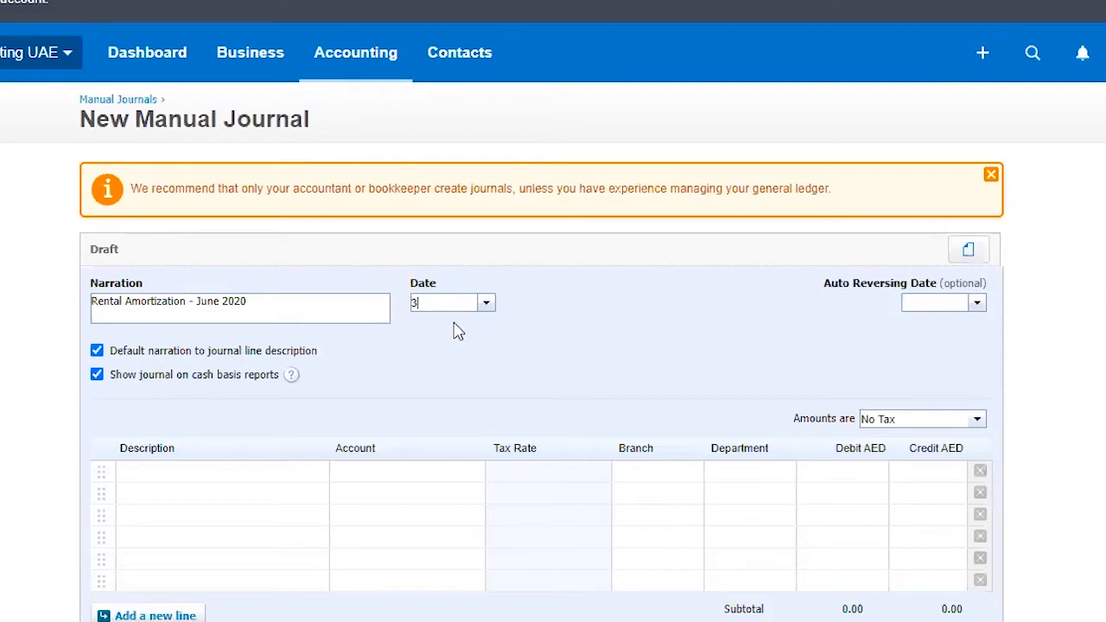
type("30 6")
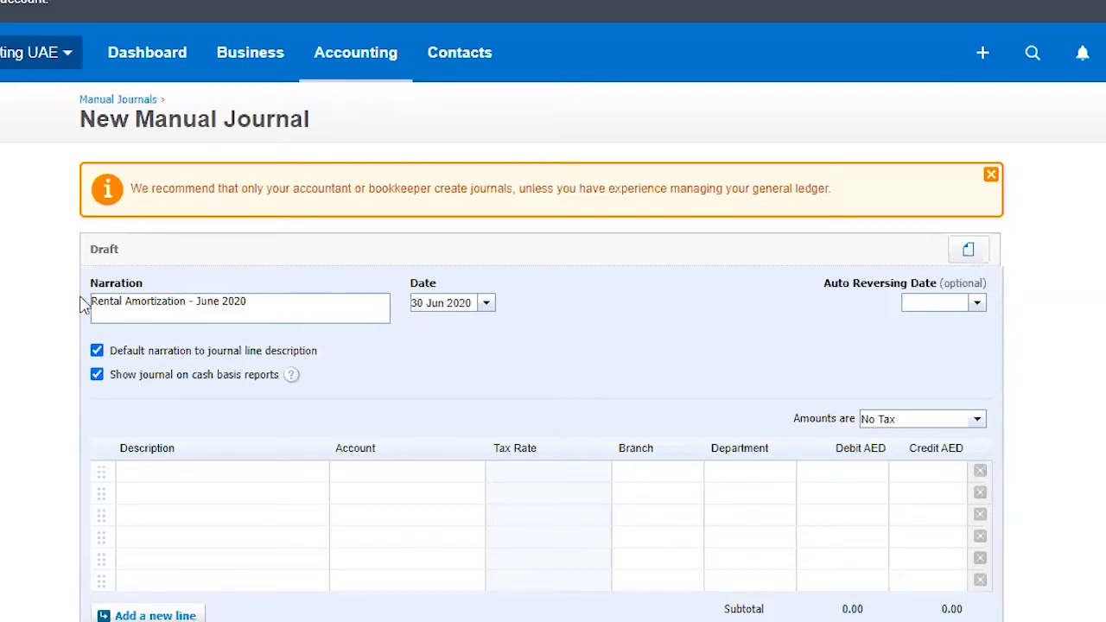
scroll("down", 3)
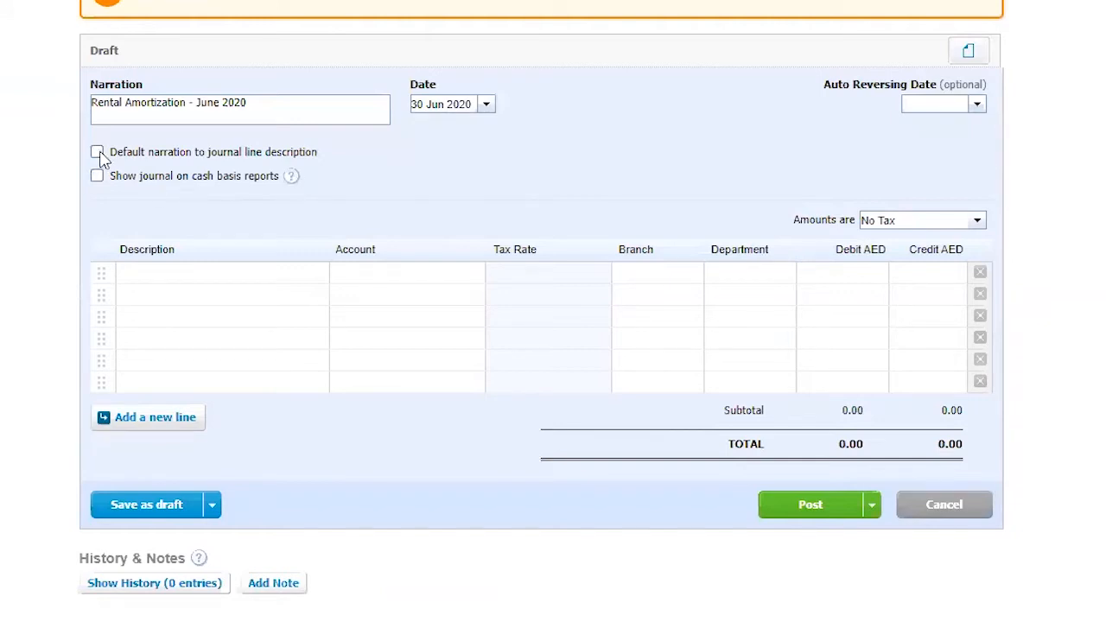
Default the narration into line descriptions and begin coding lines to 469 - Rent and 626 - Prepaid Rent.
left_click(97, 152)
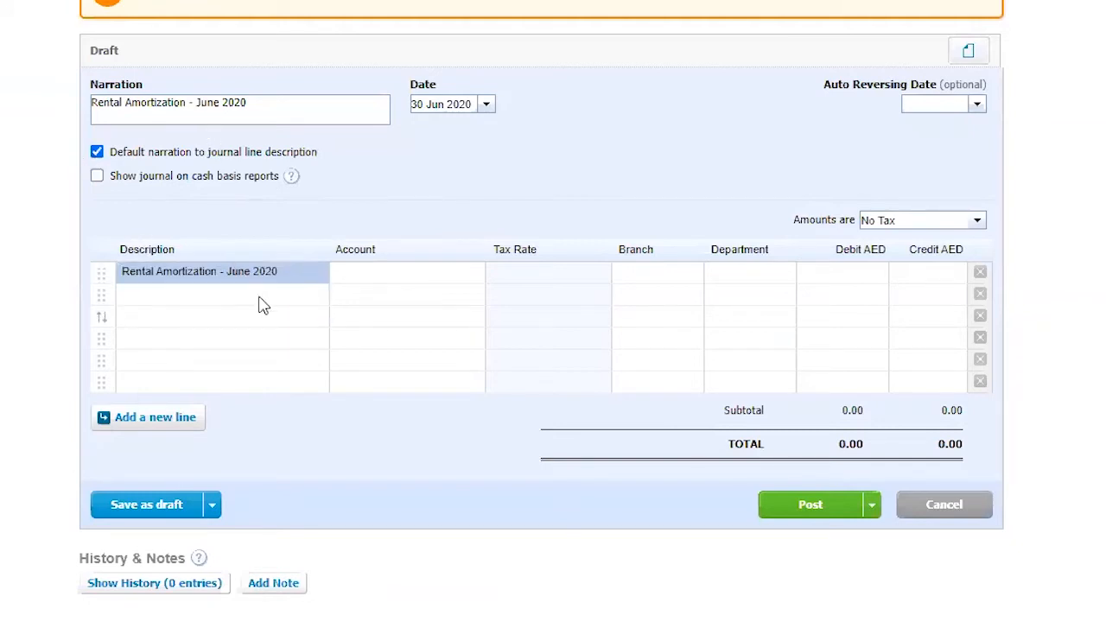
left_click(406, 272)
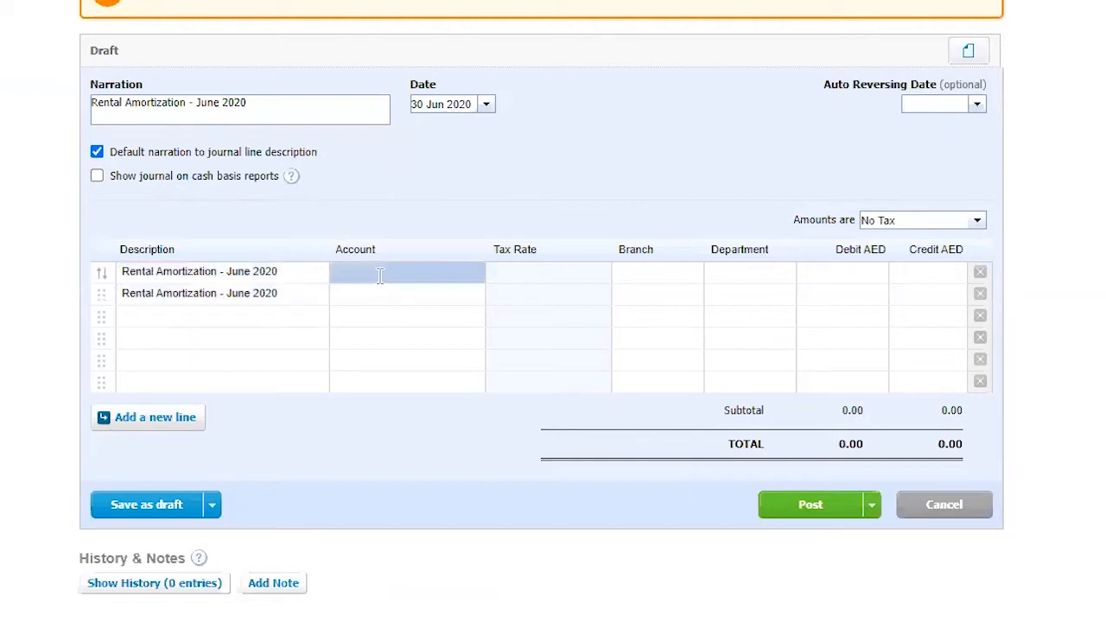
left_click(398, 272)
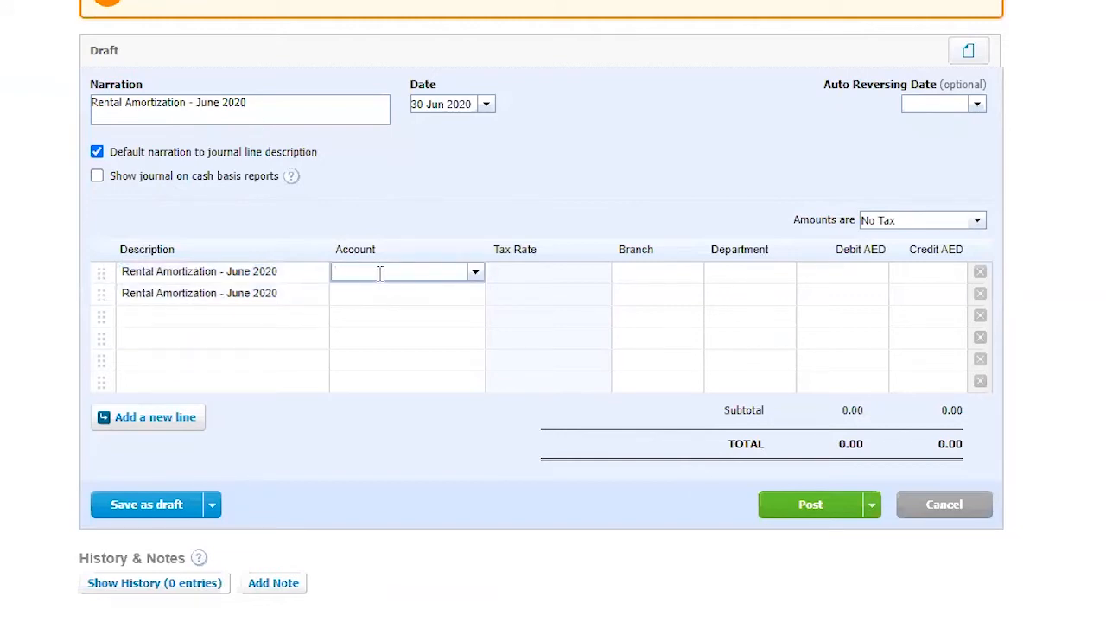
mouse_move(465, 178)
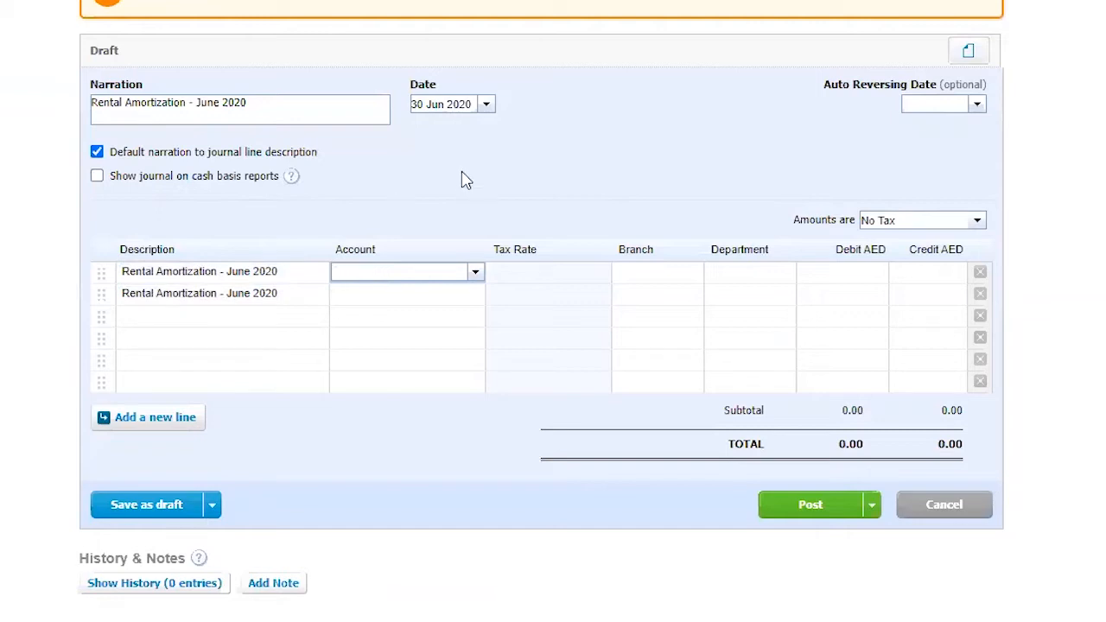
mouse_move(495, 177)
type("626 - Prepaid Rent")
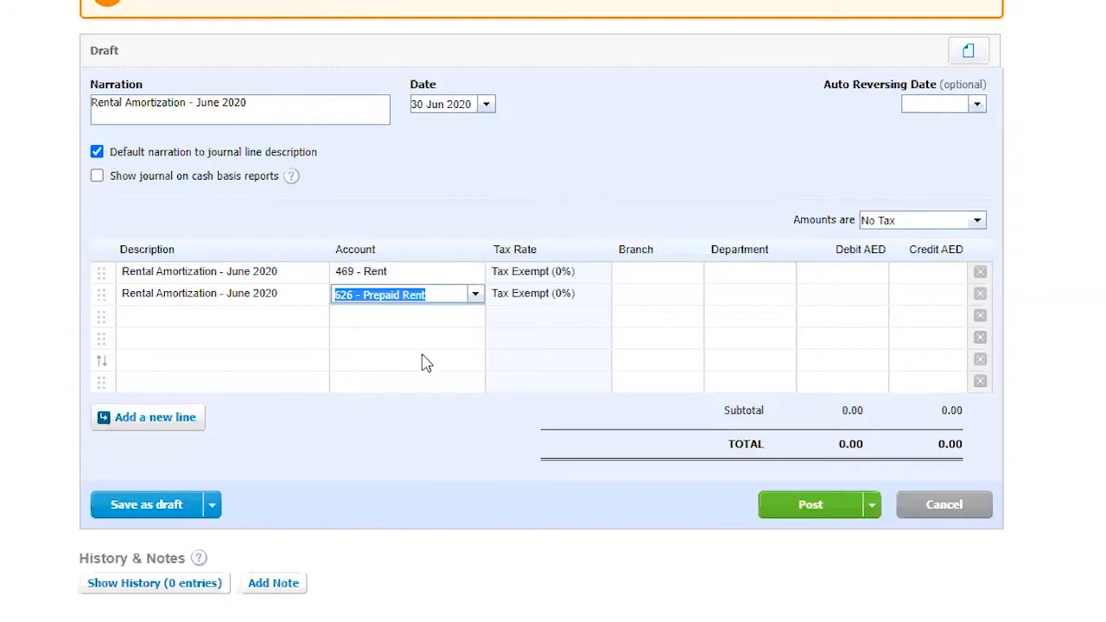
mouse_move(567, 275)
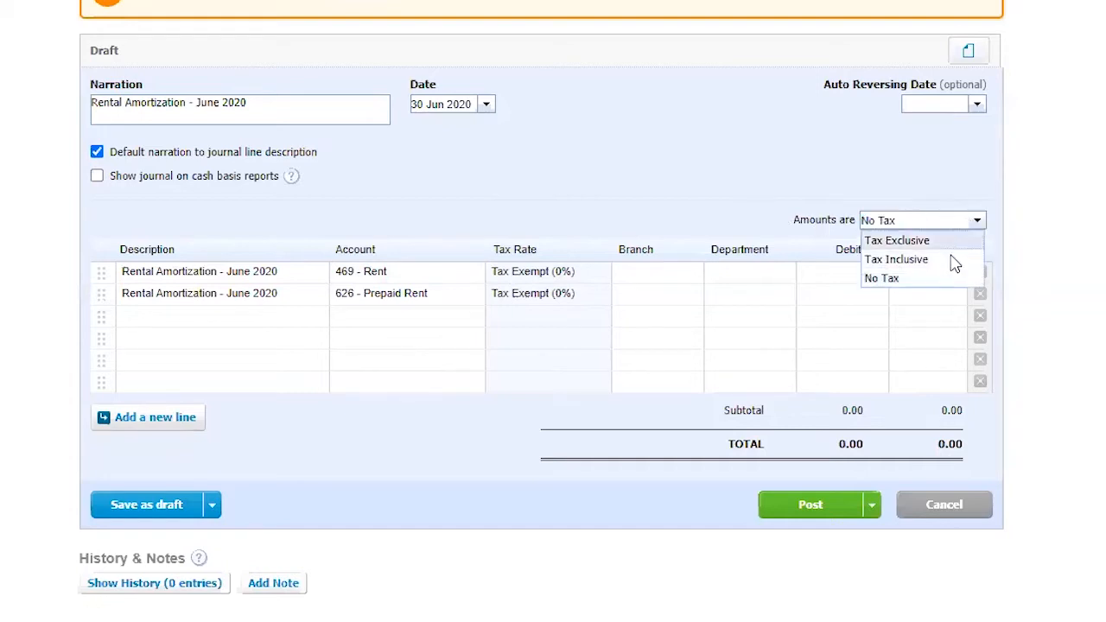
Make amounts tax exclusive and give both lines UAE No VAT, Branch 1 and Department 1.
left_click(896, 240)
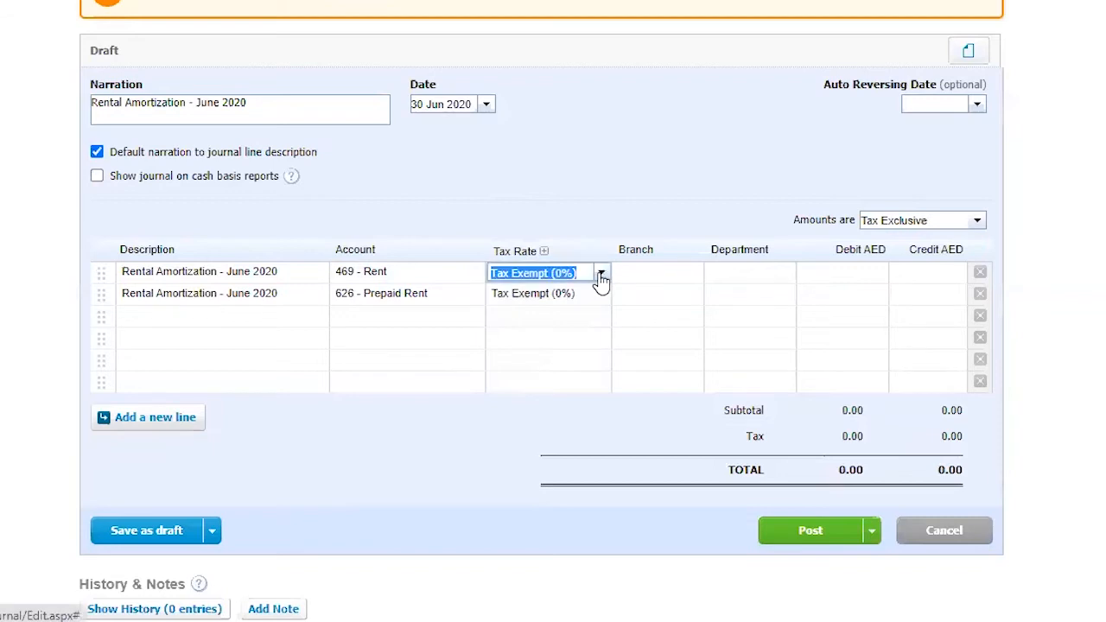
left_click(601, 273)
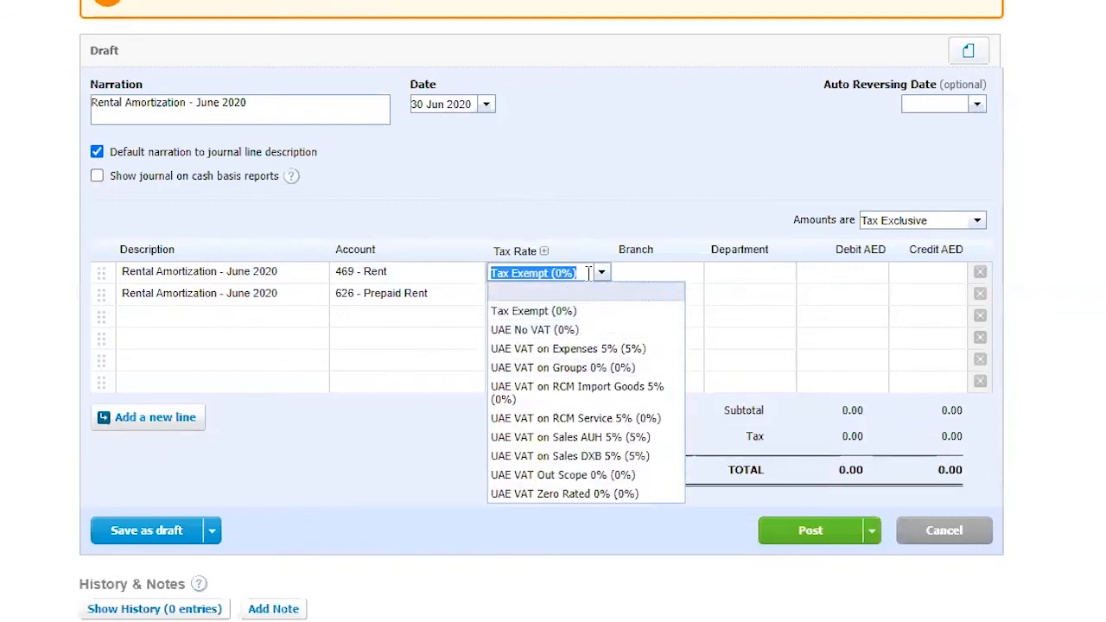
left_click(533, 311)
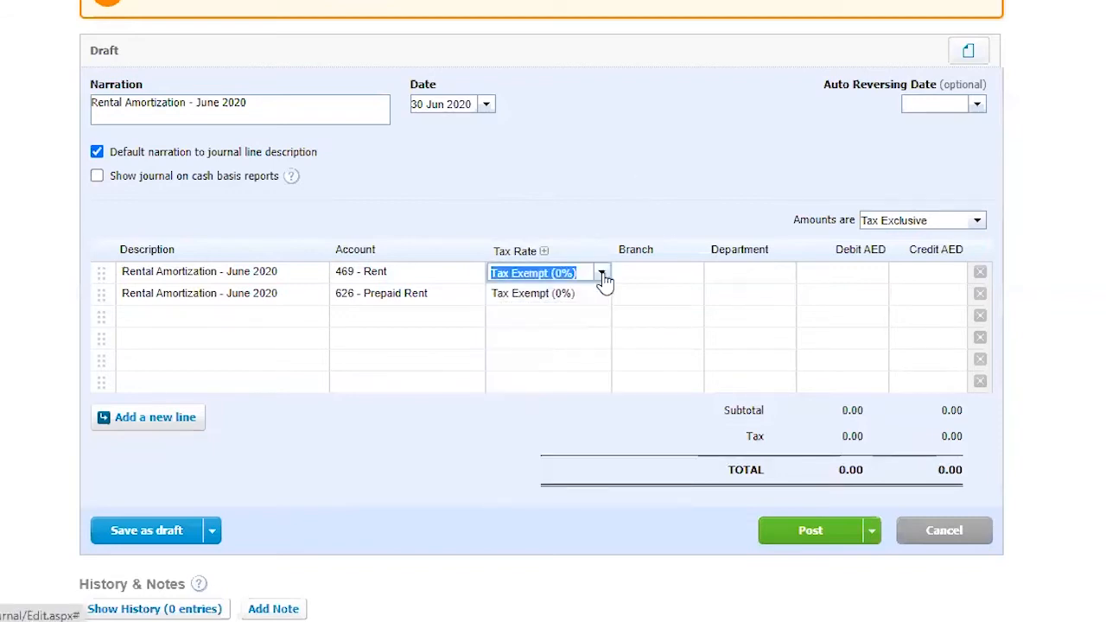
left_click(601, 294)
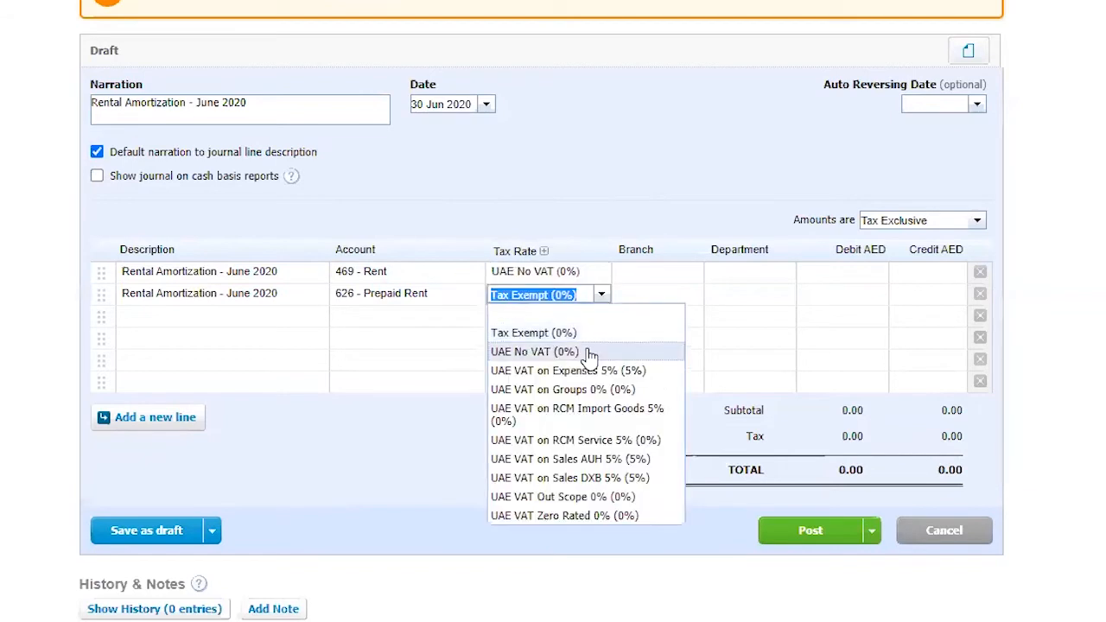
left_click(534, 352)
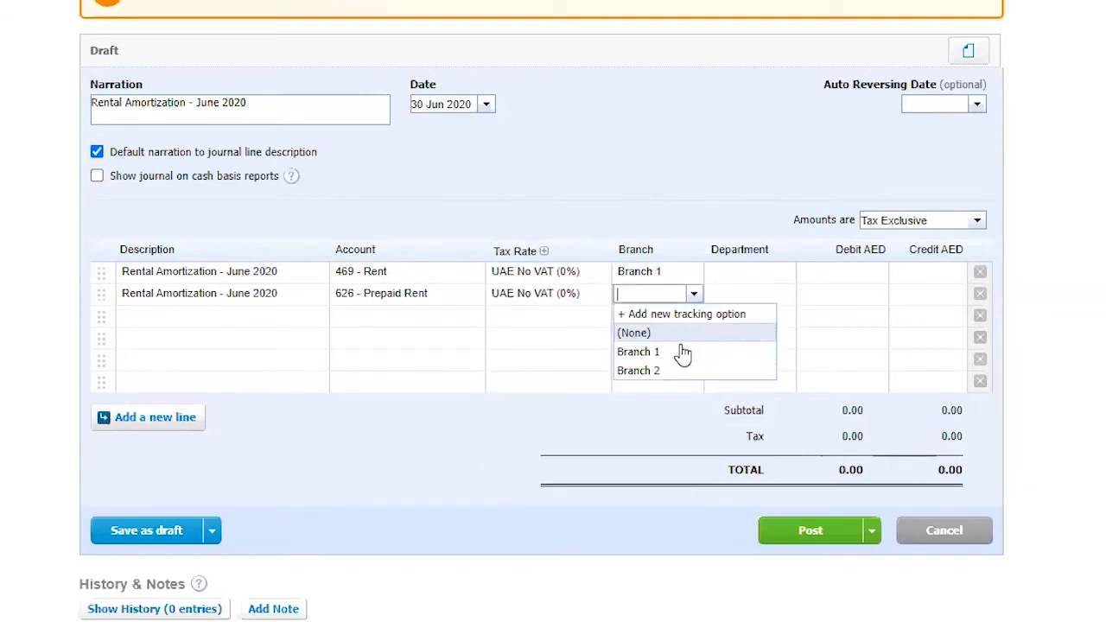
left_click(638, 351)
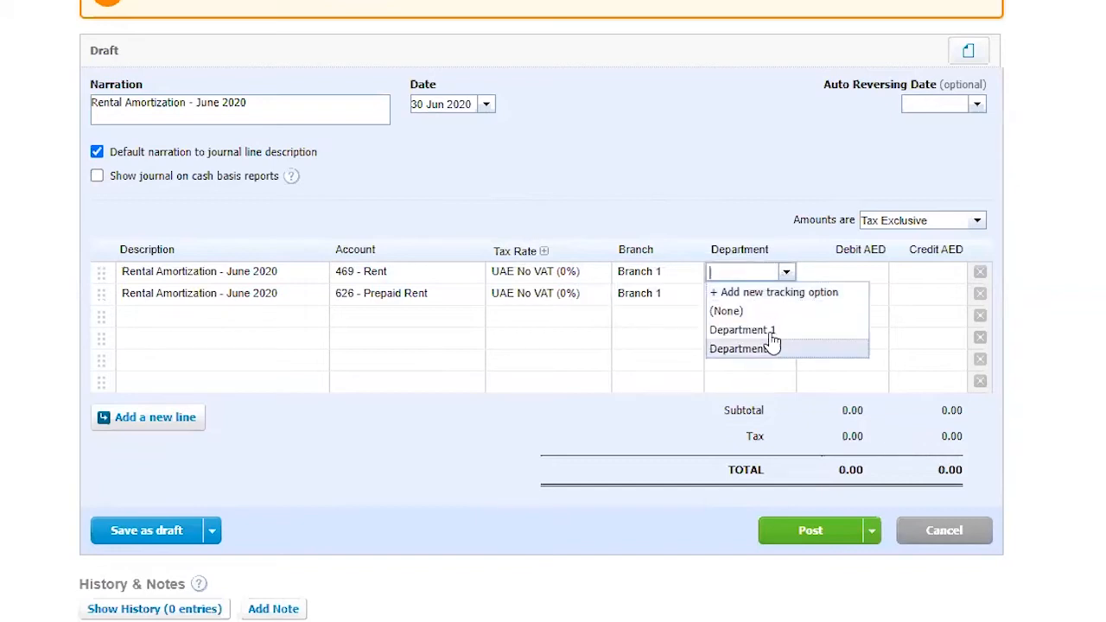
left_click(744, 330)
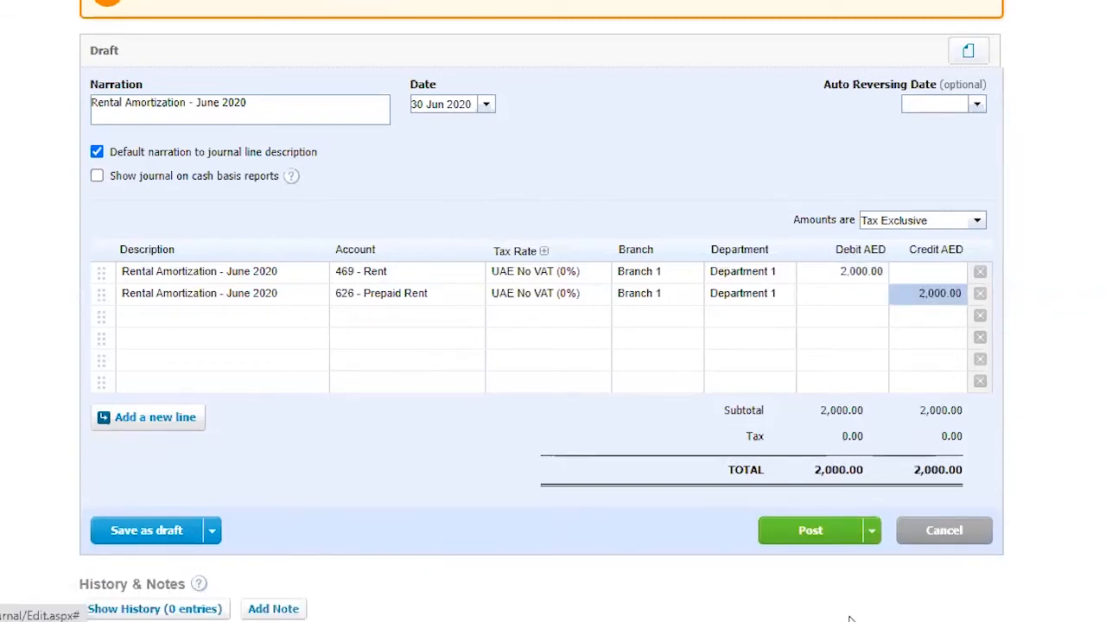
mouse_move(591, 118)
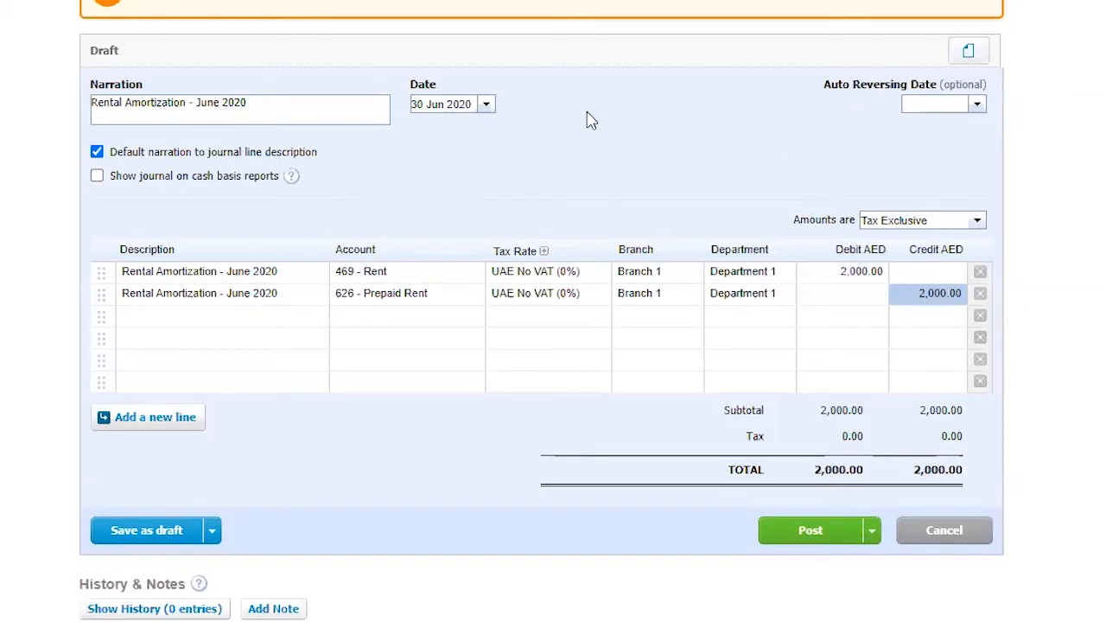
Check the auto-reversing date, post the June rent journal, and view the posted journals.
left_click(976, 104)
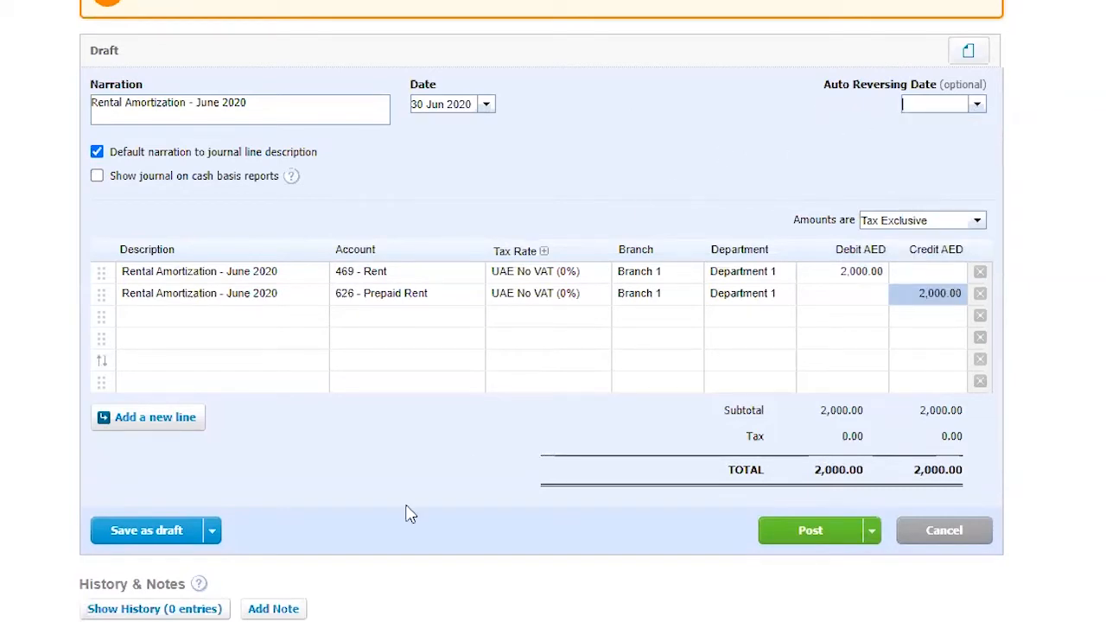
mouse_move(147, 530)
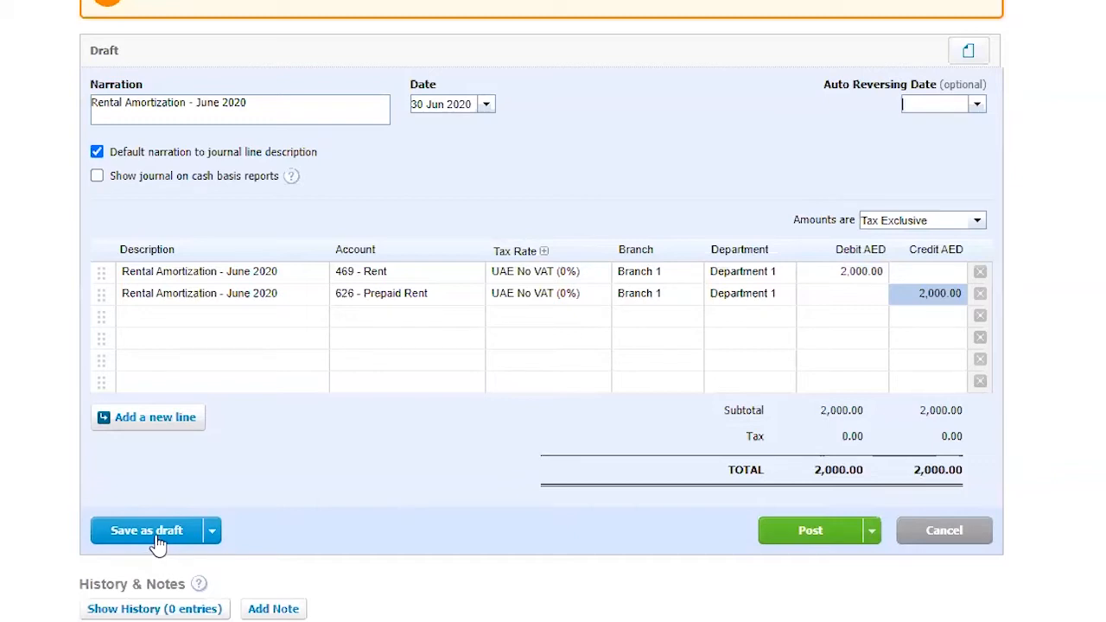
left_click(810, 530)
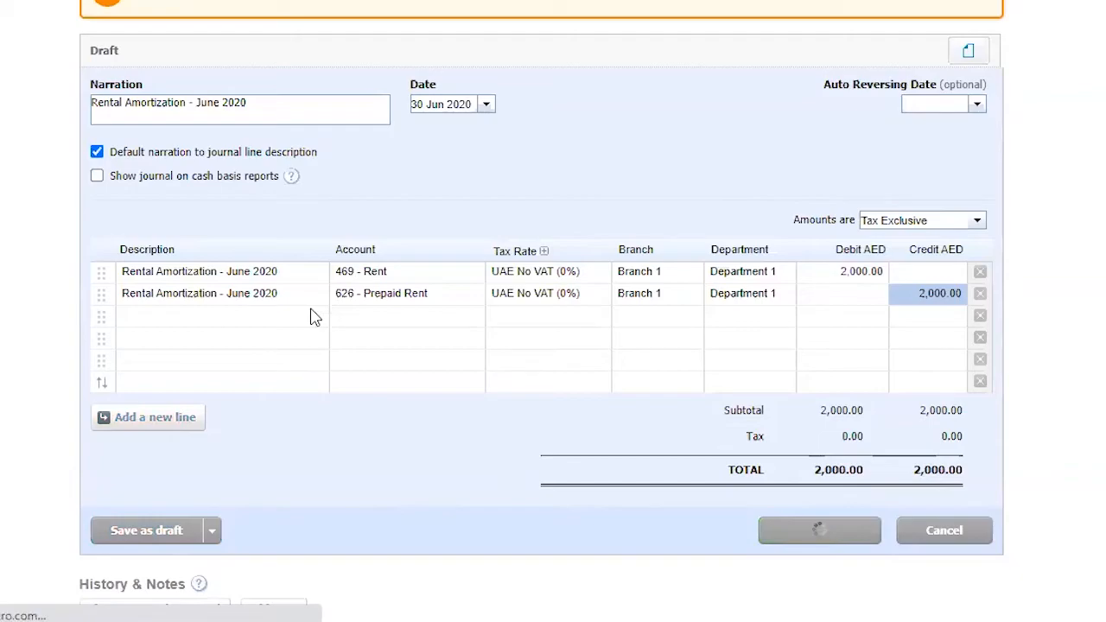
left_click(819, 530)
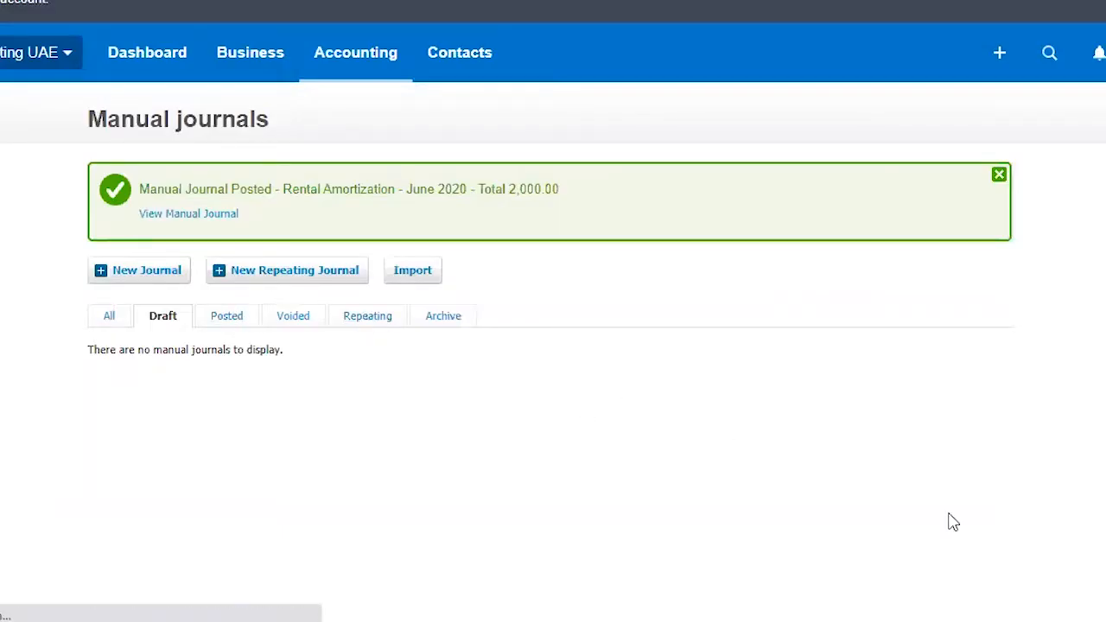
mouse_move(596, 459)
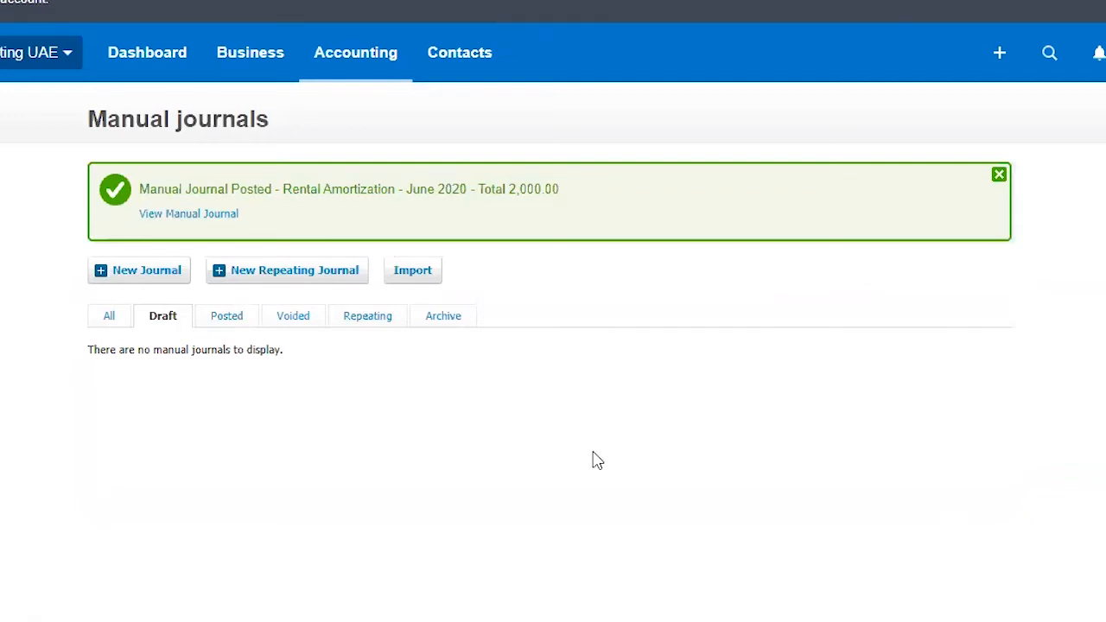
left_click(226, 315)
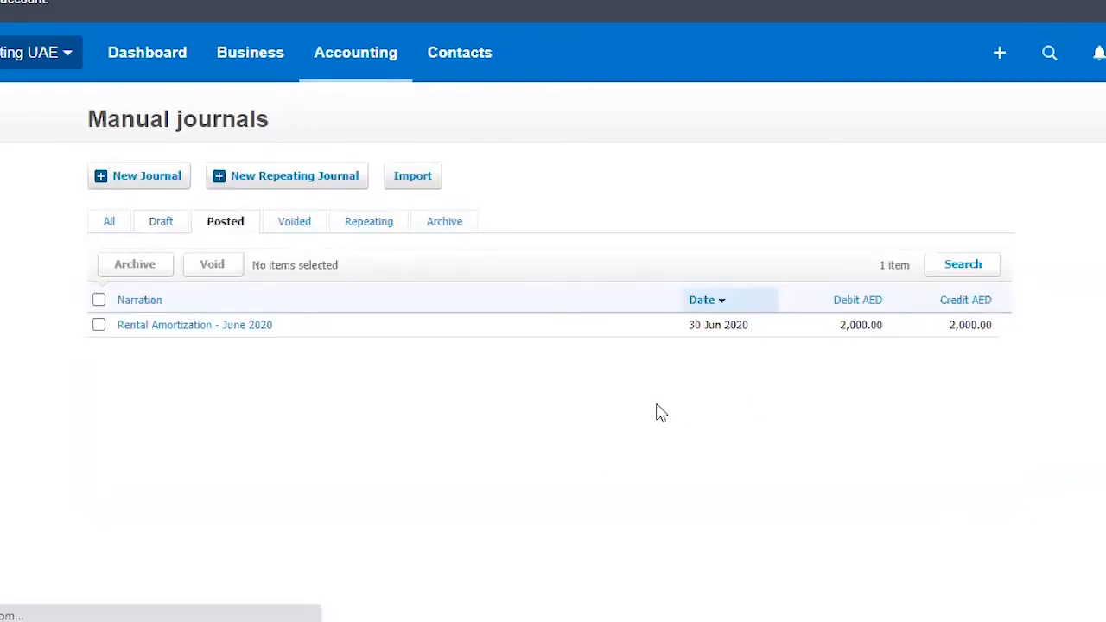
mouse_move(146, 401)
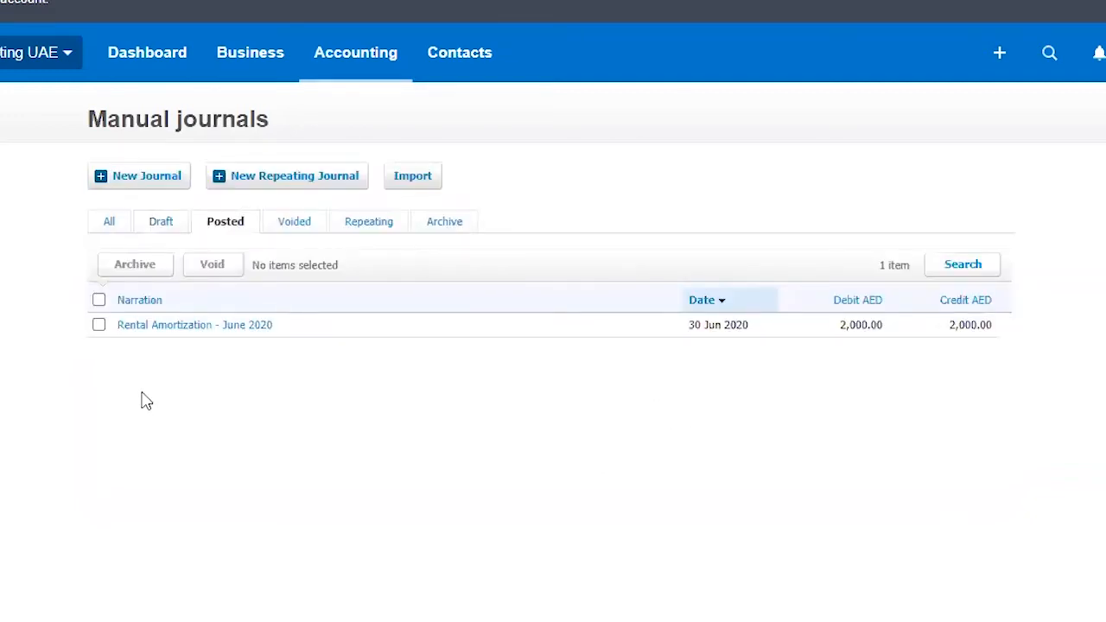
mouse_move(735, 21)
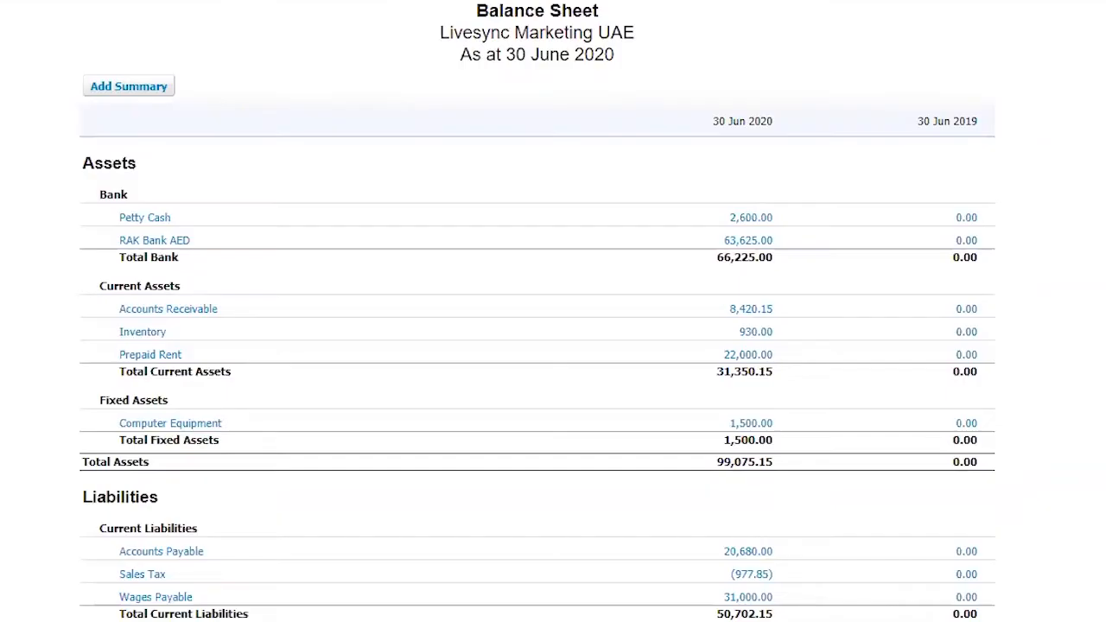
Check the Profit and Loss report for June Rent of 2,000.00 under Branch 1.
scroll("down", 3)
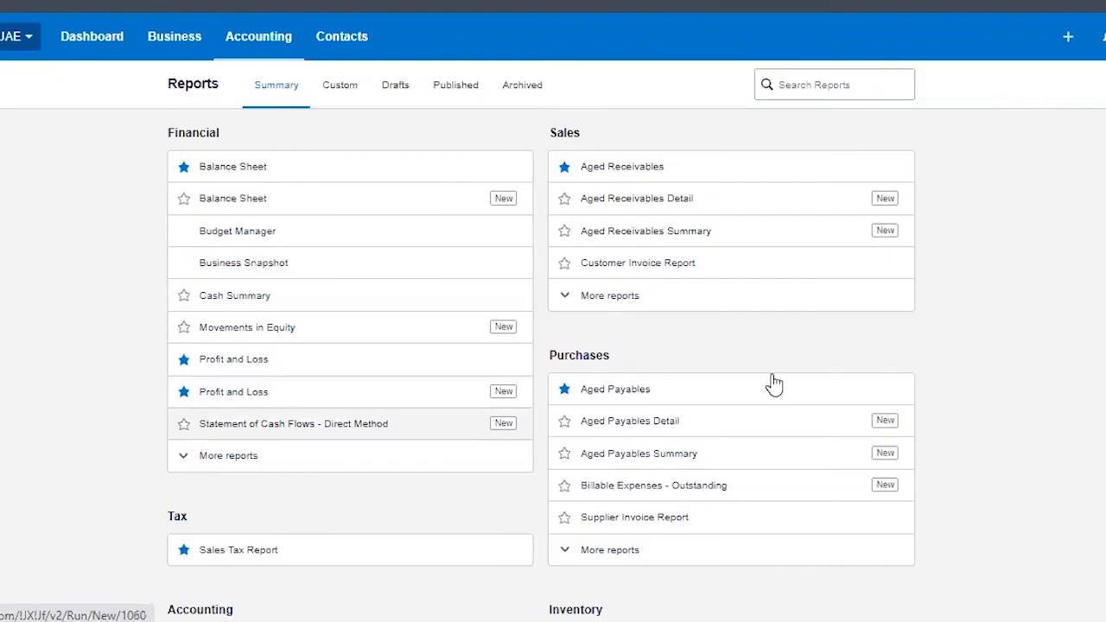
left_click(233, 359)
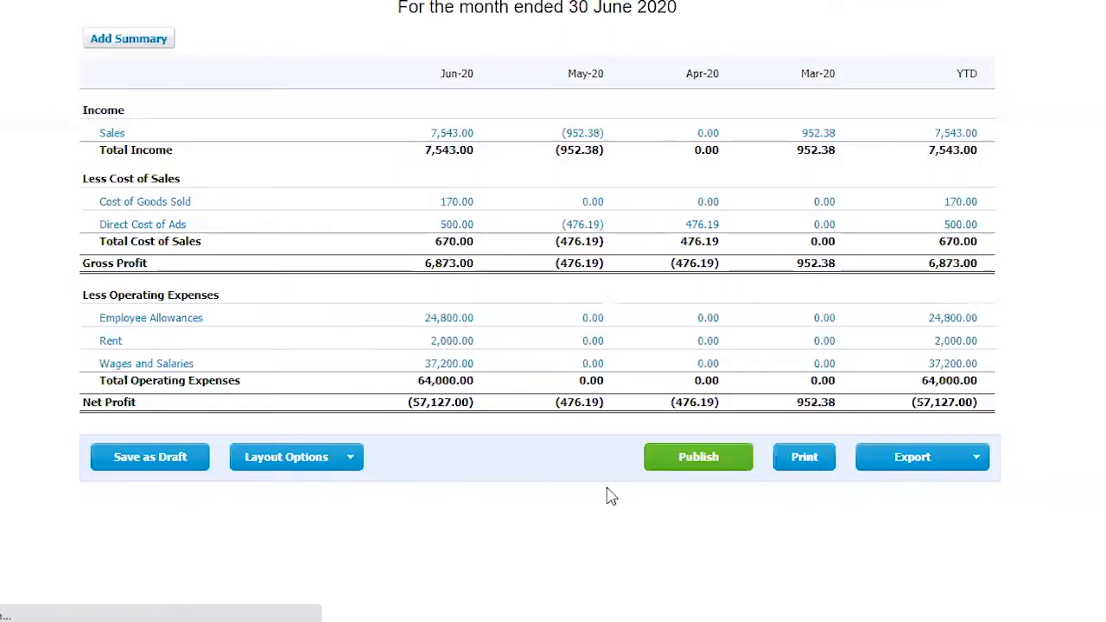
mouse_move(456, 350)
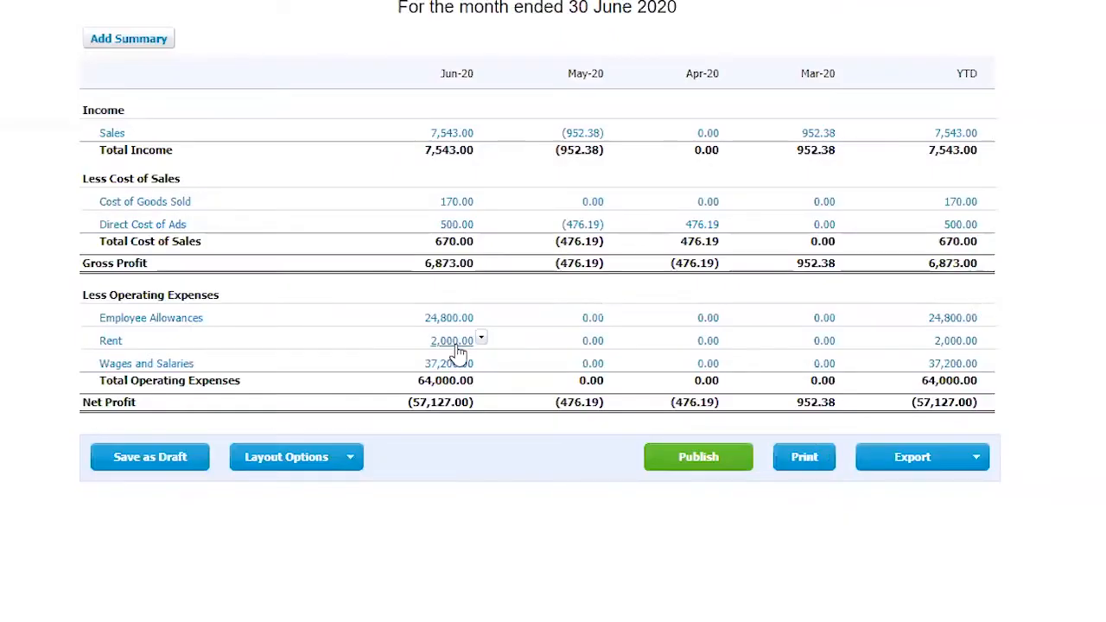
scroll("up", 3)
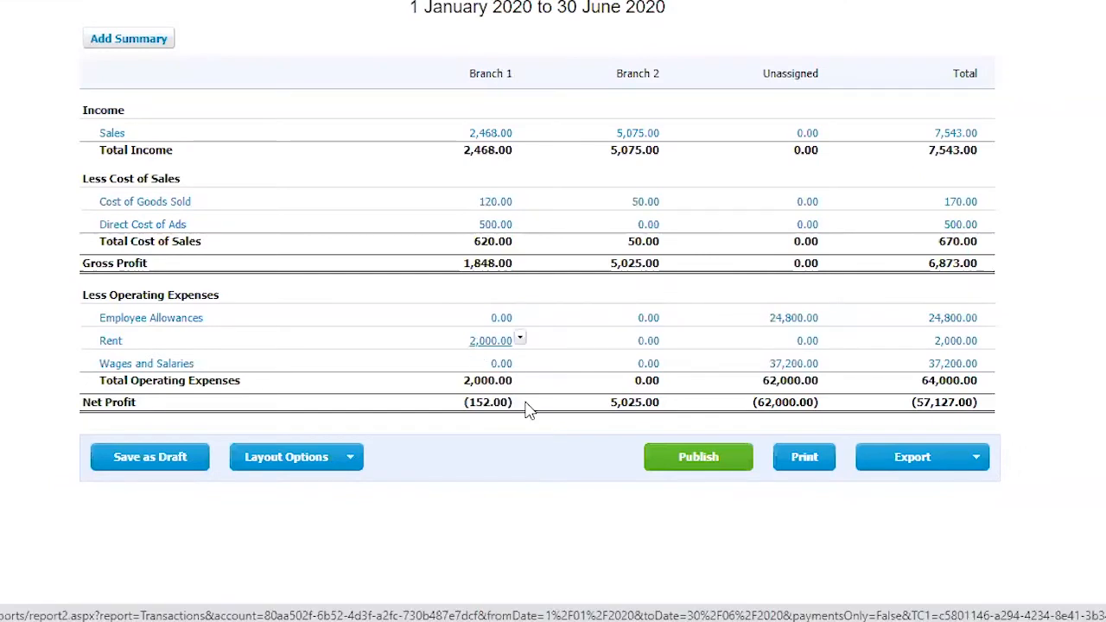
mouse_move(530, 410)
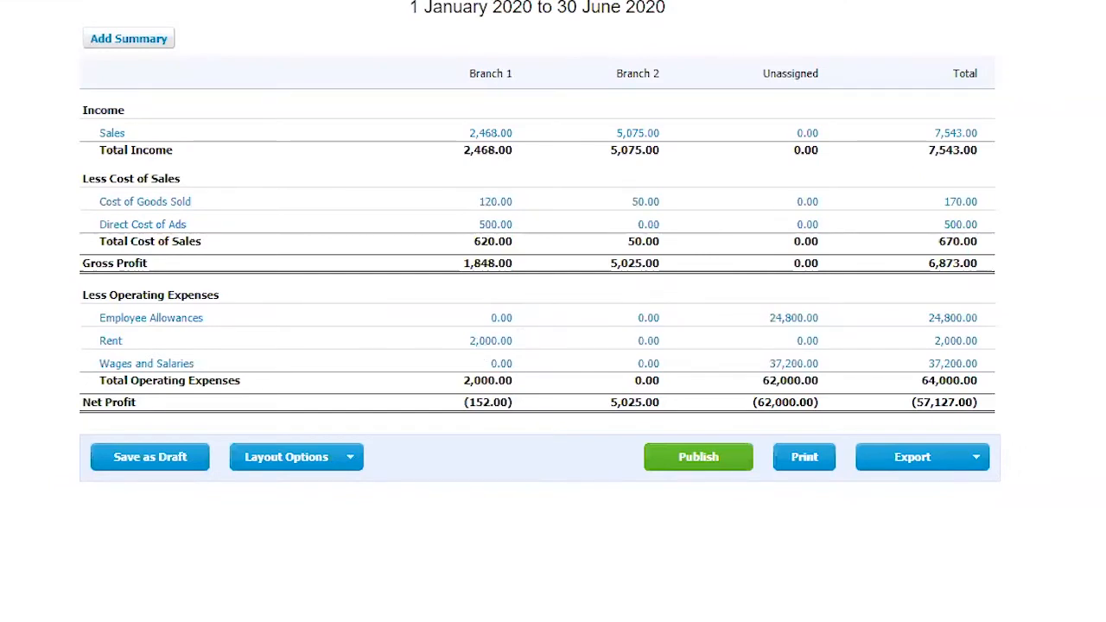
scroll("down", 3)
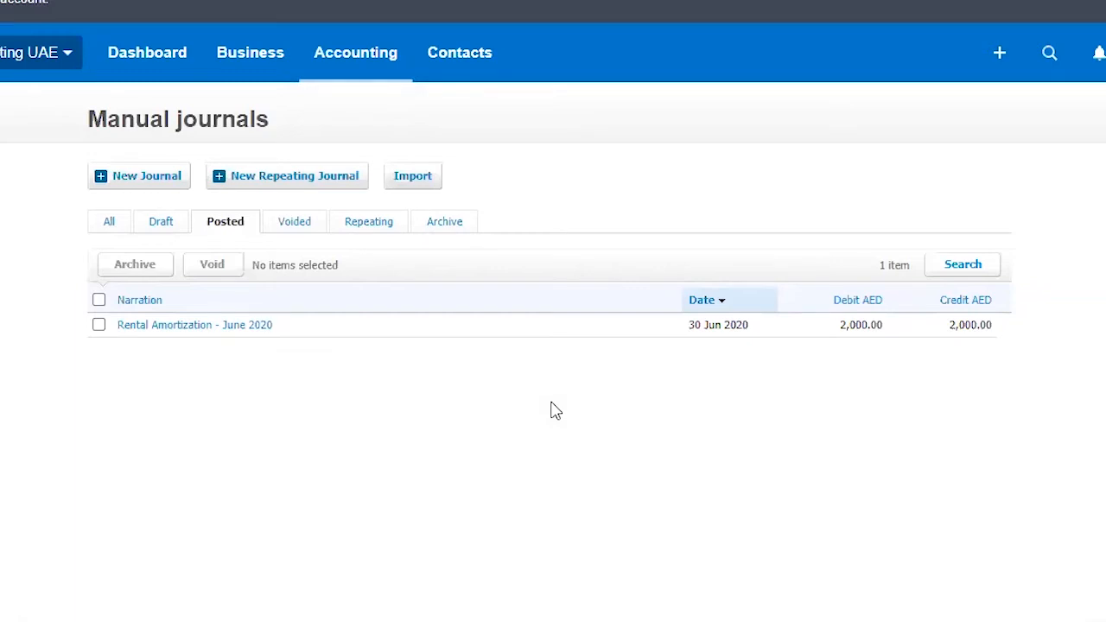
mouse_move(223, 341)
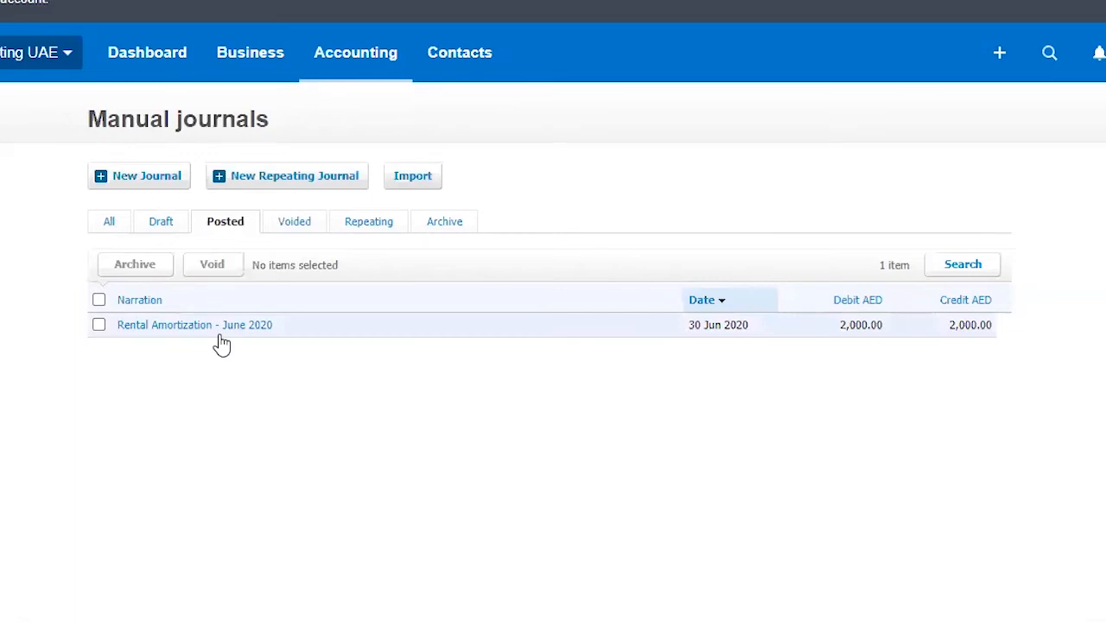
mouse_move(347, 376)
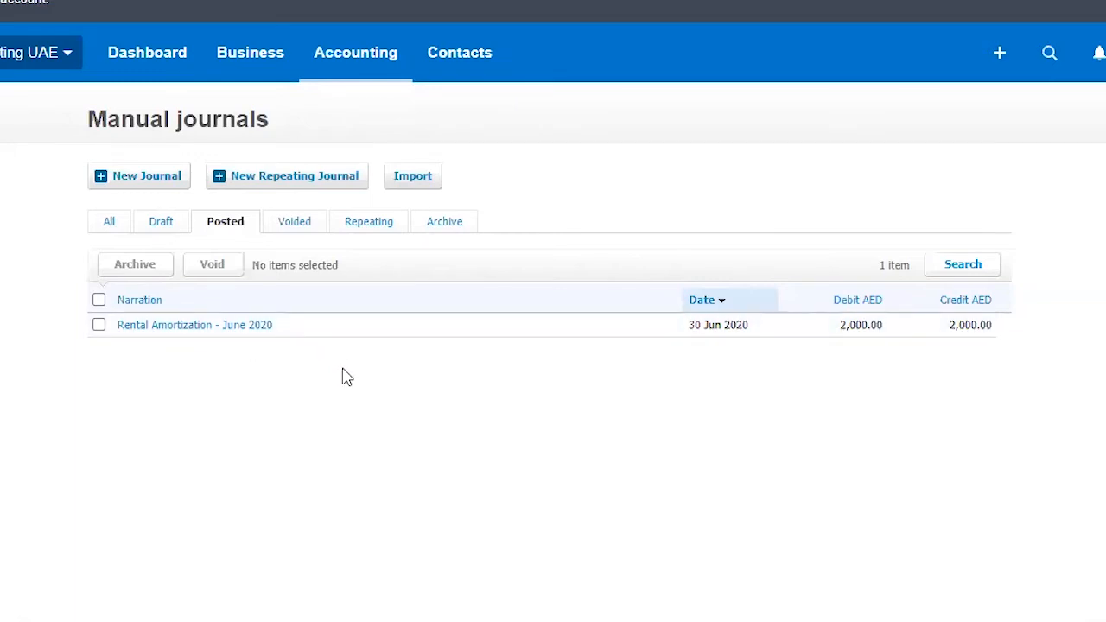
mouse_move(409, 414)
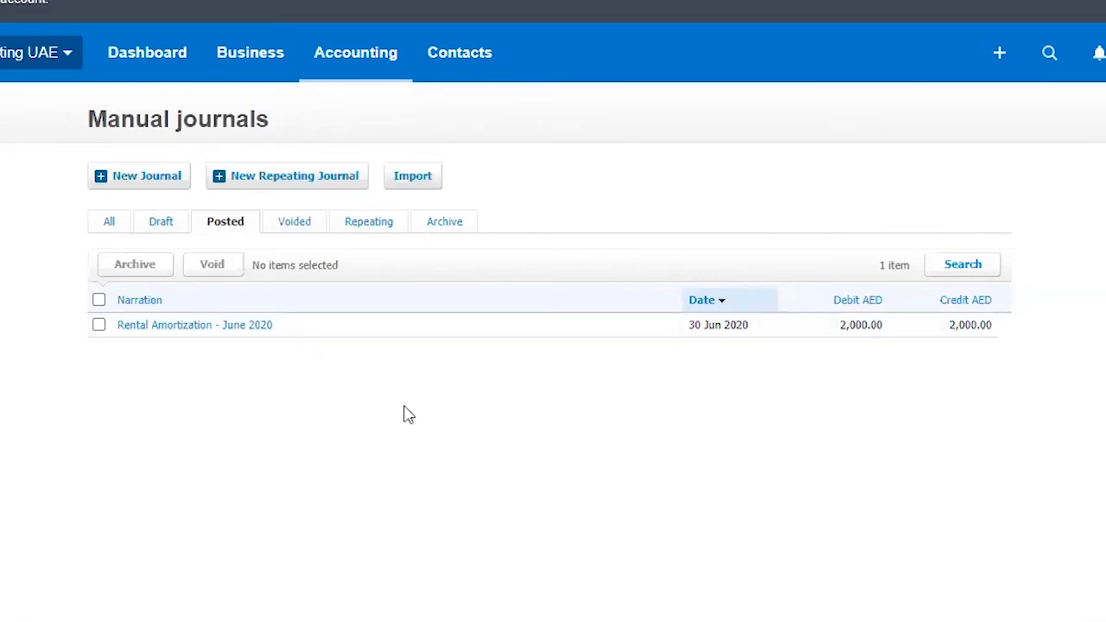
mouse_move(421, 406)
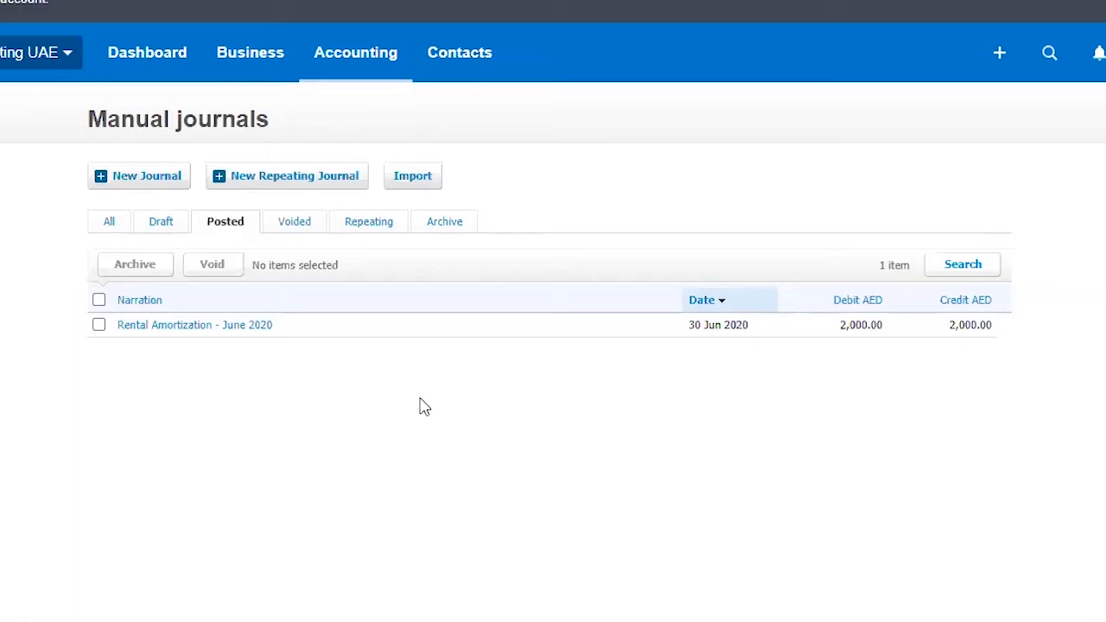
mouse_move(272, 358)
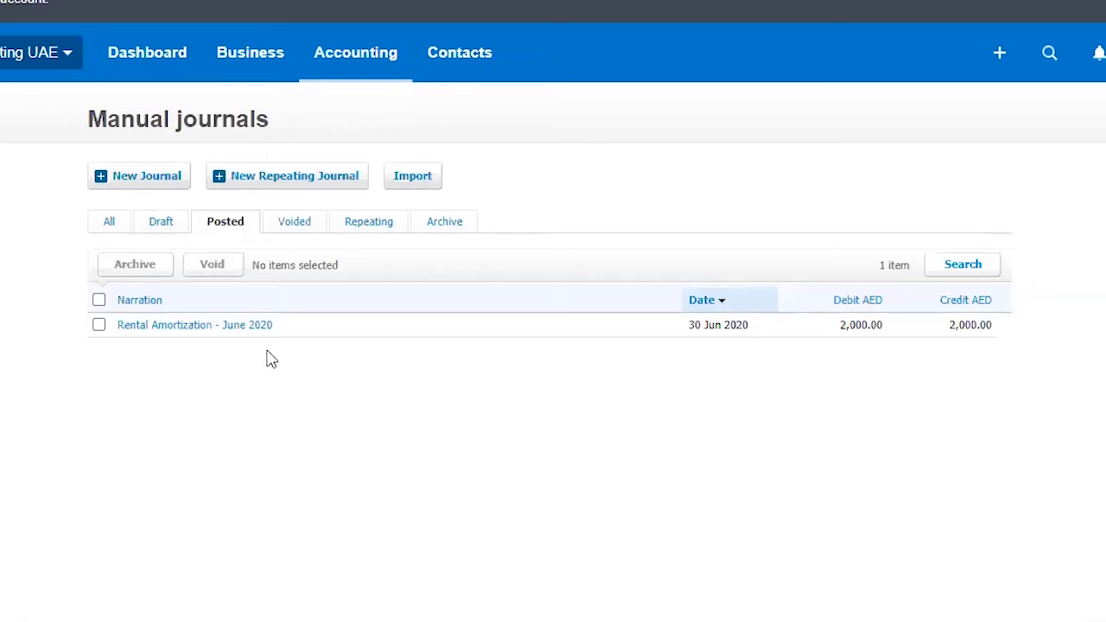
mouse_move(195, 324)
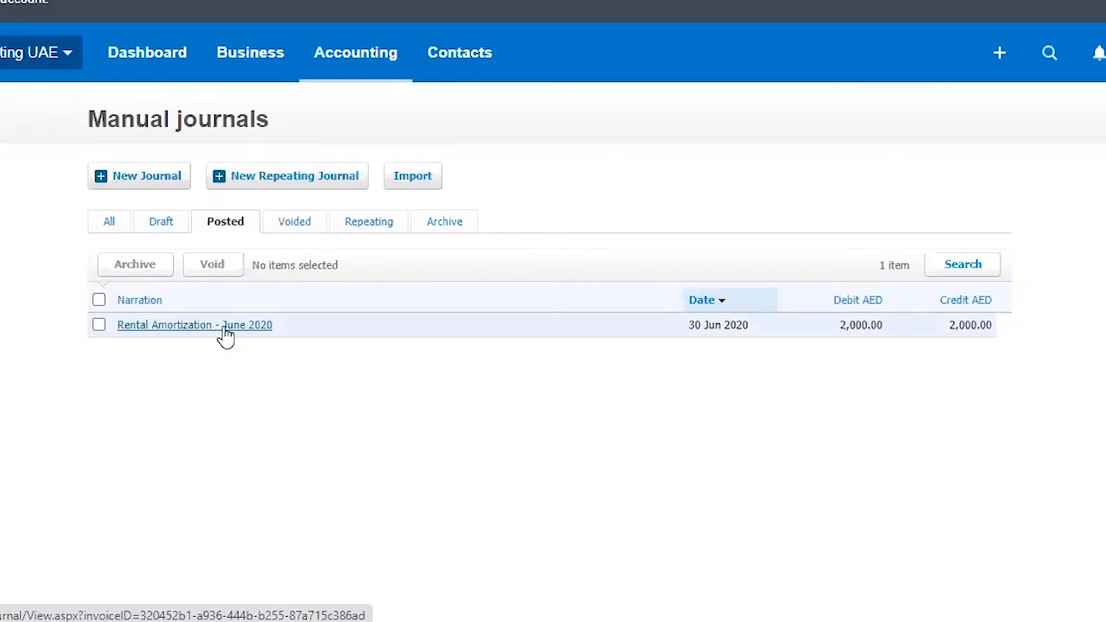
mouse_move(385, 301)
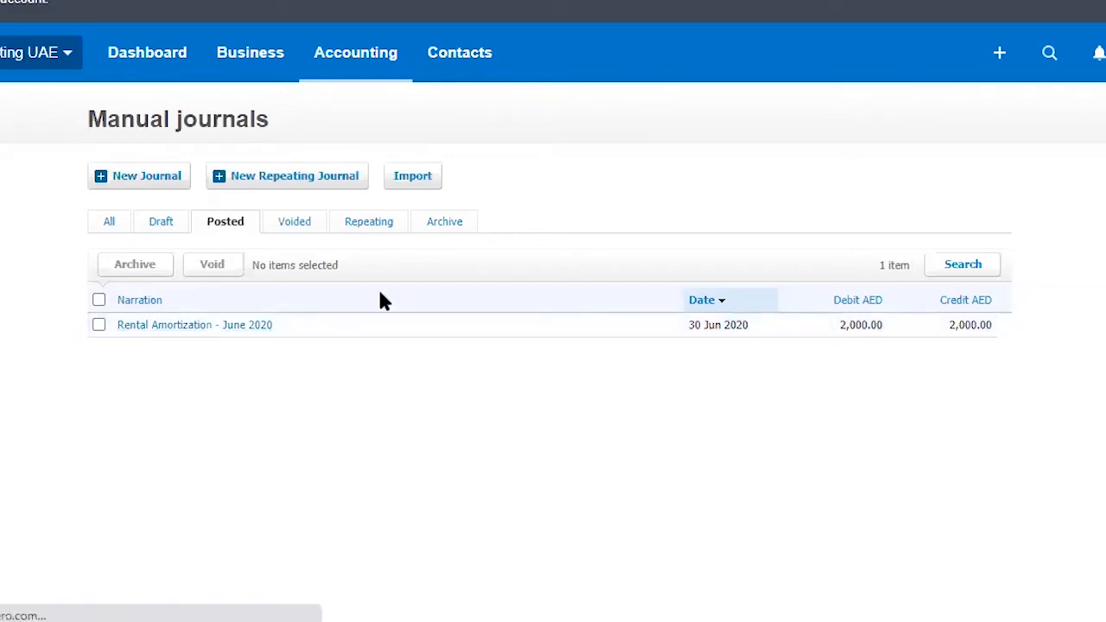
Open posted journal #40, Rental Amortization - June 2020.
left_click(194, 324)
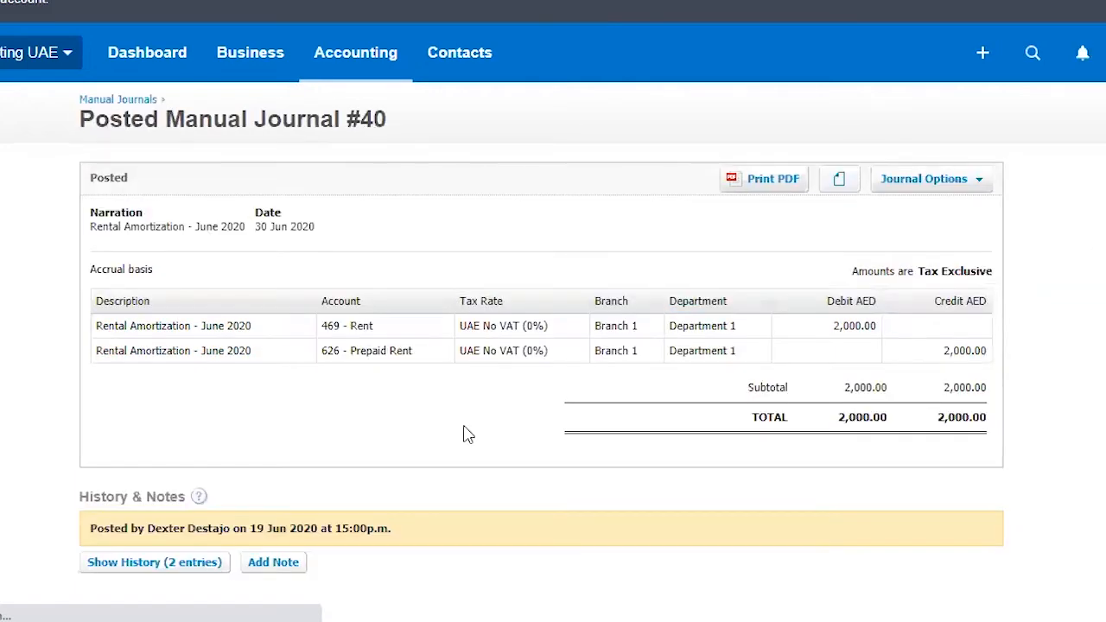
Copy manual journal #40's rent amortization lines into a new repeating journal.
left_click(932, 179)
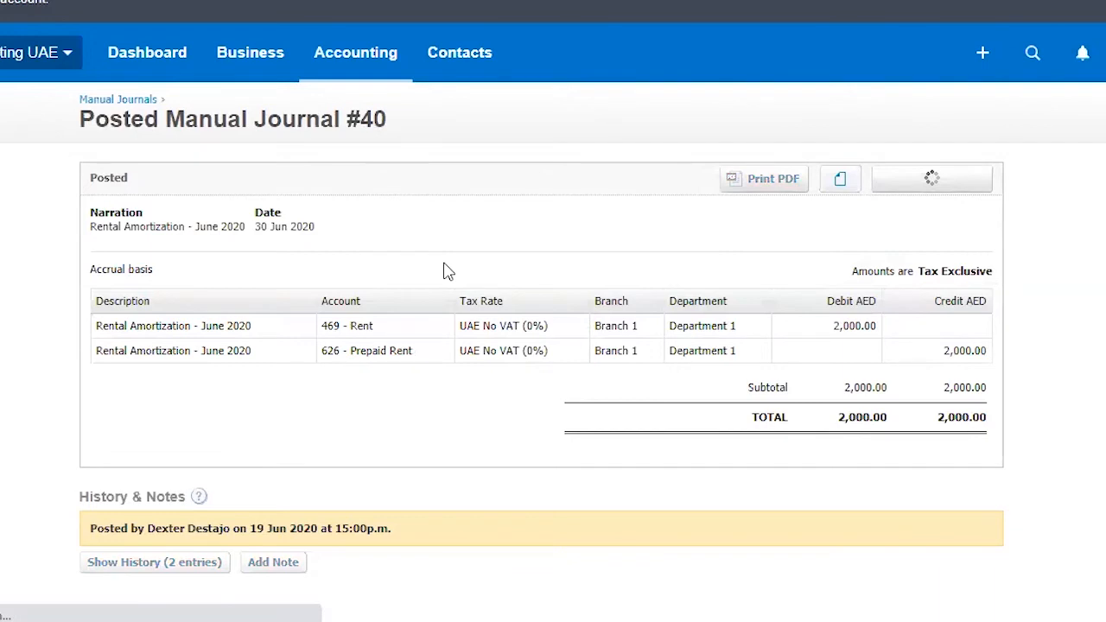
mouse_move(350, 325)
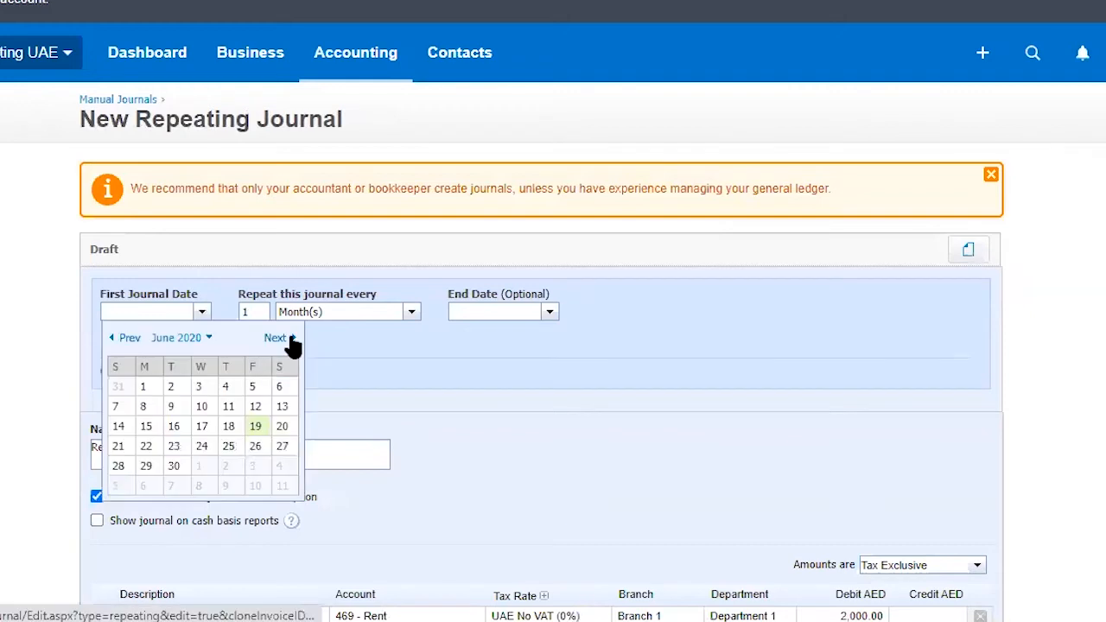
Schedule the repeating journal from 31 Jul 2020 to 31 Mar 2021, set to post.
left_click(275, 337)
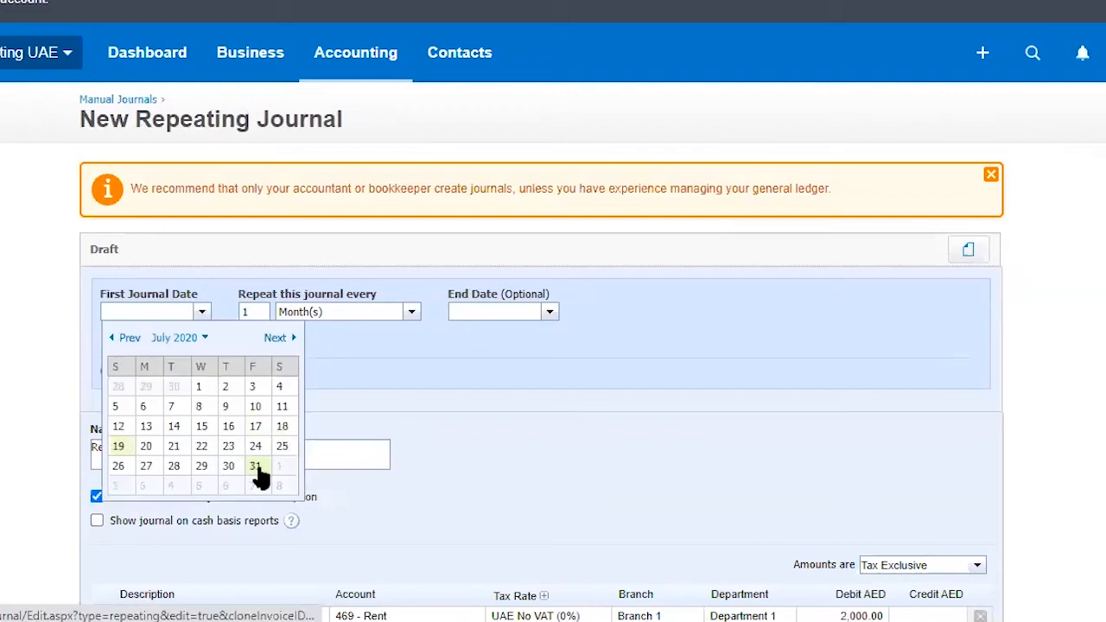
left_click(255, 466)
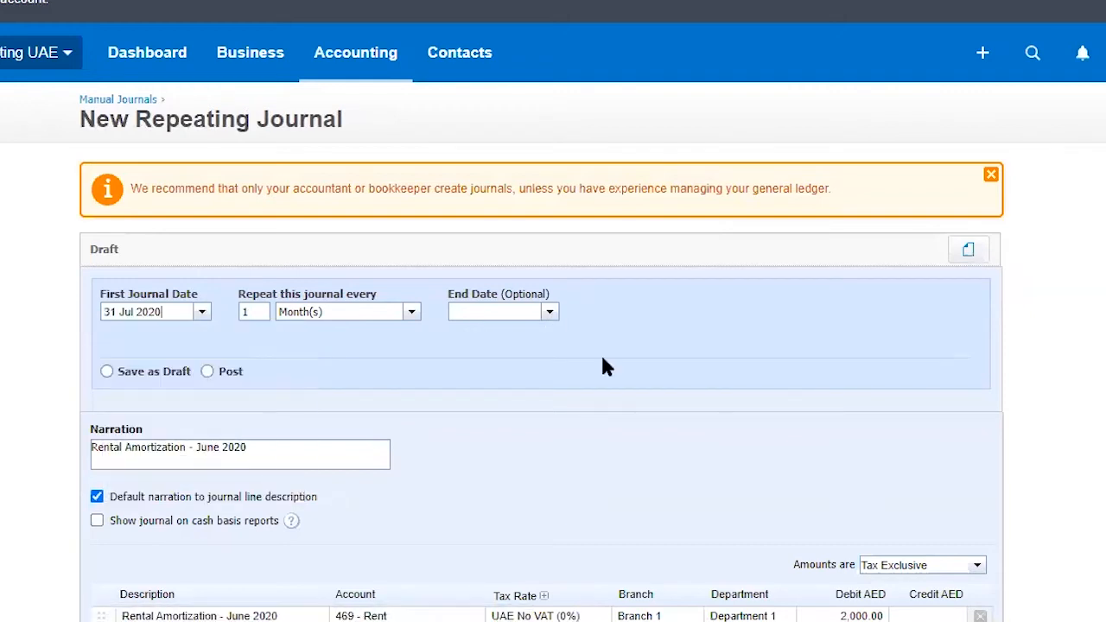
left_click(550, 311)
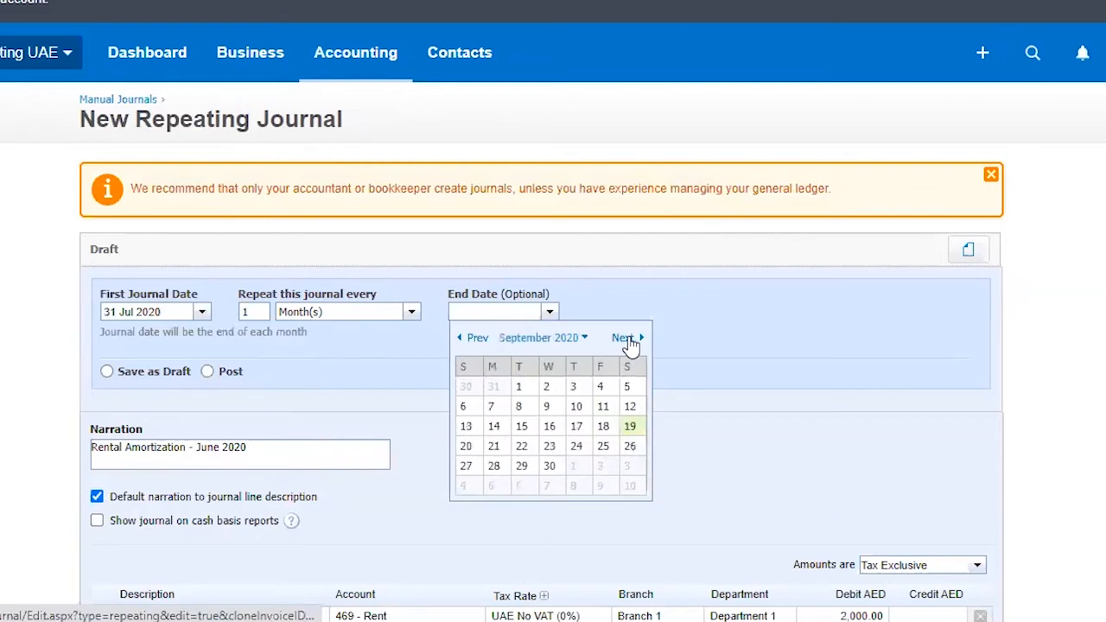
left_click(622, 337)
type("31 Mar 2021")
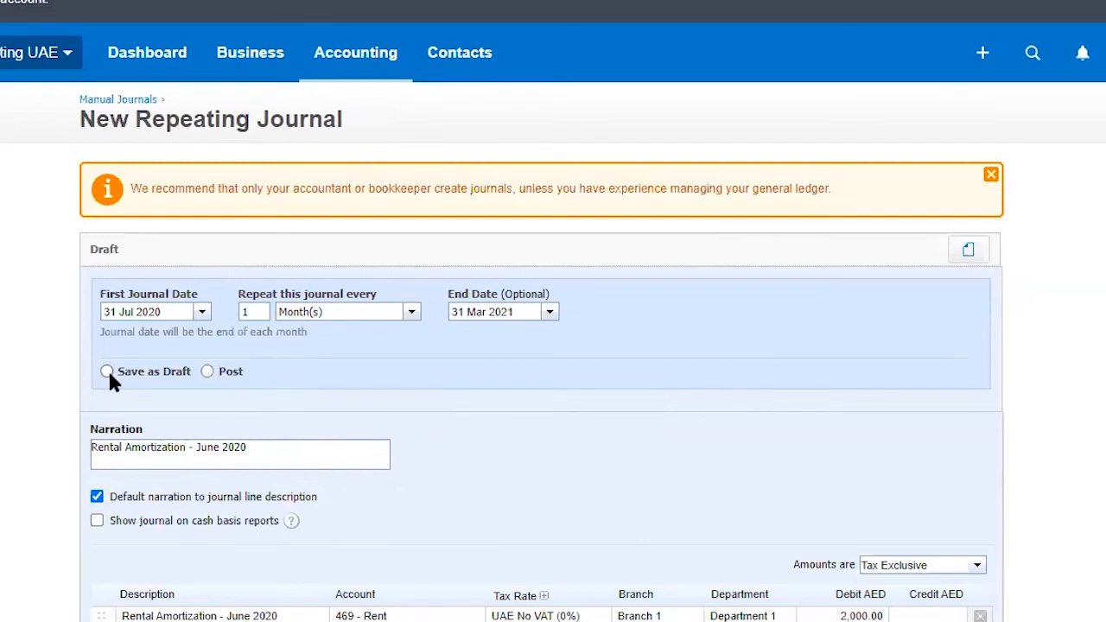
left_click(207, 371)
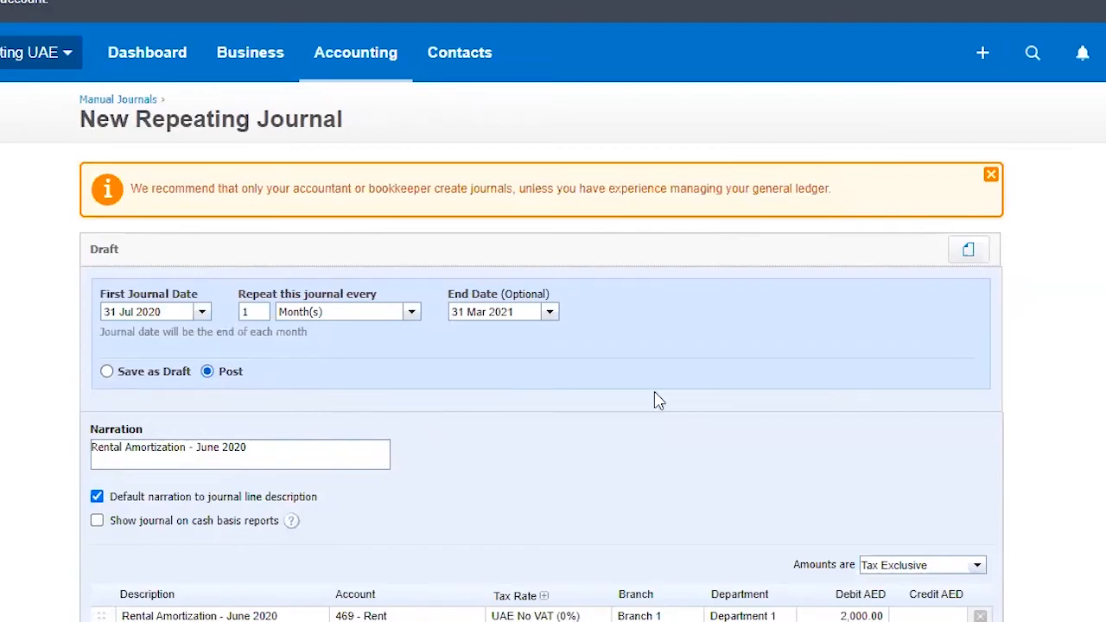
scroll("down", 3)
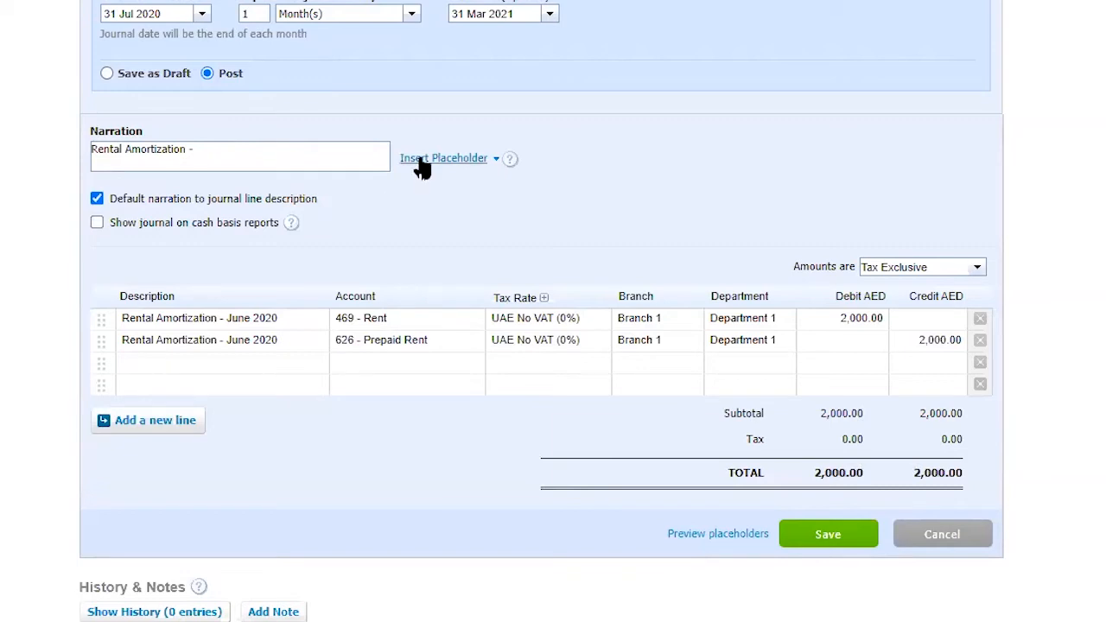
Add the [Month Year] placeholder to the narration and carry it into both line descriptions.
left_click(443, 158)
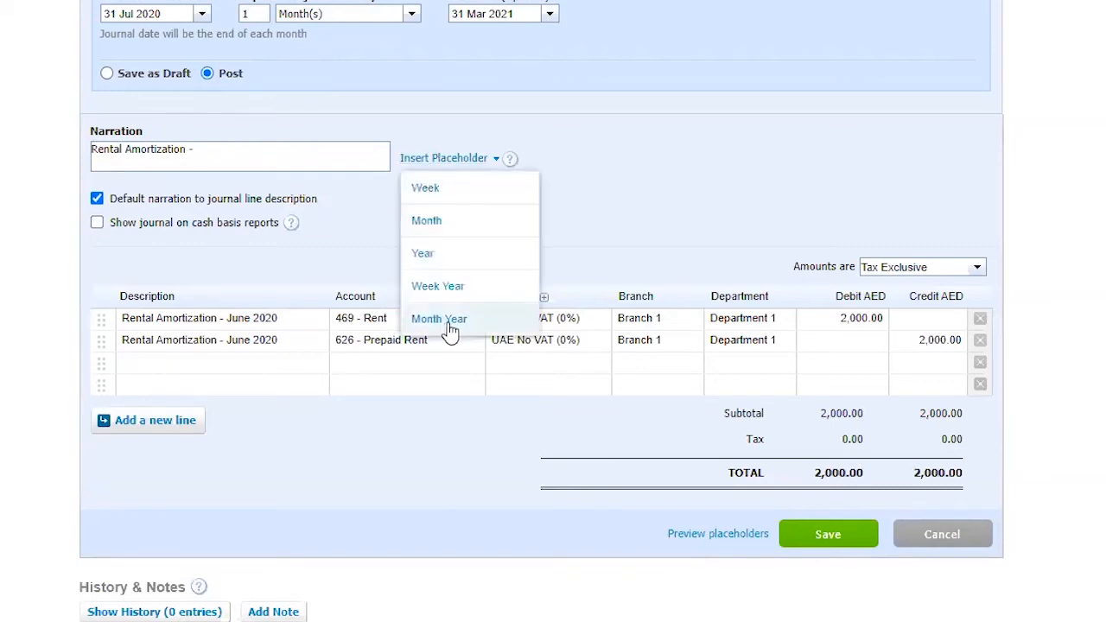
left_click(439, 318)
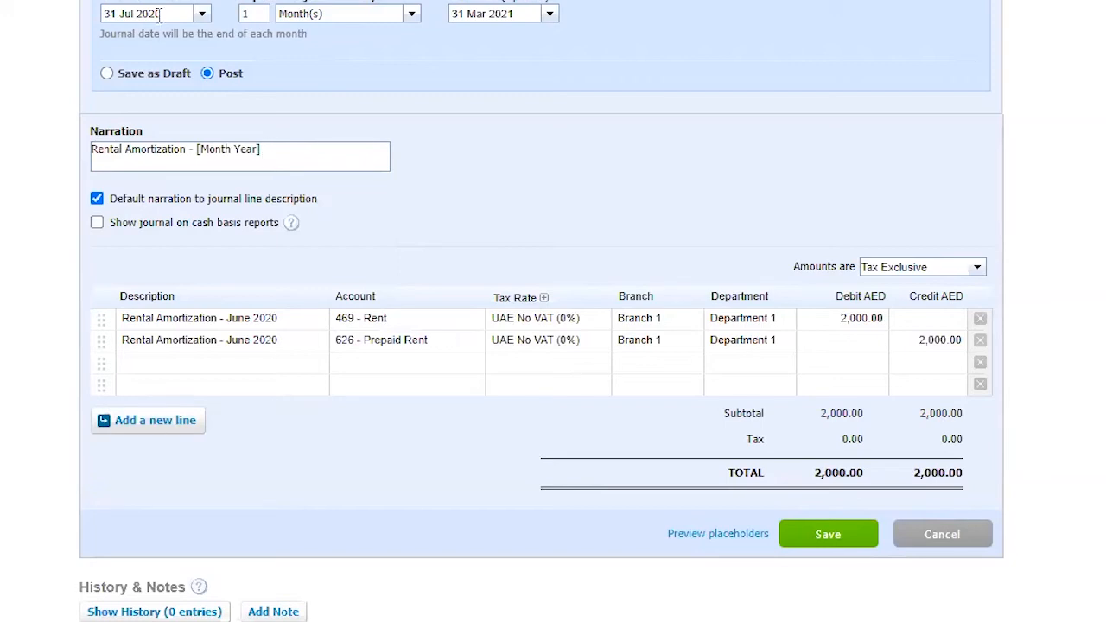
mouse_move(289, 332)
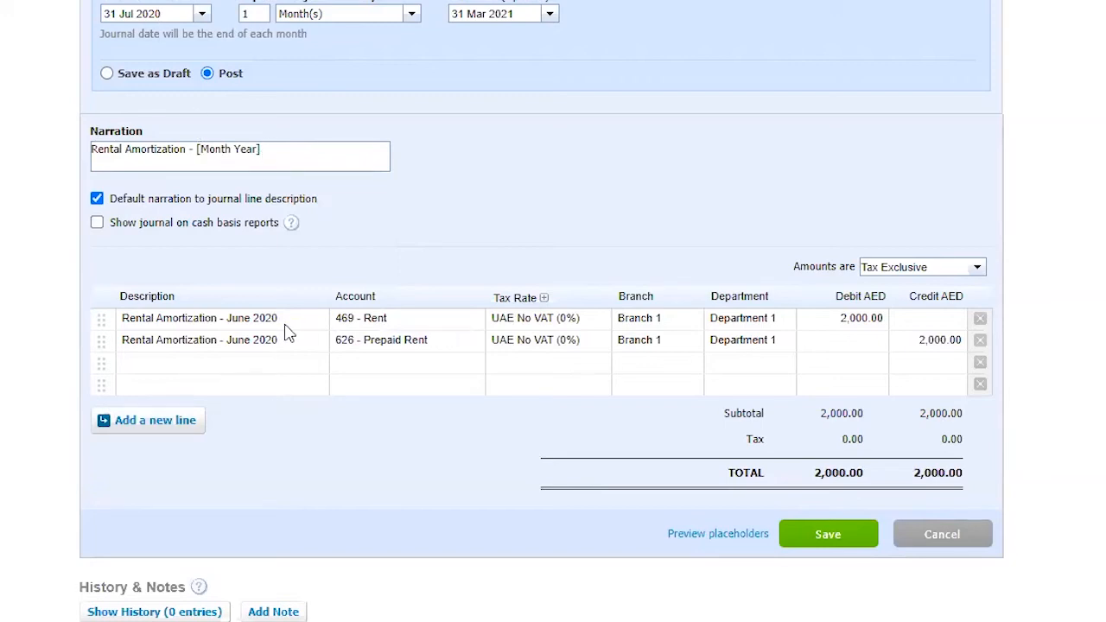
left_click(199, 317)
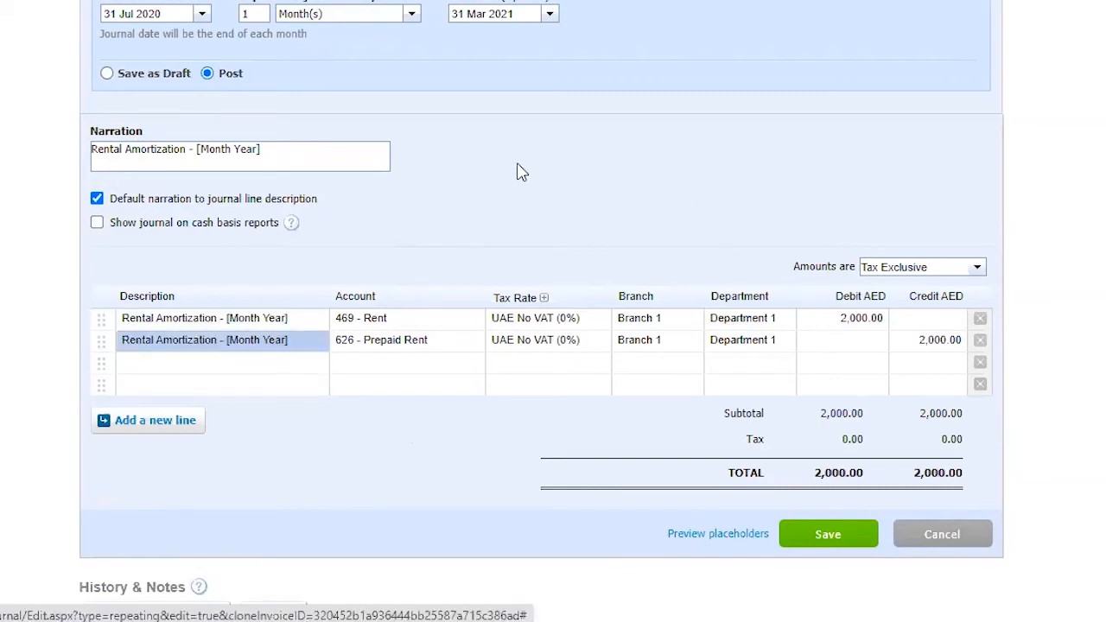
scroll("down", 3)
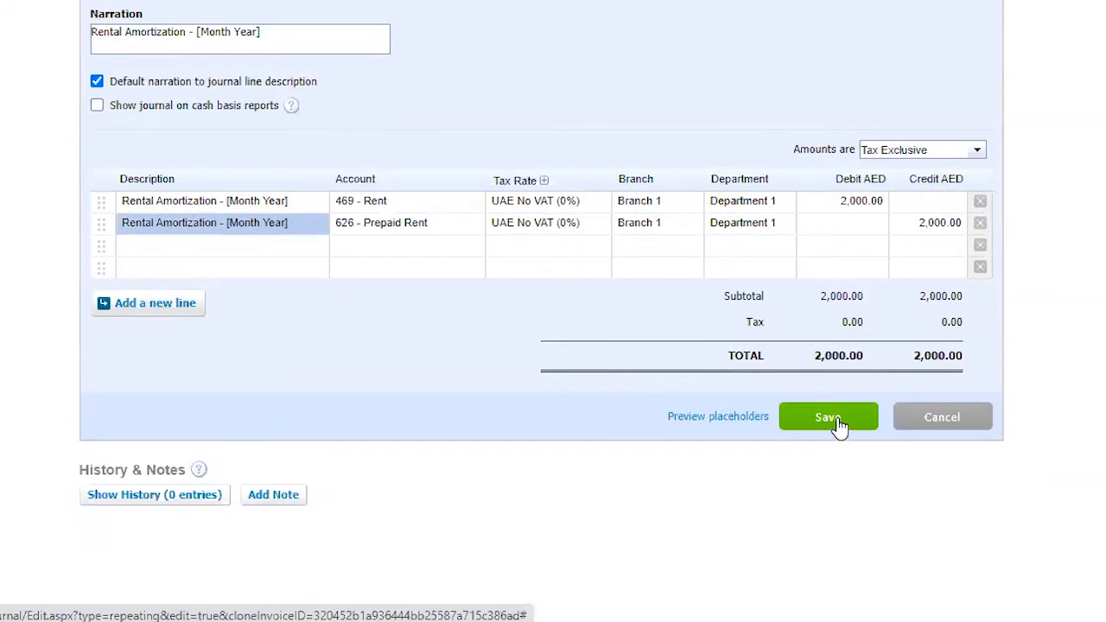
mouse_move(729, 95)
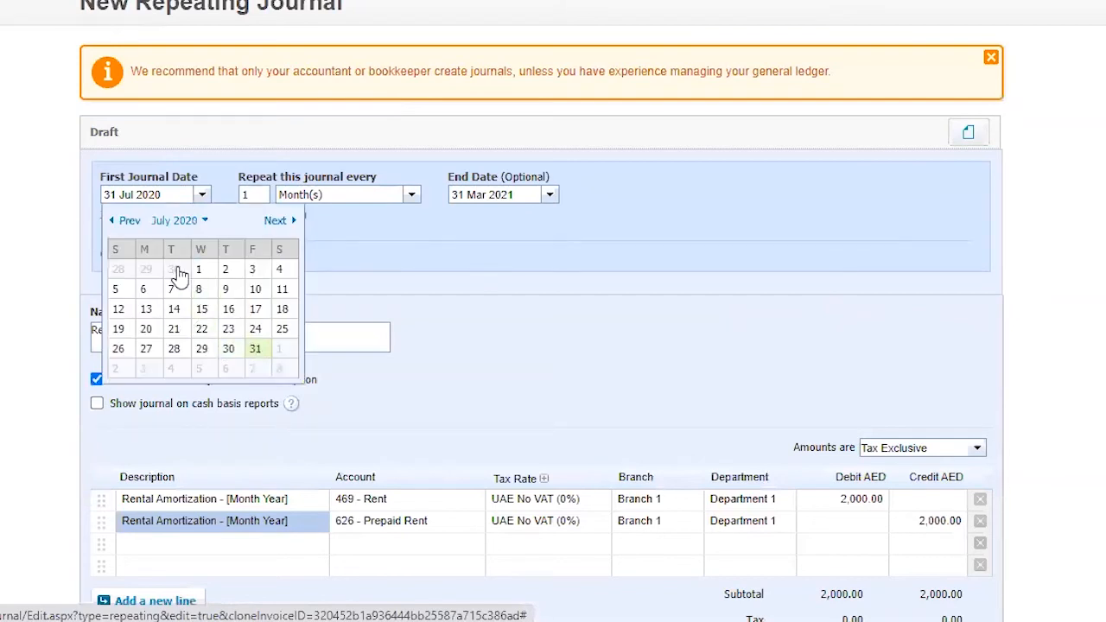
Review the 2,000.00 Rent and Prepaid Rent lines, then save the repeating journal.
scroll("down", 3)
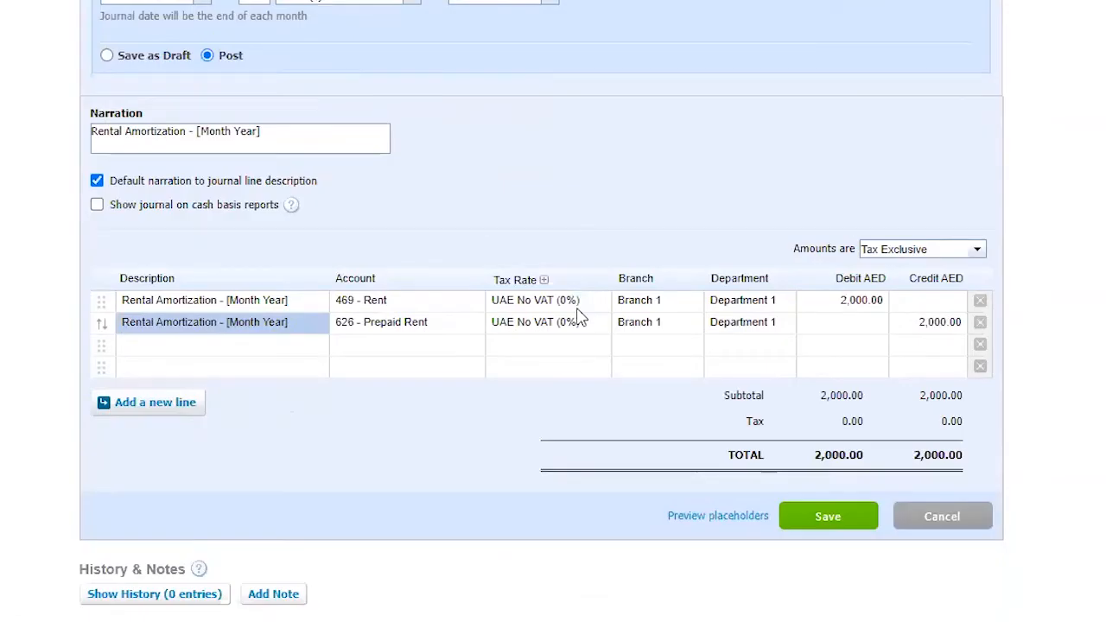
scroll("down", 3)
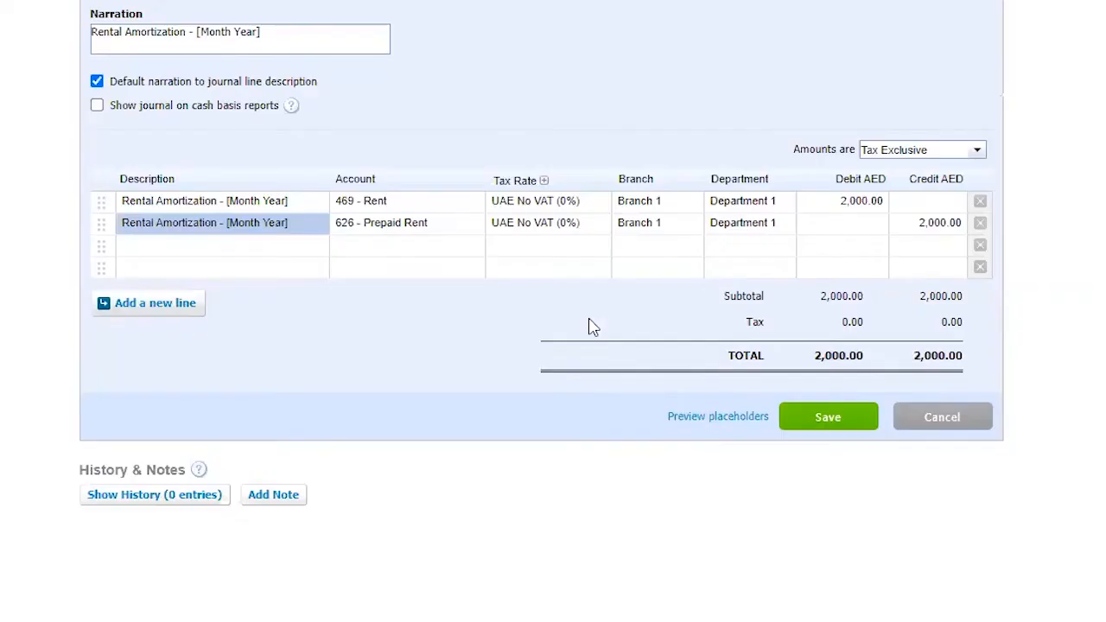
scroll("up", 3)
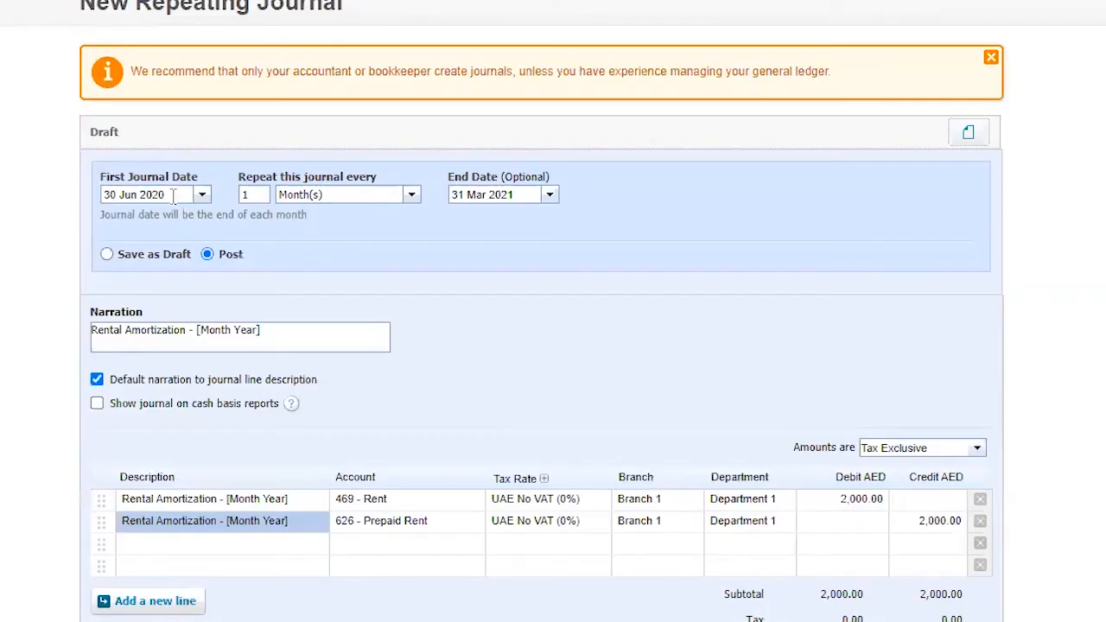
scroll("down", 3)
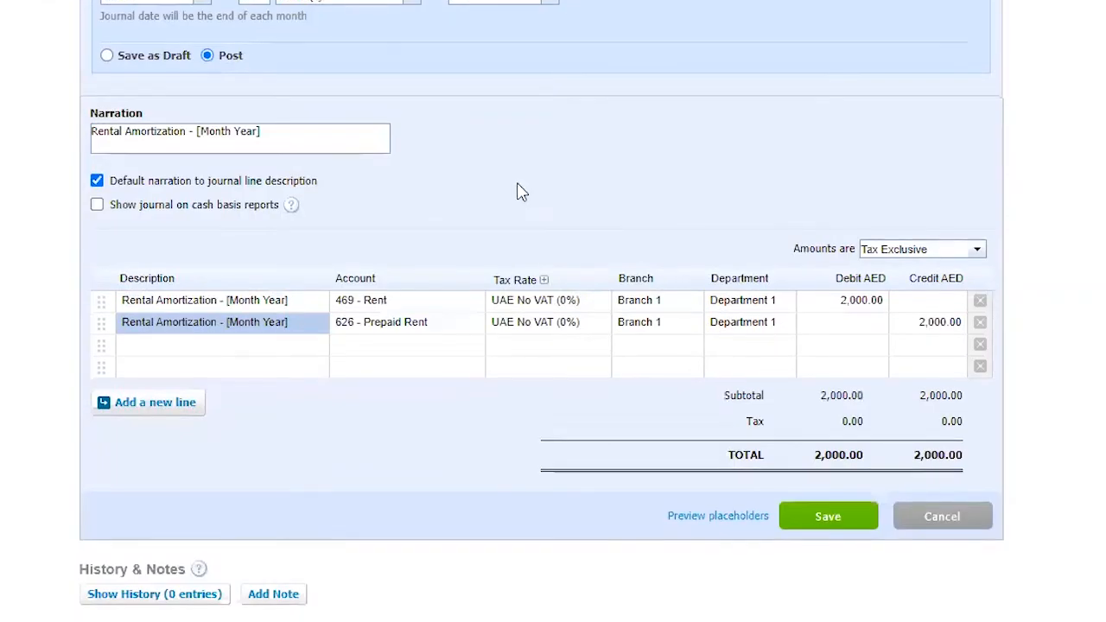
mouse_move(828, 516)
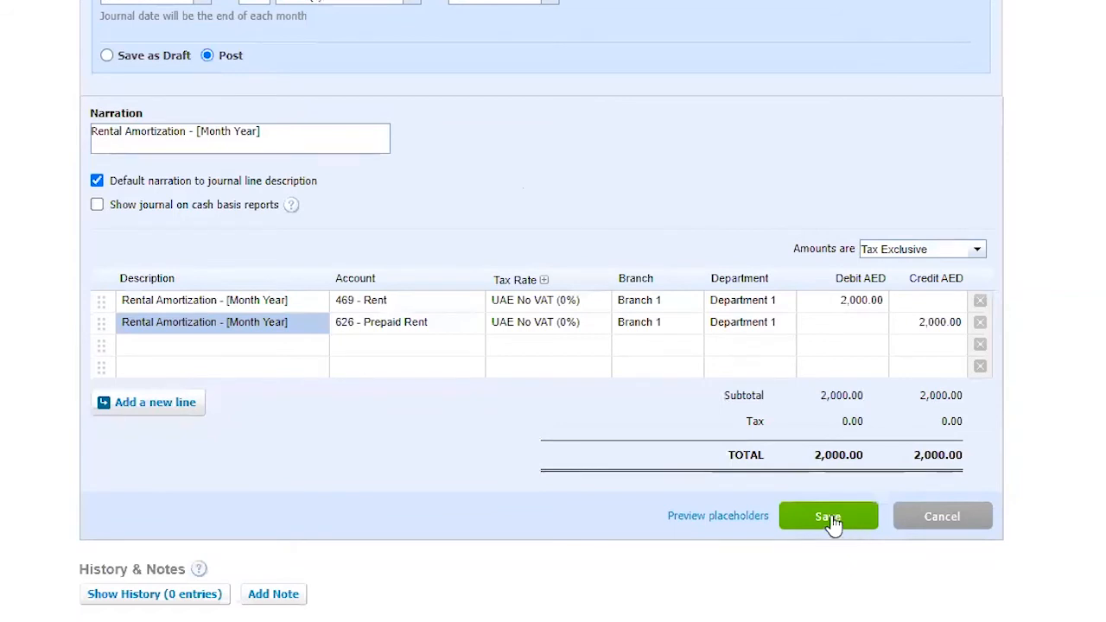
left_click(828, 516)
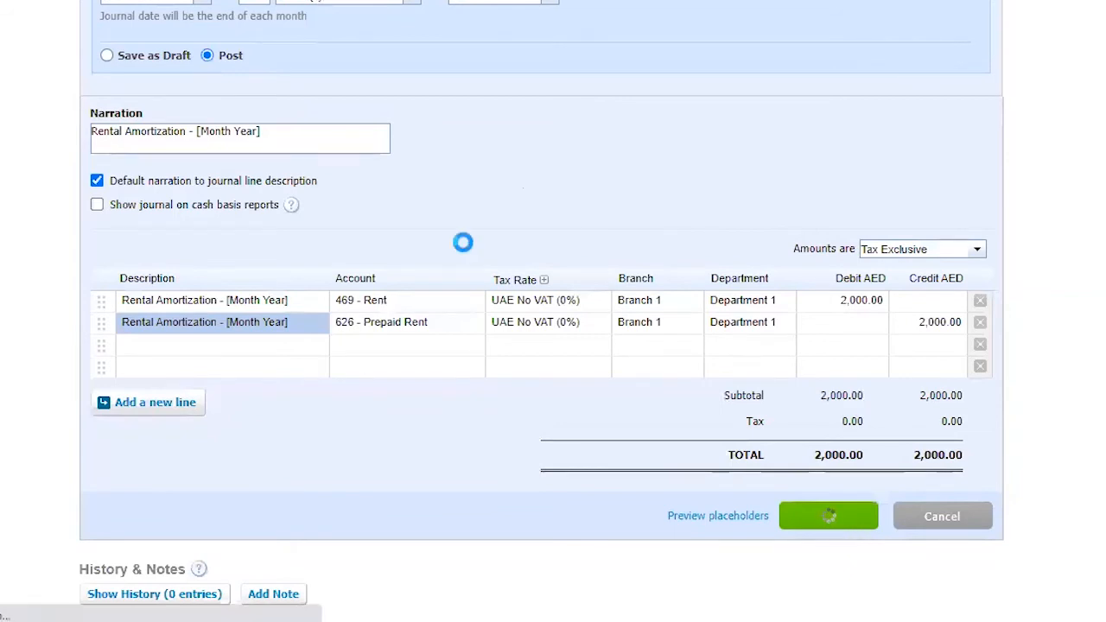
left_click(828, 516)
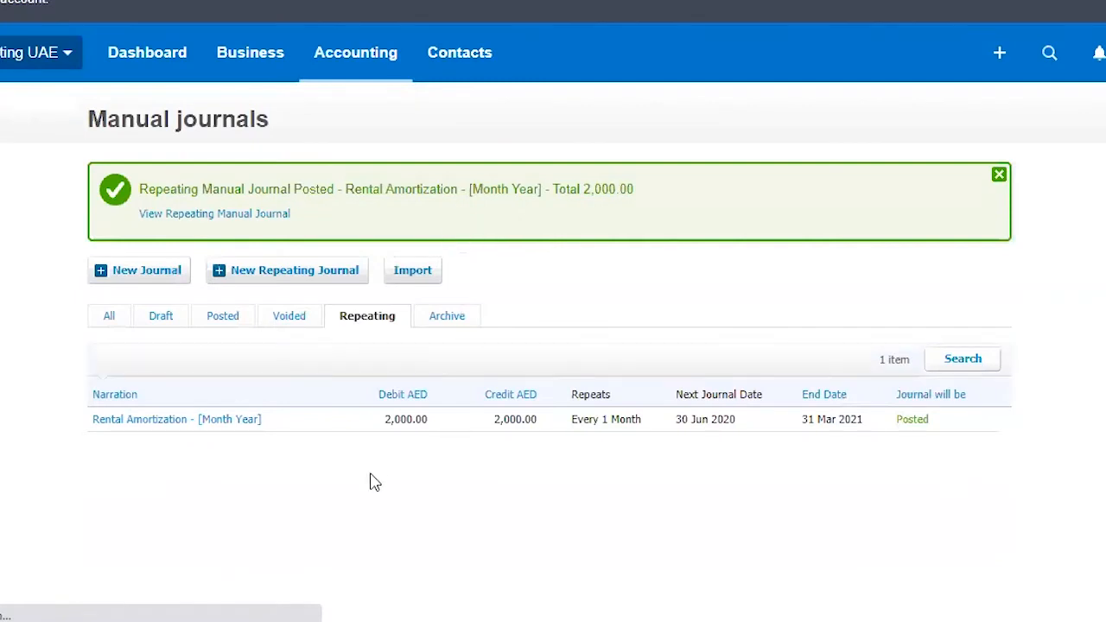
mouse_move(419, 444)
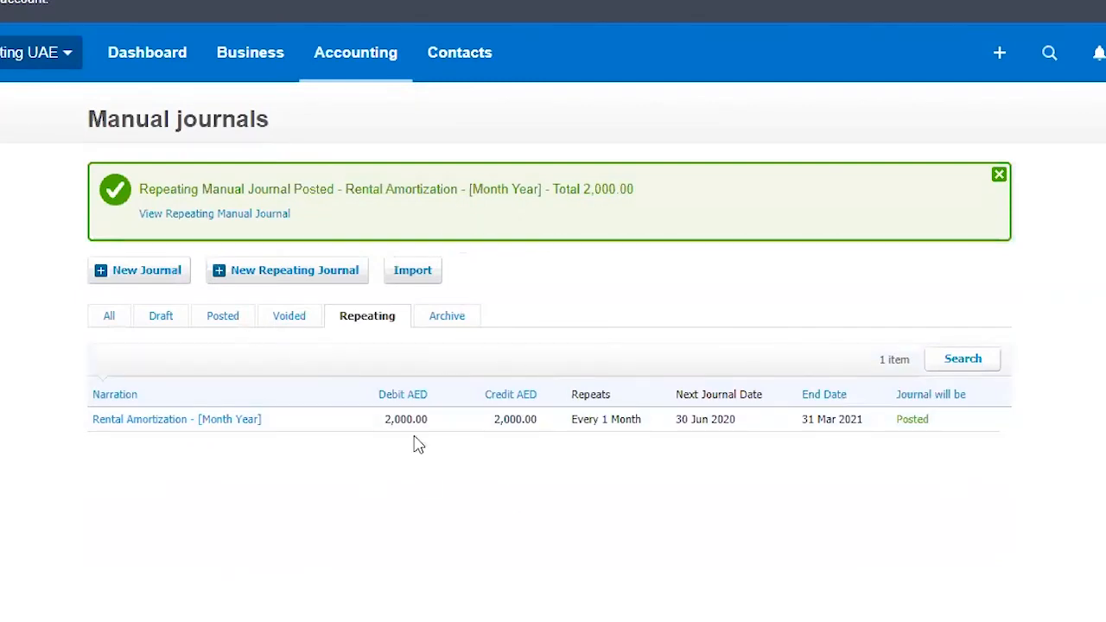
mouse_move(362, 344)
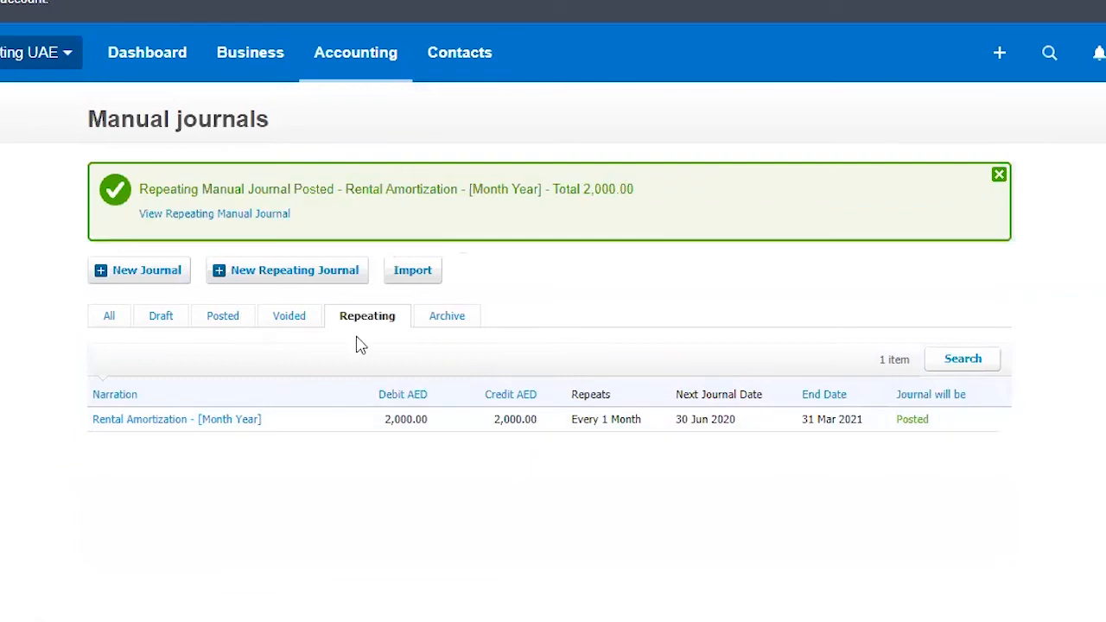
mouse_move(764, 285)
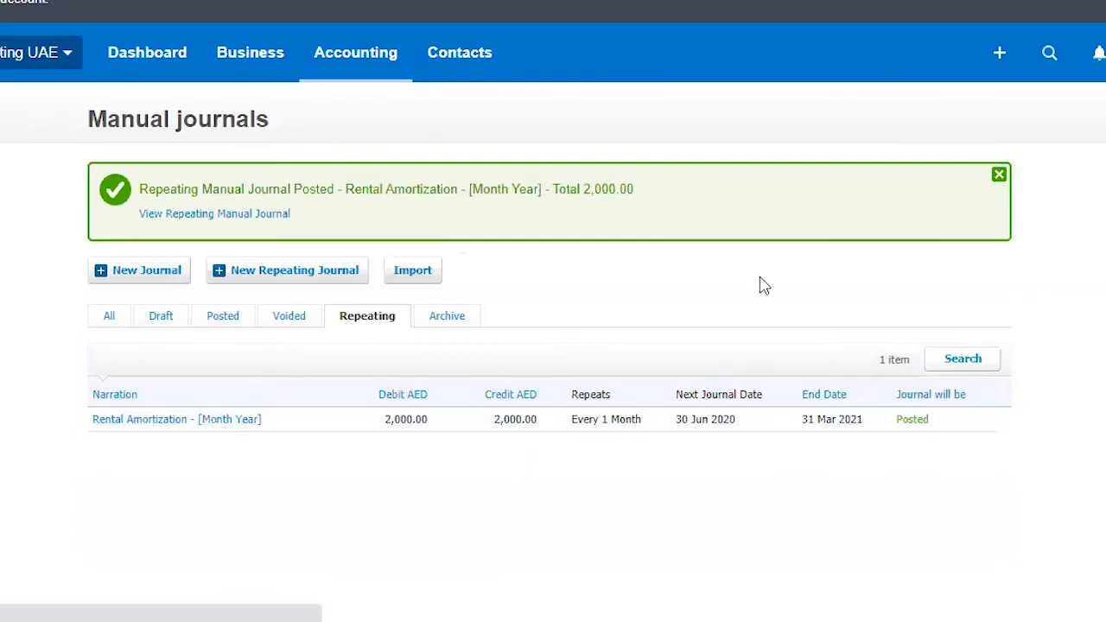
Check the posted June 2020 entry, then reopen the Rental Amortization - [Month Year] repeating journal.
left_click(222, 315)
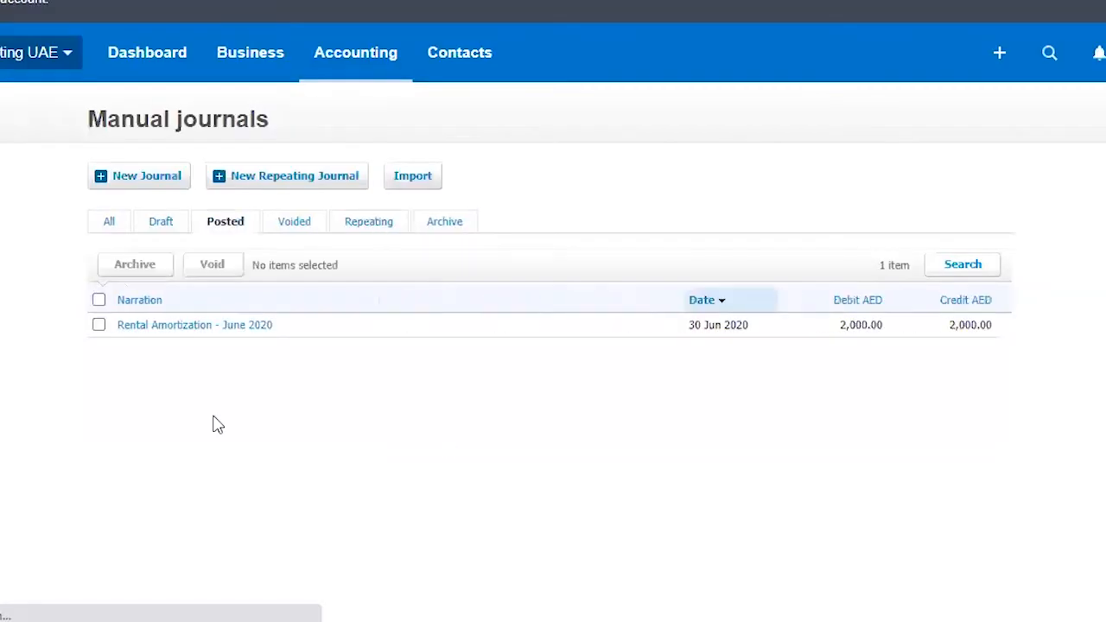
left_click(367, 222)
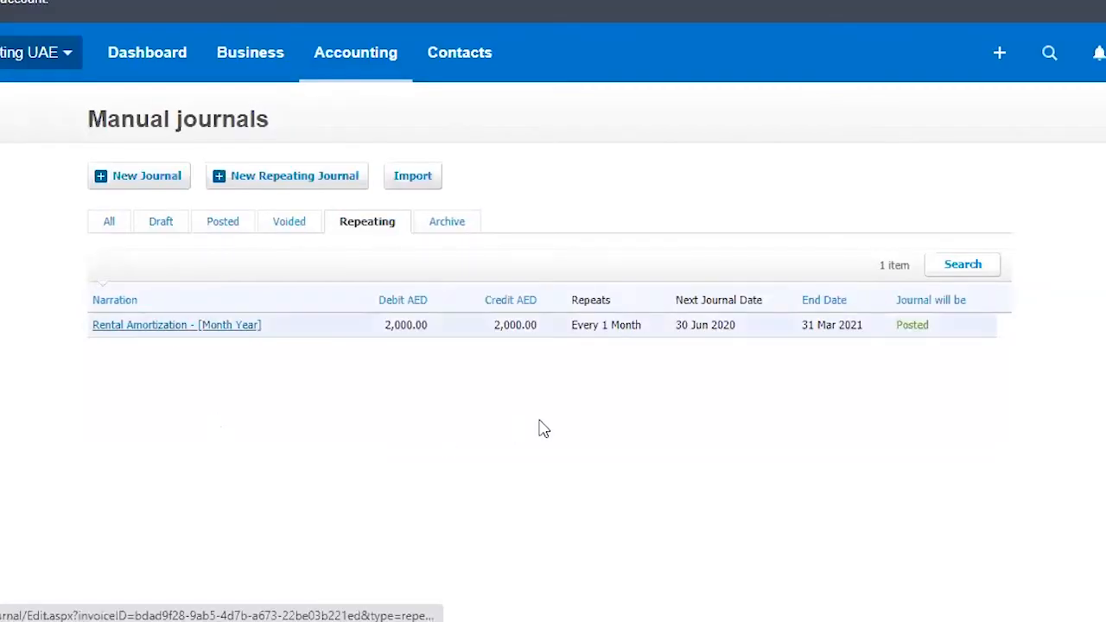
left_click(176, 325)
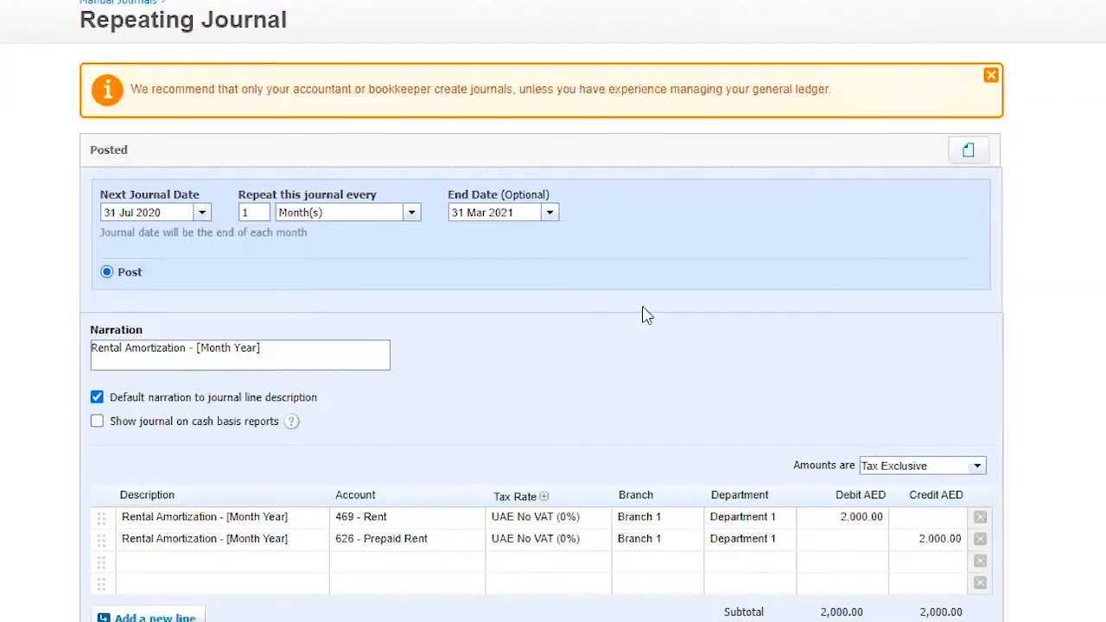
mouse_move(182, 212)
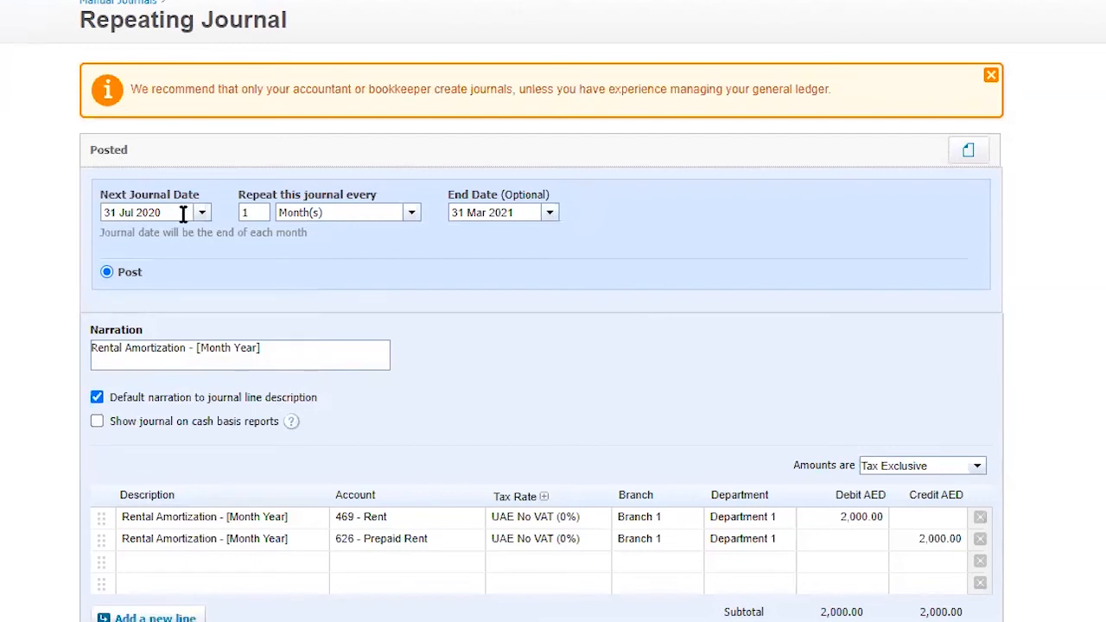
mouse_move(558, 333)
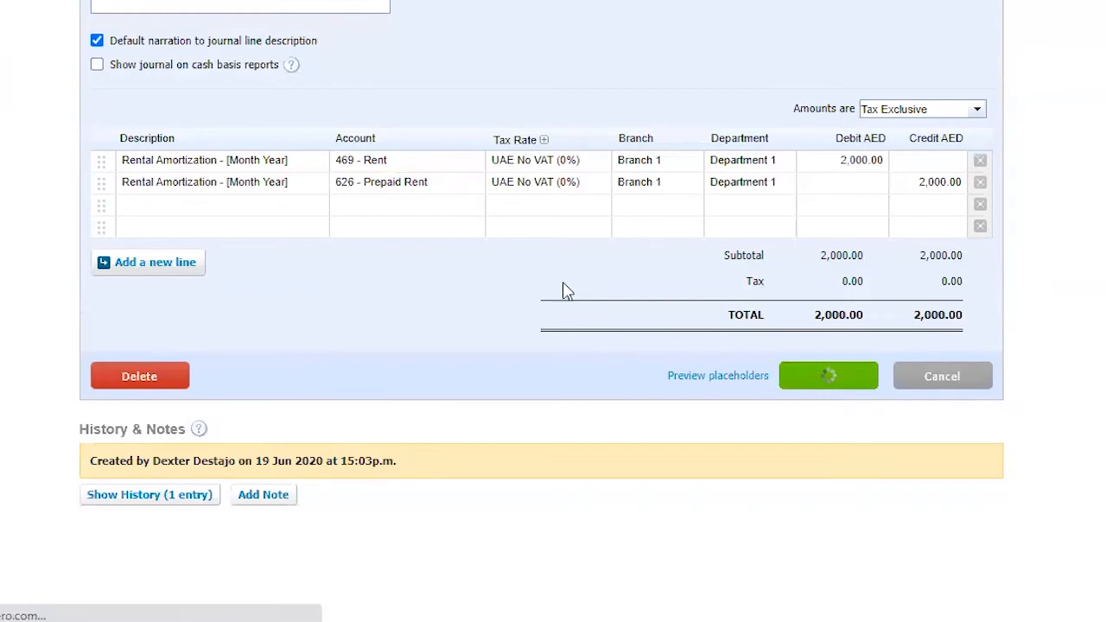
Save the reviewed repeating journal, now next dated 31 Jul 2020.
left_click(828, 376)
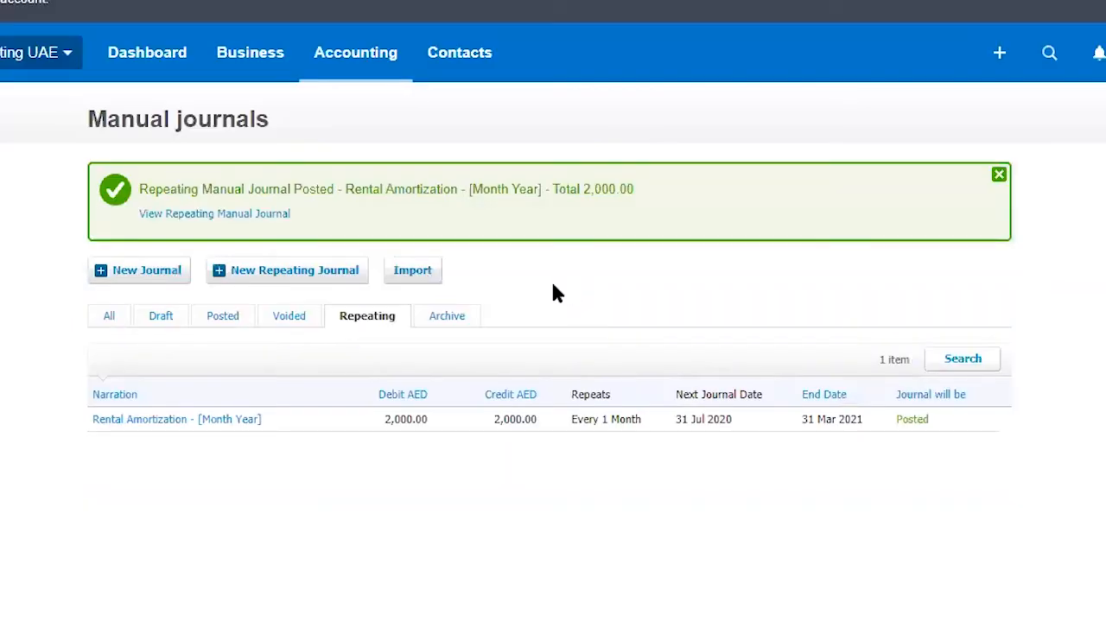
mouse_move(570, 291)
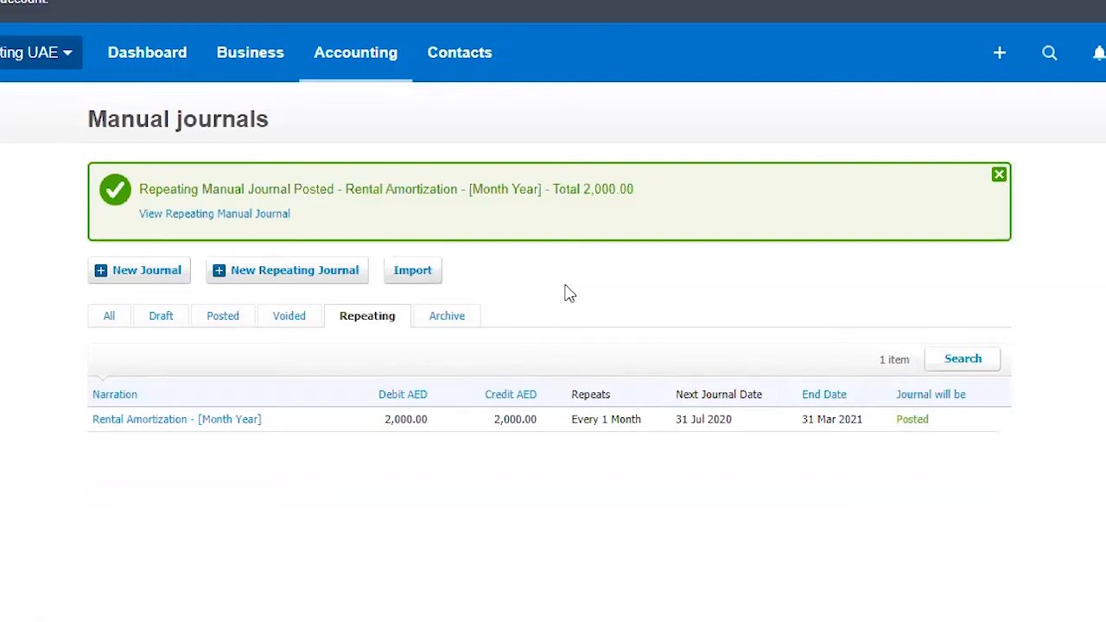
mouse_move(732, 362)
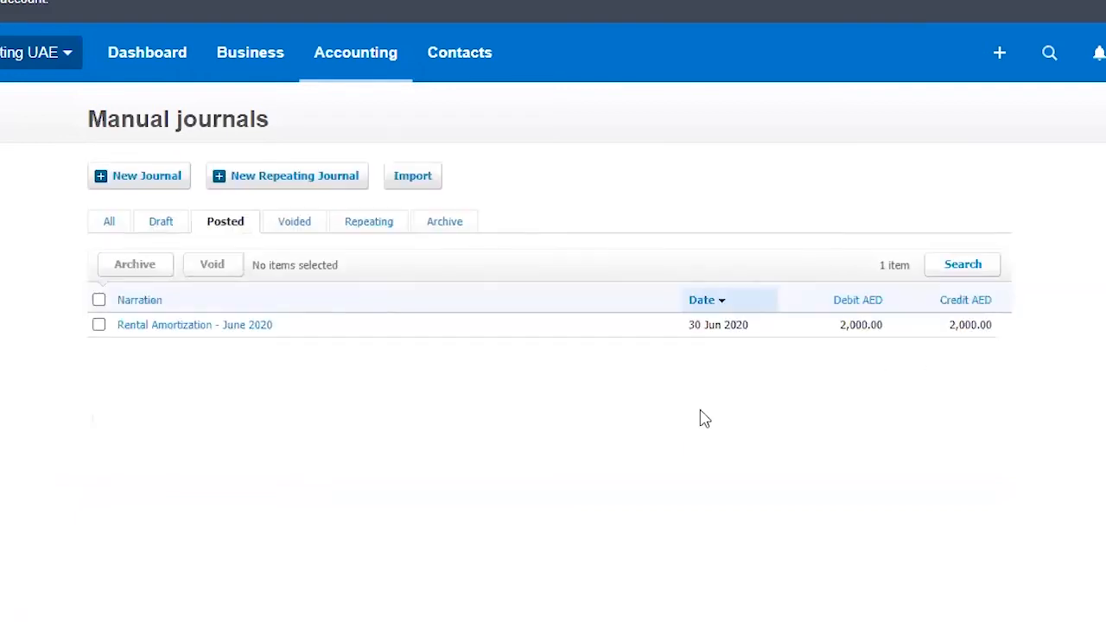
mouse_move(496, 417)
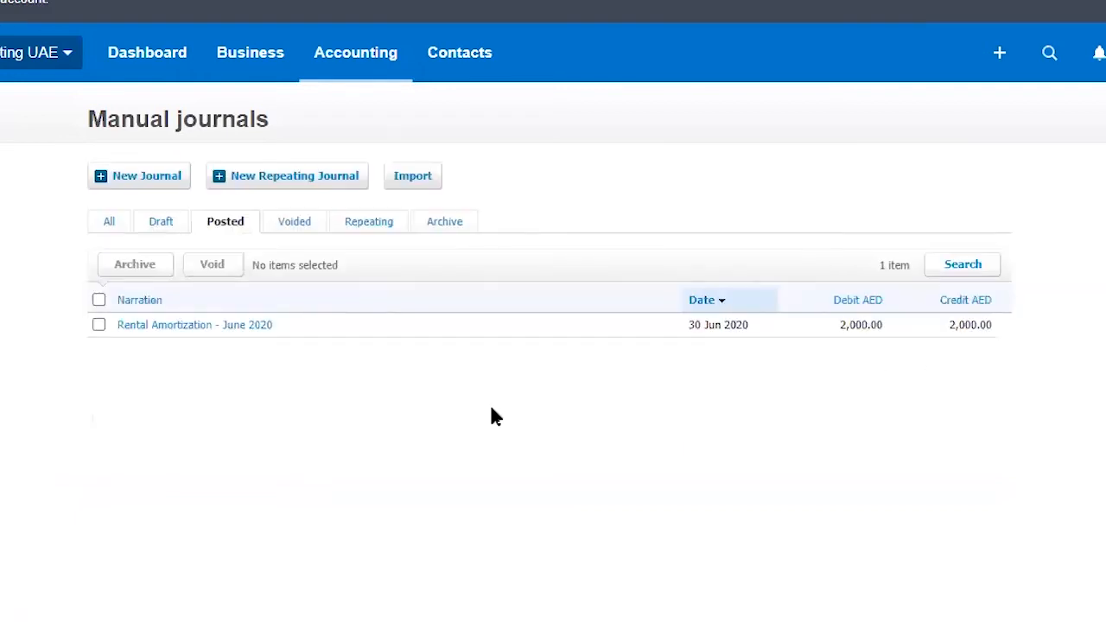
mouse_move(505, 414)
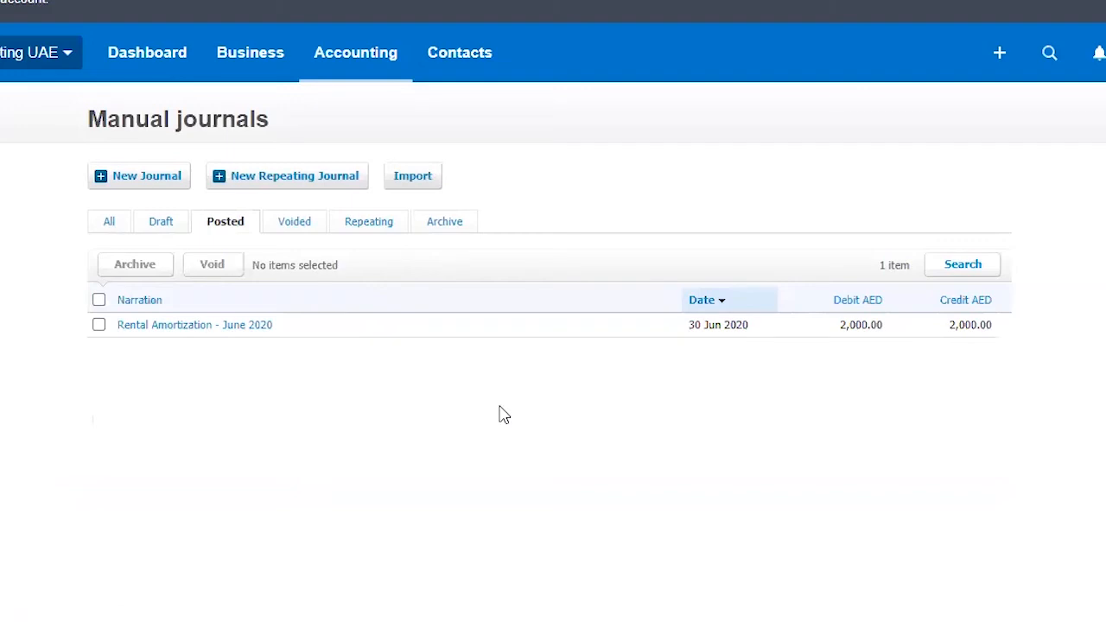
mouse_move(699, 231)
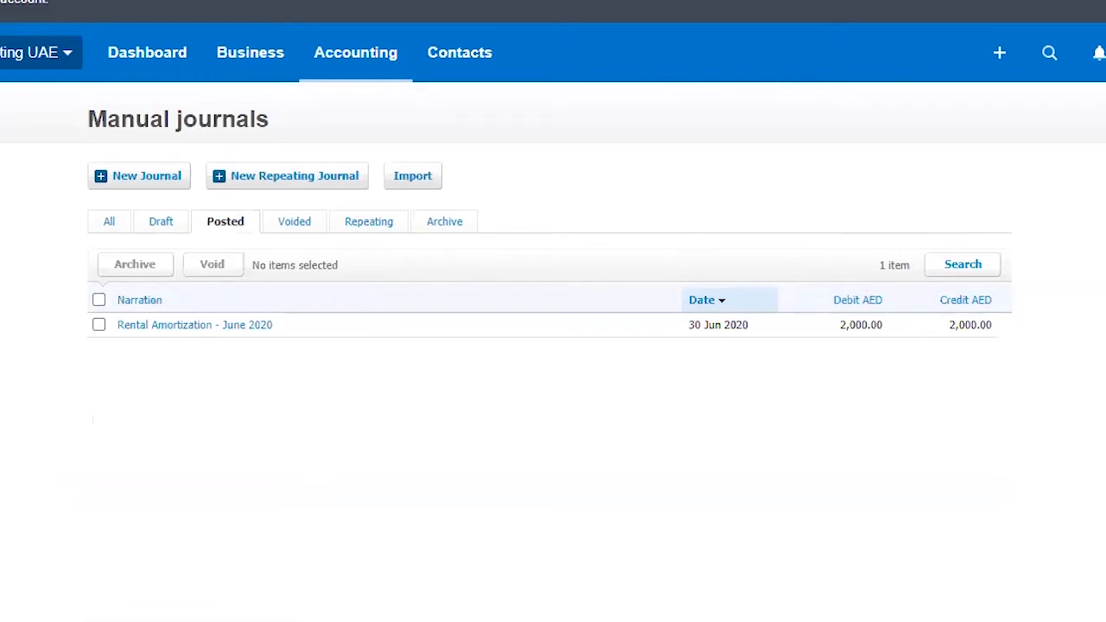
mouse_move(496, 448)
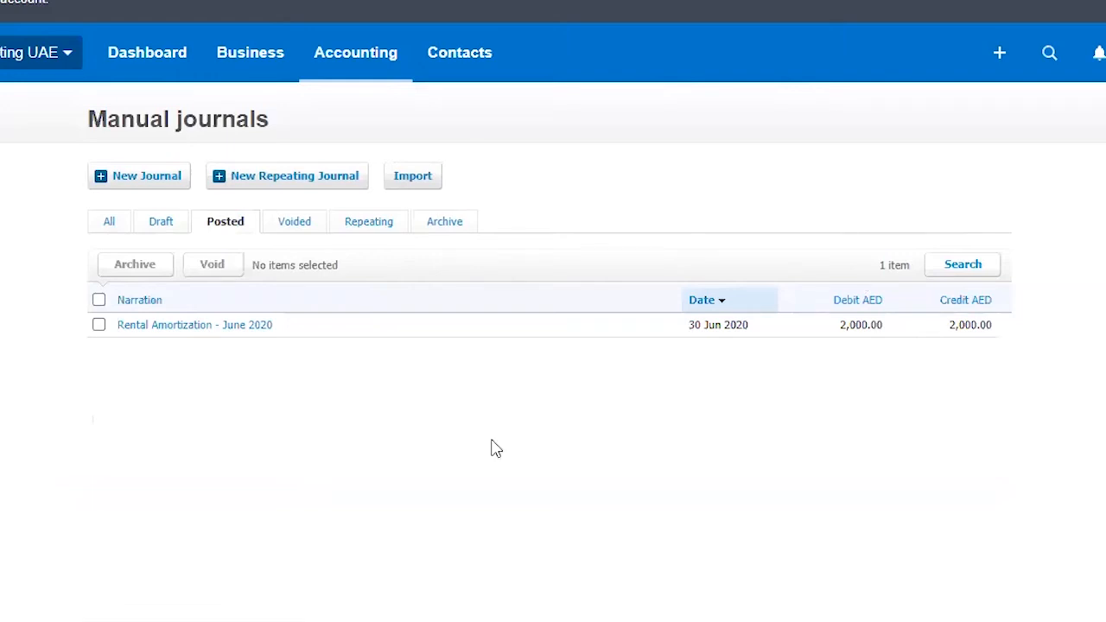
mouse_move(386, 236)
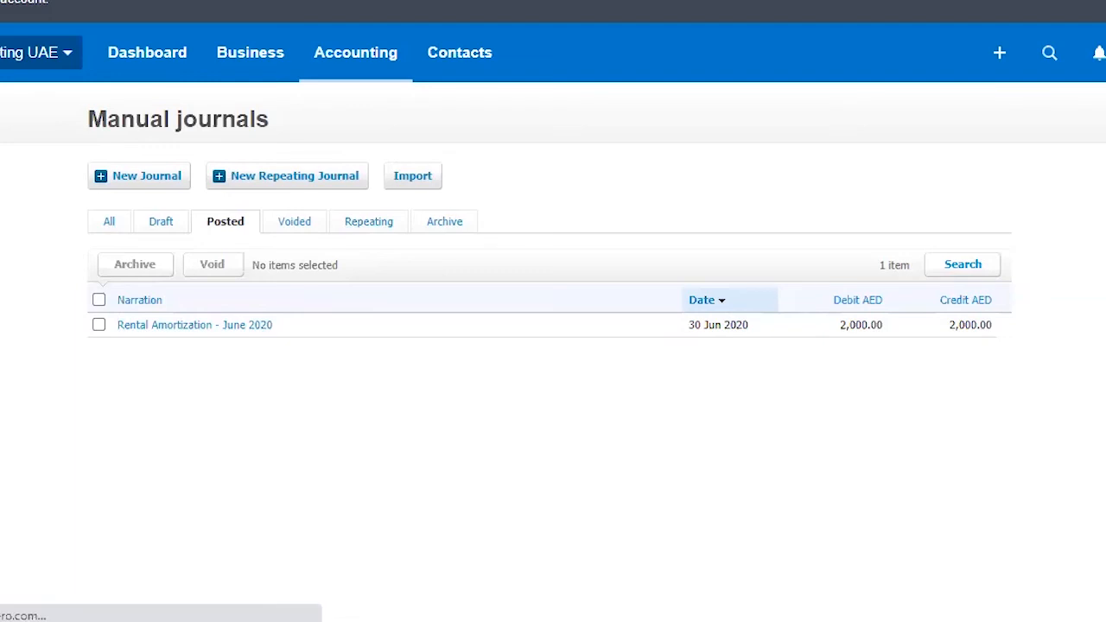
left_click(194, 324)
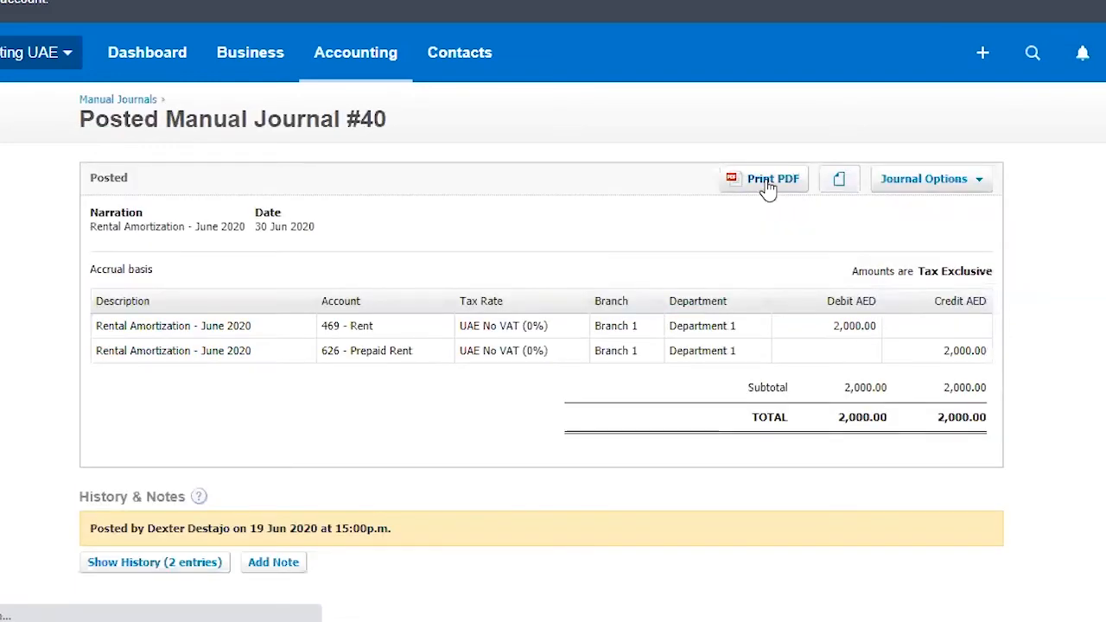
left_click(763, 178)
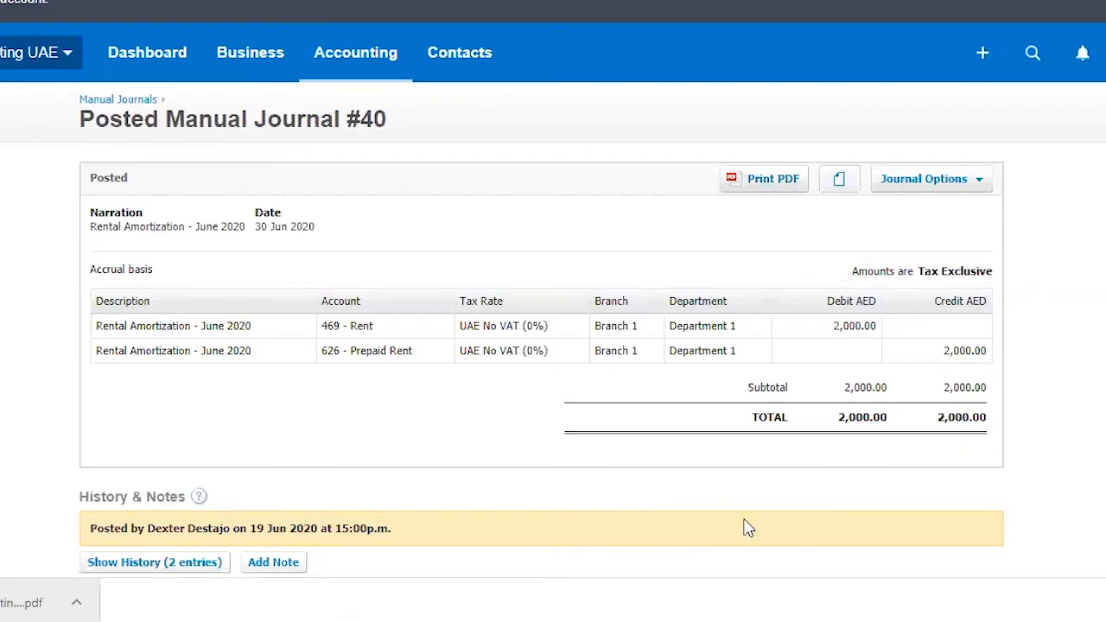
mouse_move(705, 317)
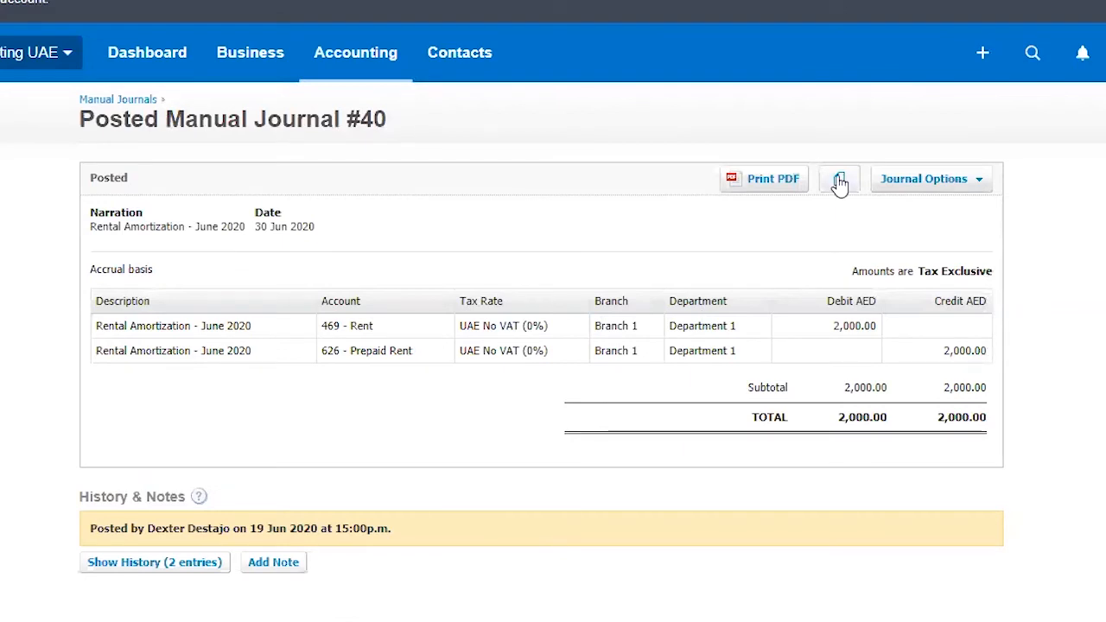
mouse_move(376, 338)
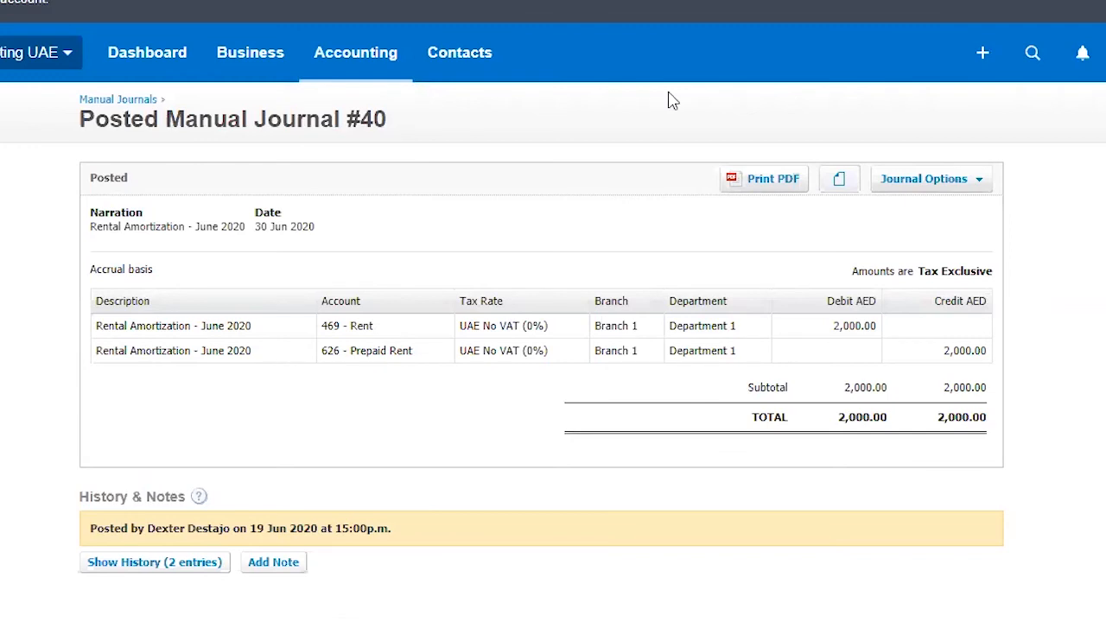
left_click(930, 179)
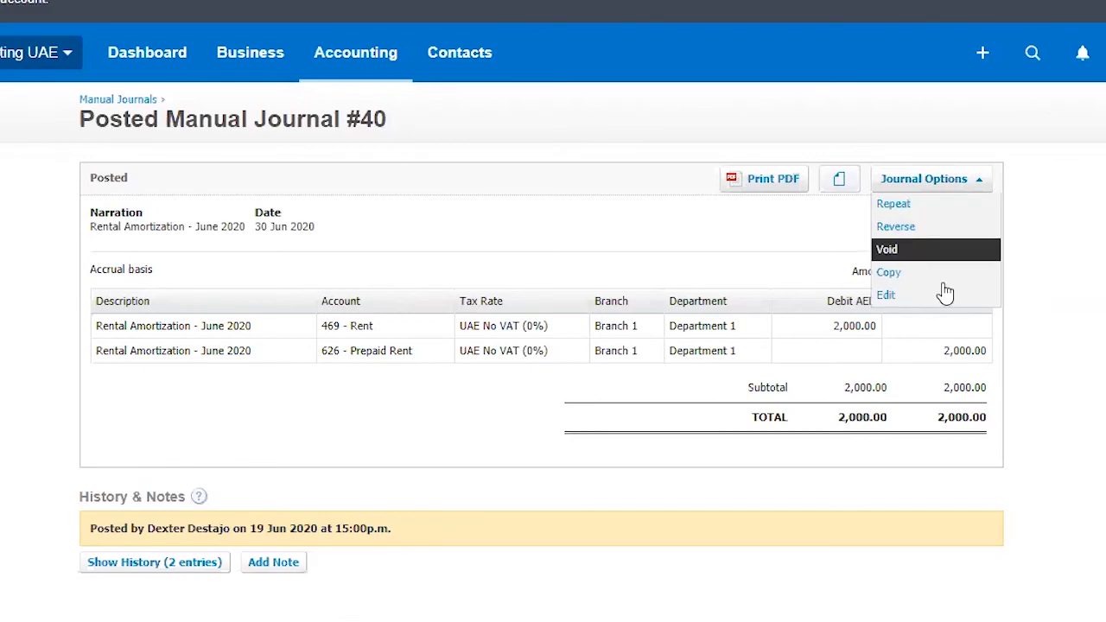
mouse_move(889, 273)
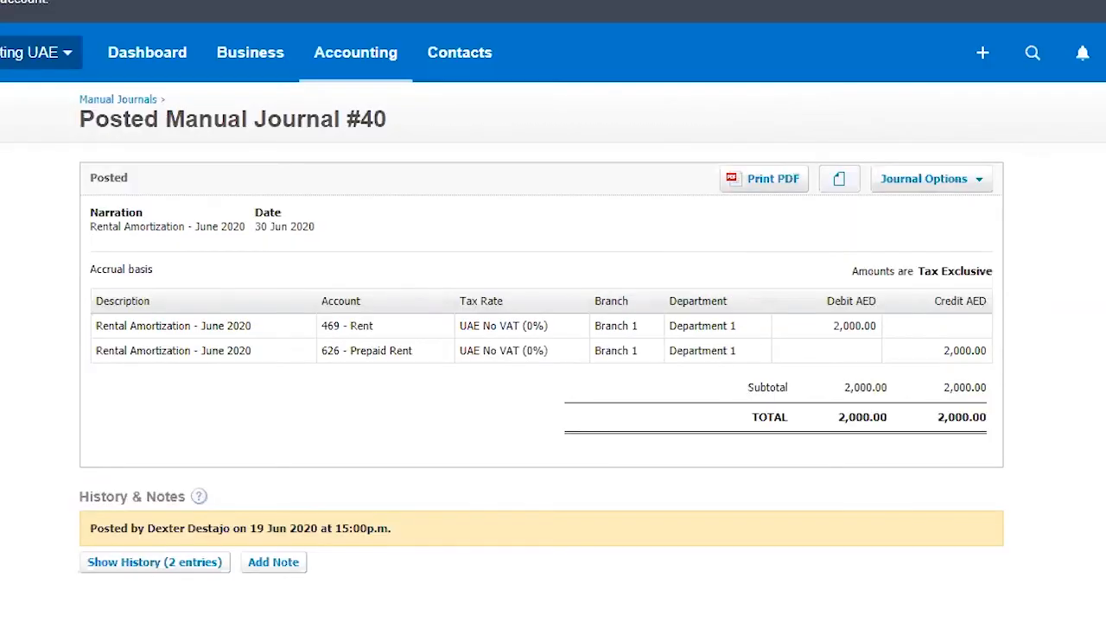
mouse_move(701, 287)
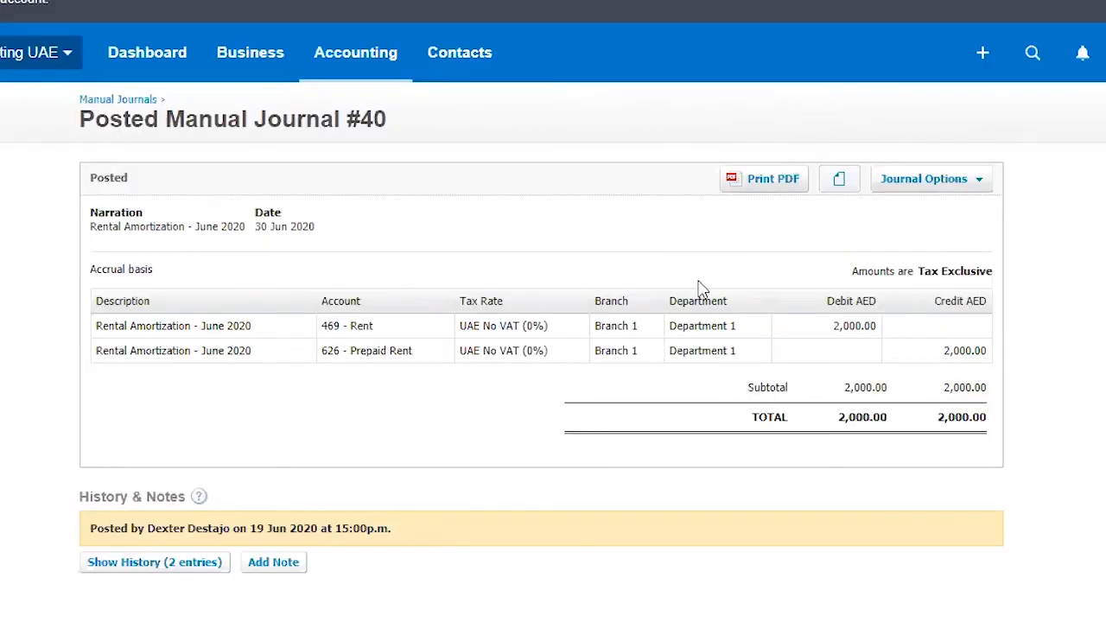
mouse_move(59, 102)
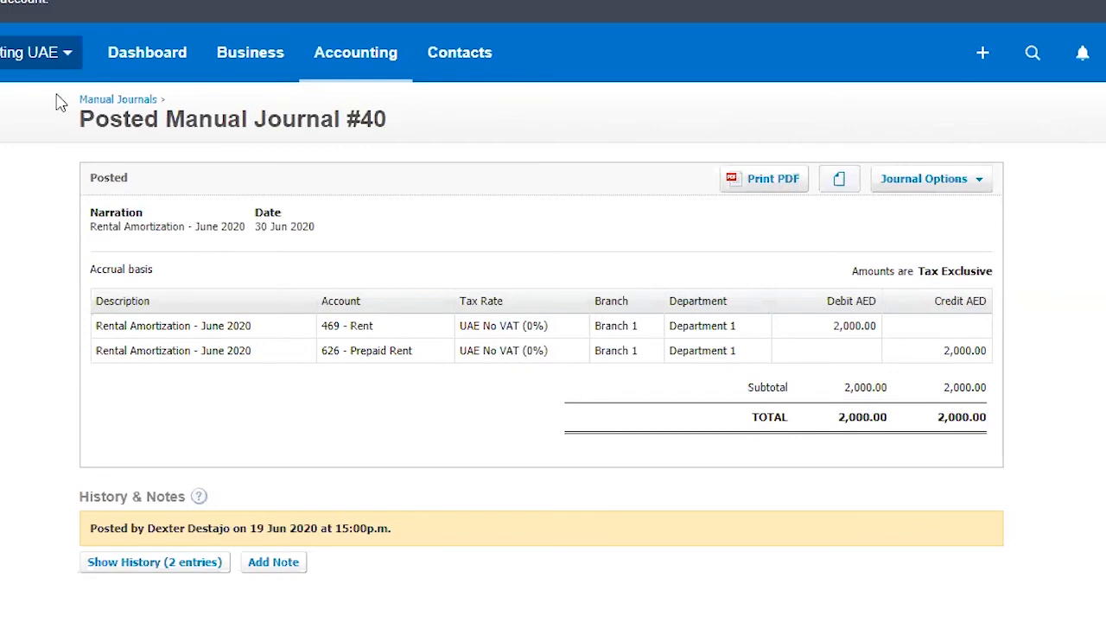
mouse_move(661, 357)
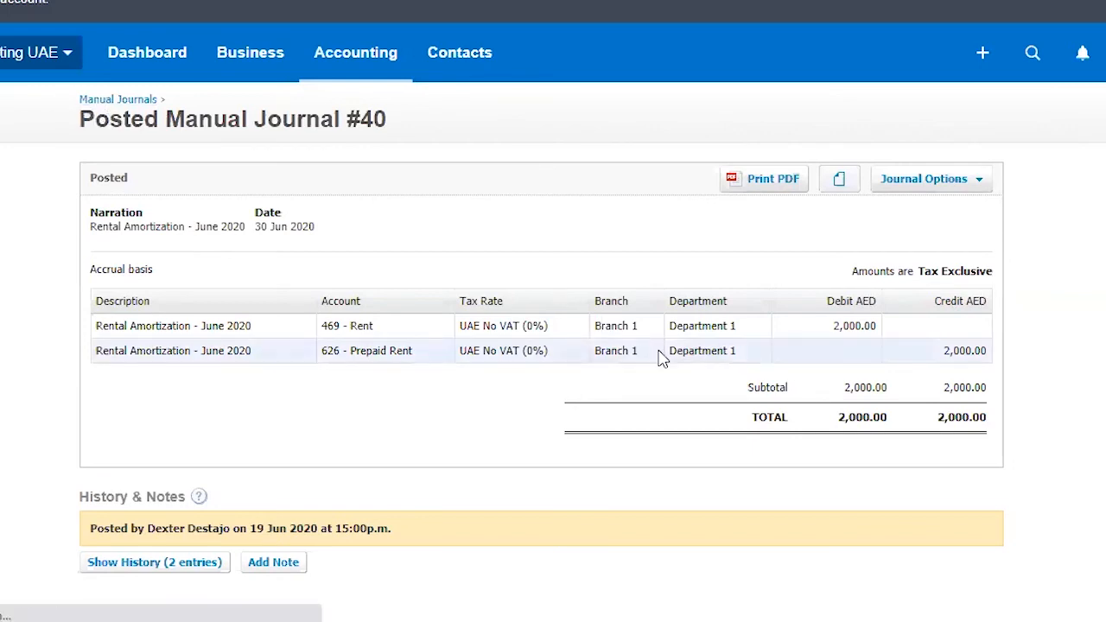
Return to the Manual journals list showing the posted June 2020 entry.
left_click(117, 99)
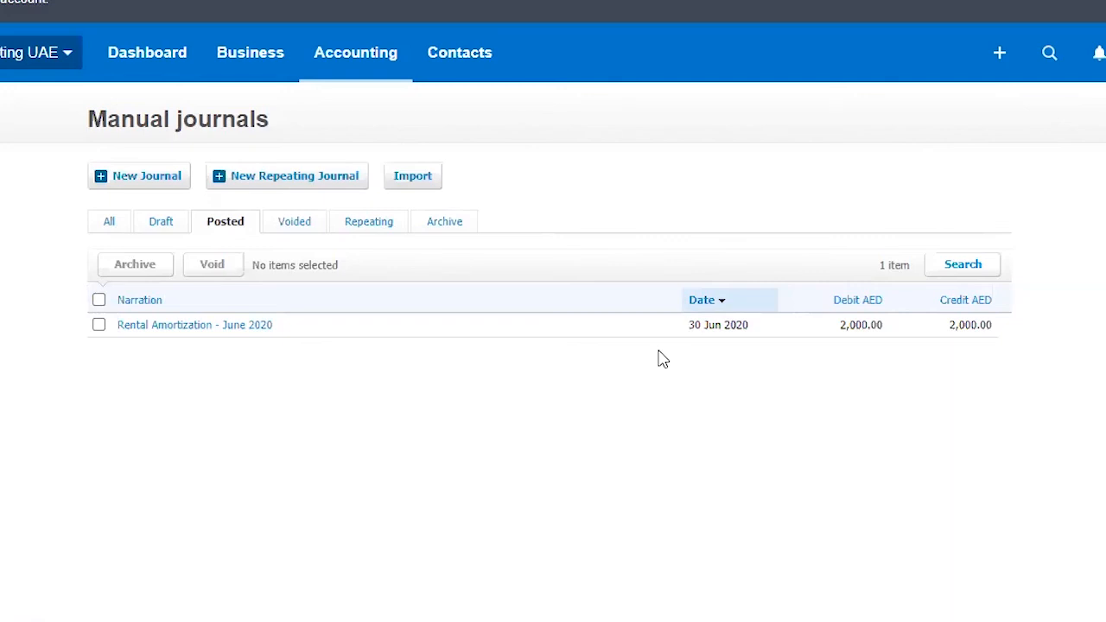
mouse_move(146, 181)
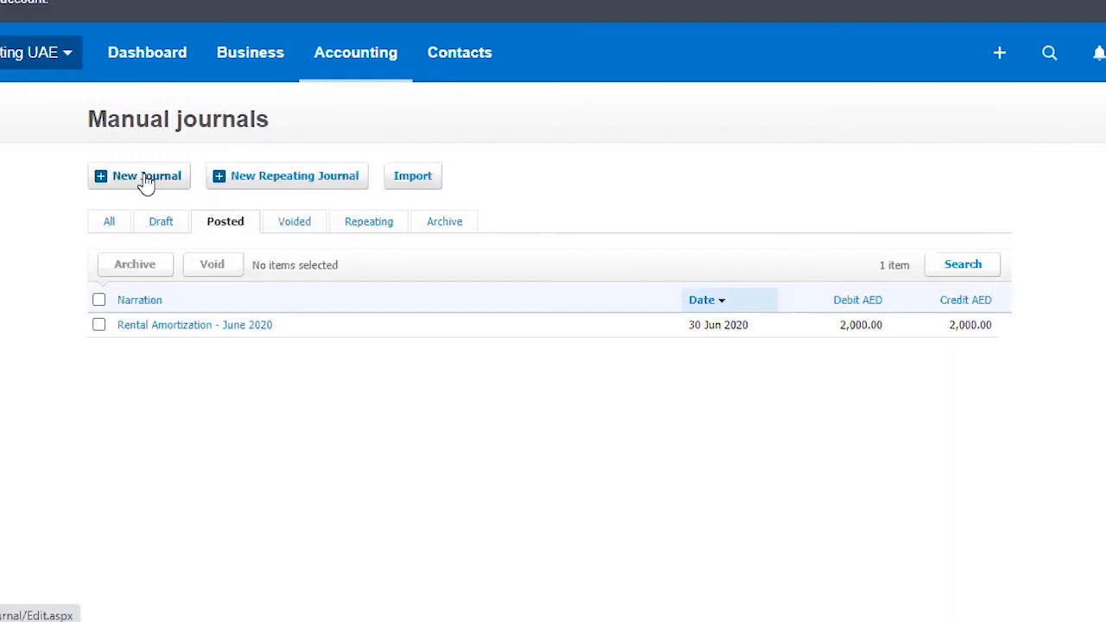
Start a new manual journal and browse the account list for its first line.
left_click(139, 175)
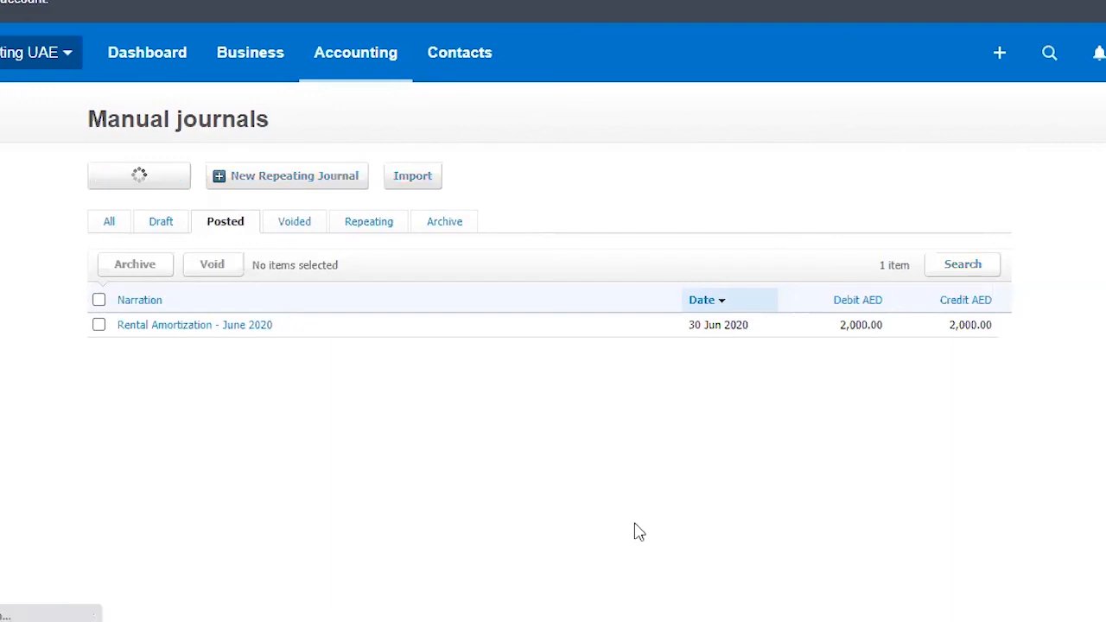
mouse_move(722, 437)
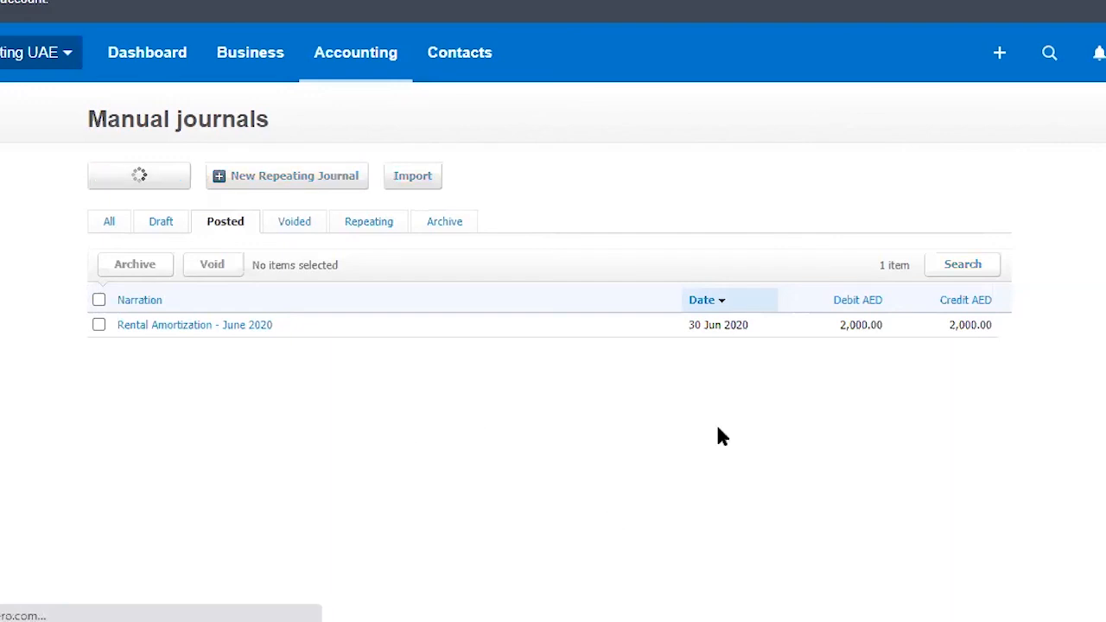
left_click(138, 176)
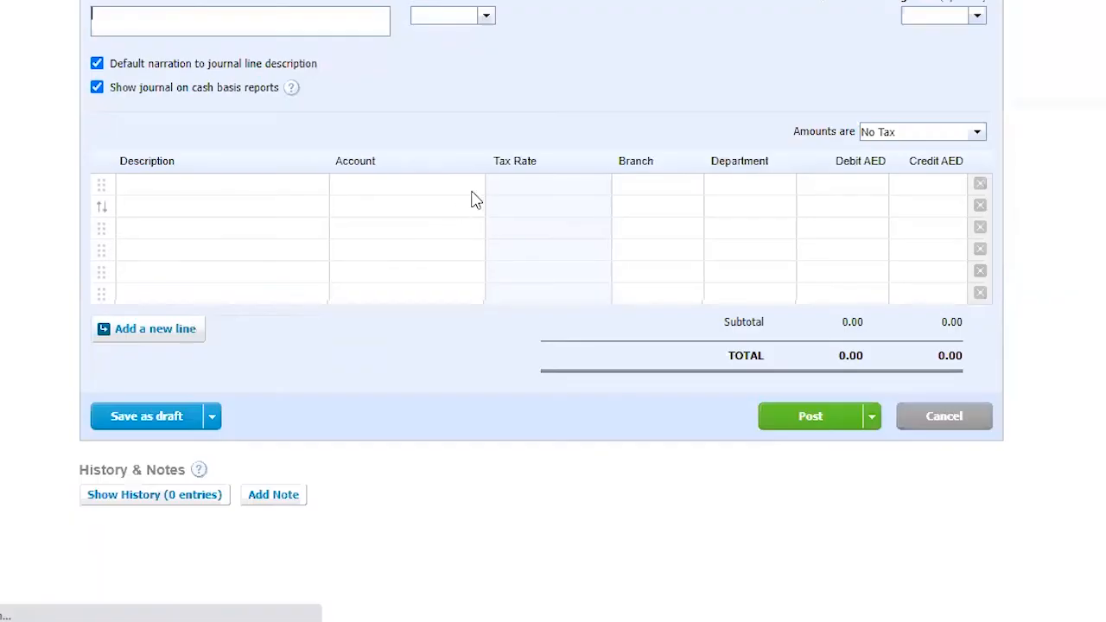
left_click(398, 184)
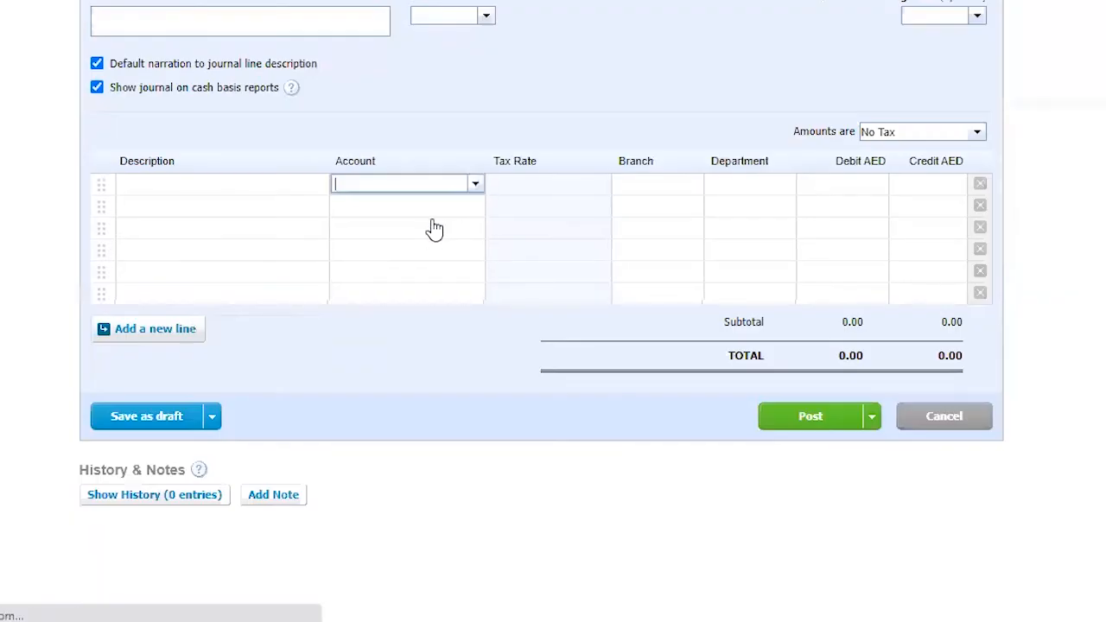
left_click(475, 183)
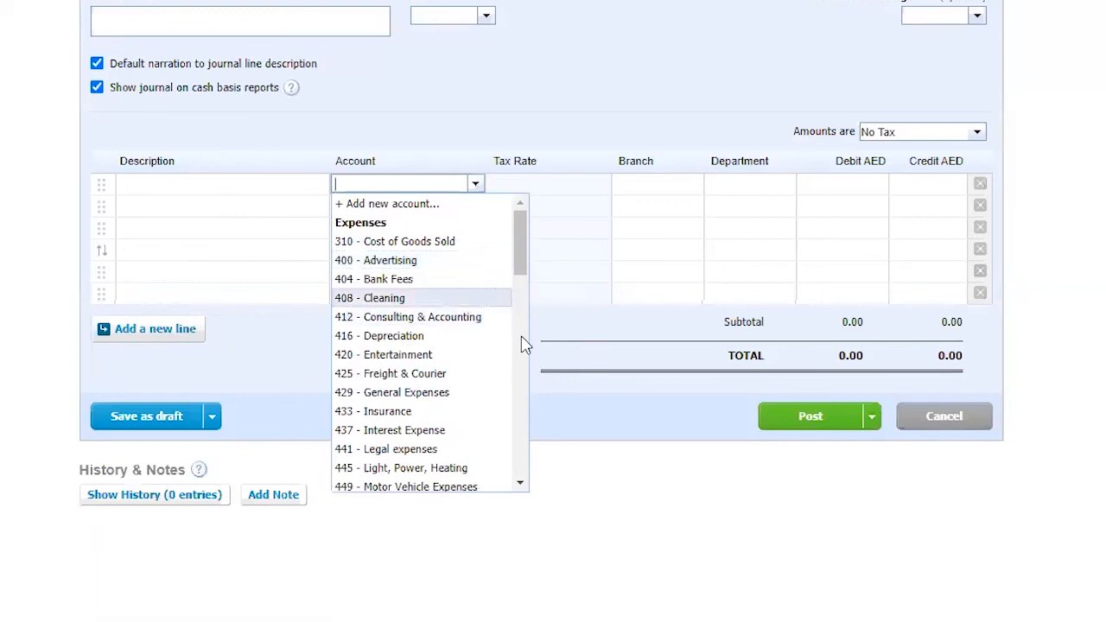
mouse_move(489, 294)
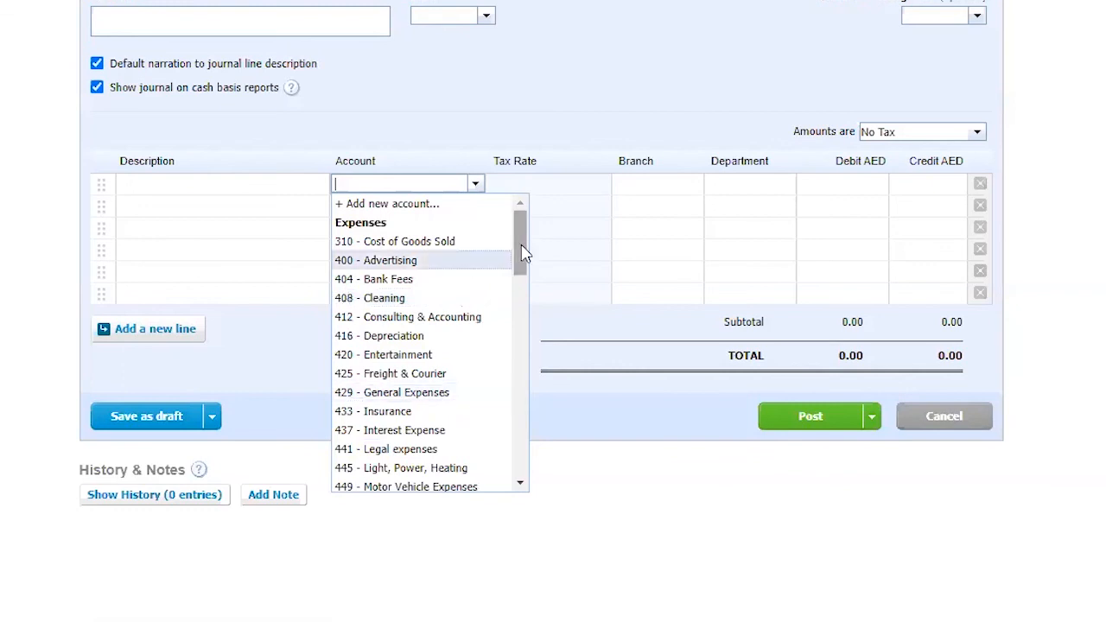
scroll("down", 3)
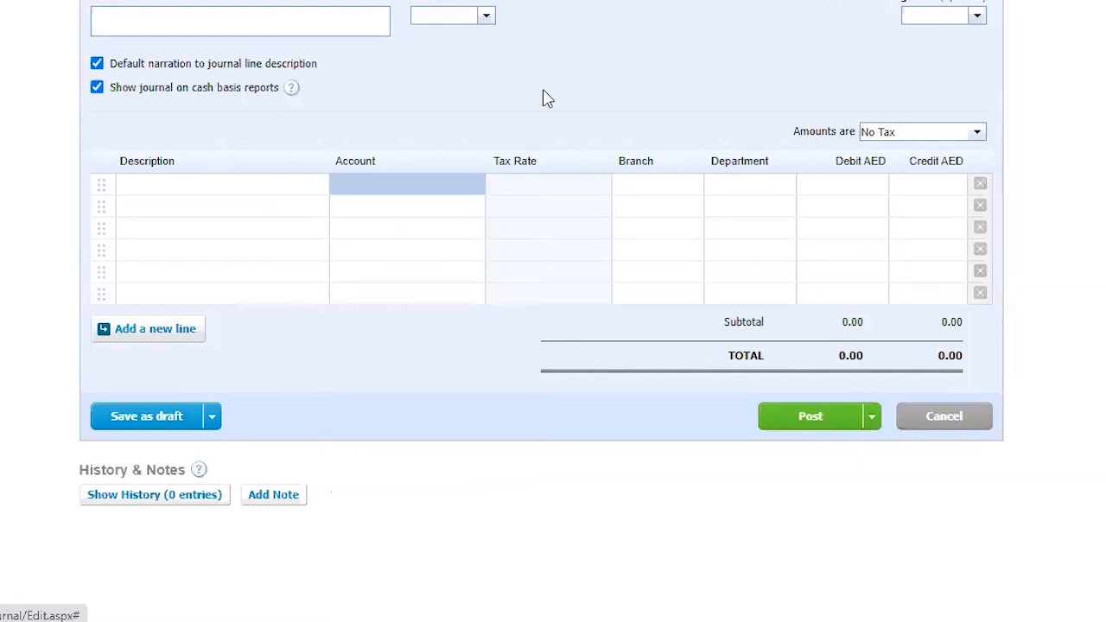
mouse_move(559, 116)
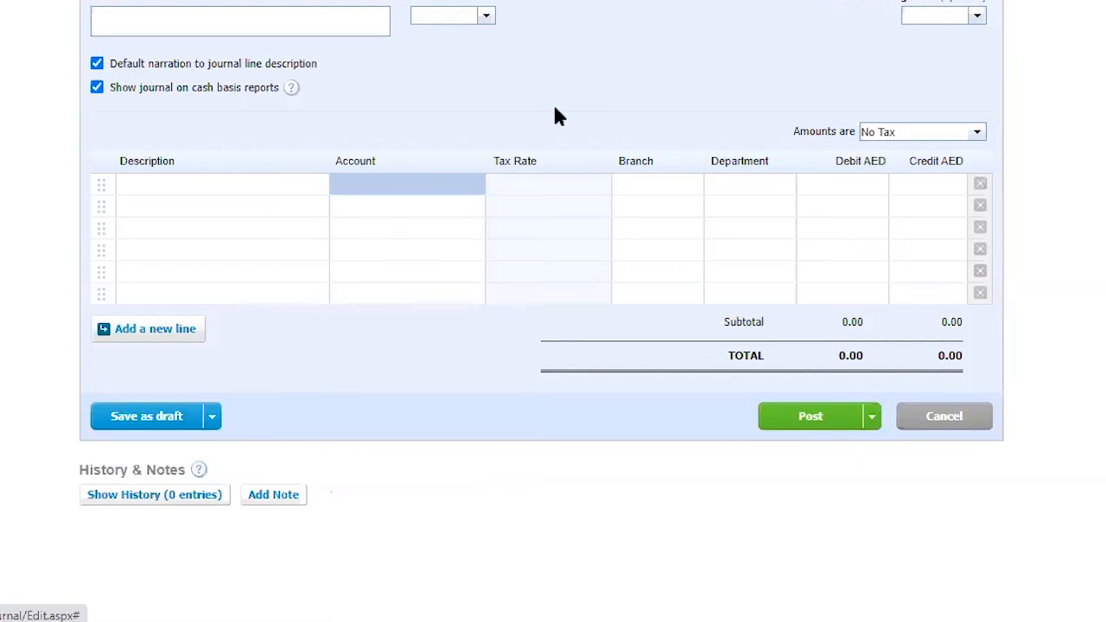
mouse_move(536, 108)
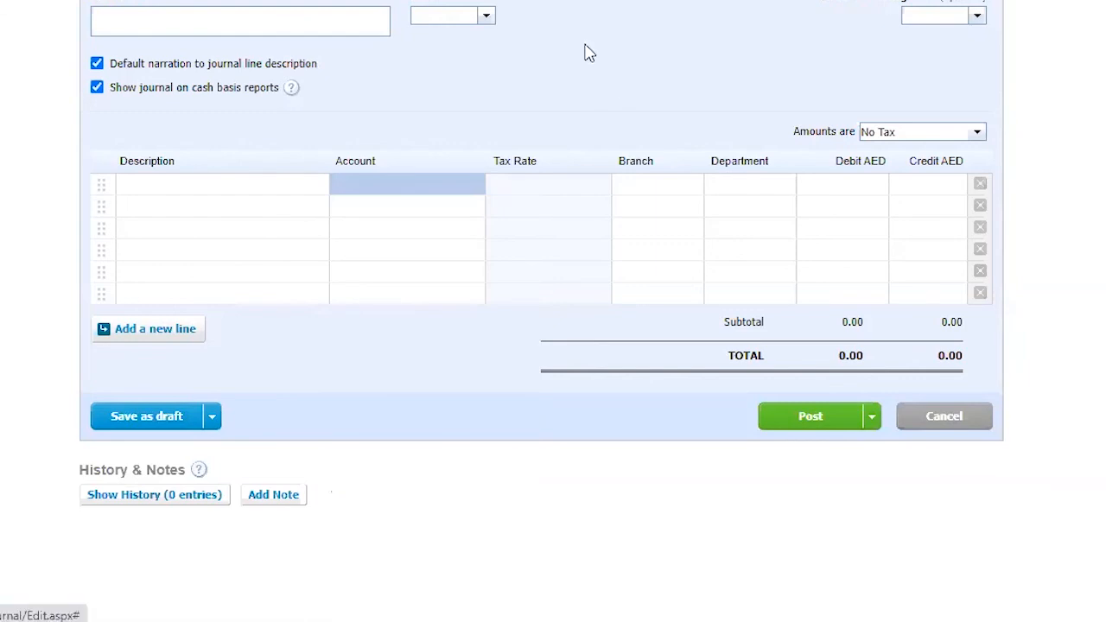
mouse_move(479, 192)
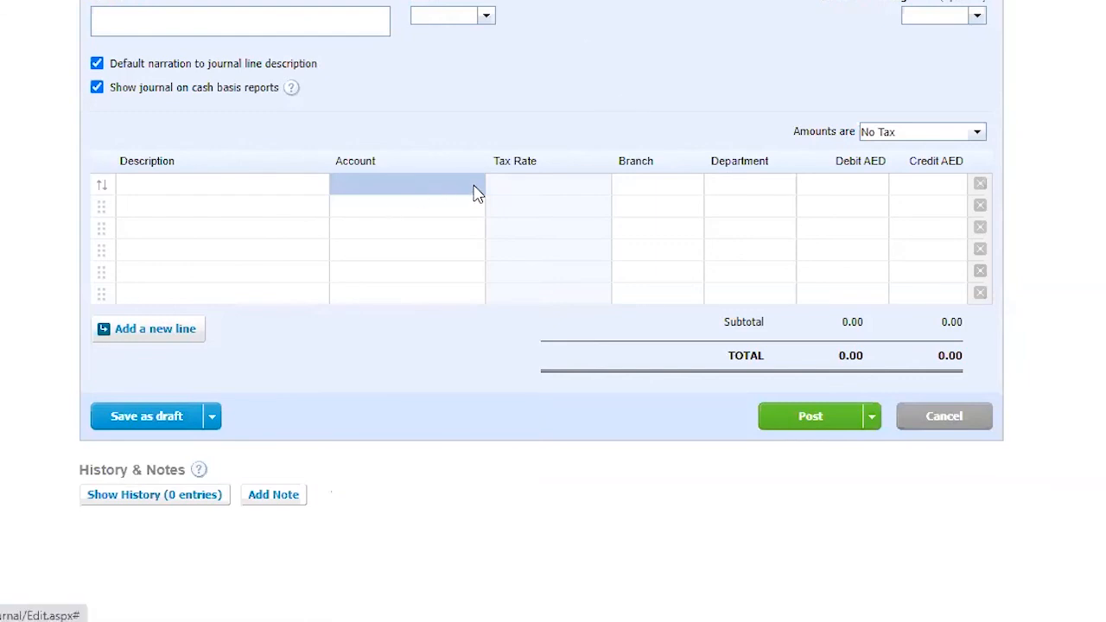
Review the transaction types offered in the + Create new menu.
scroll("up", 3)
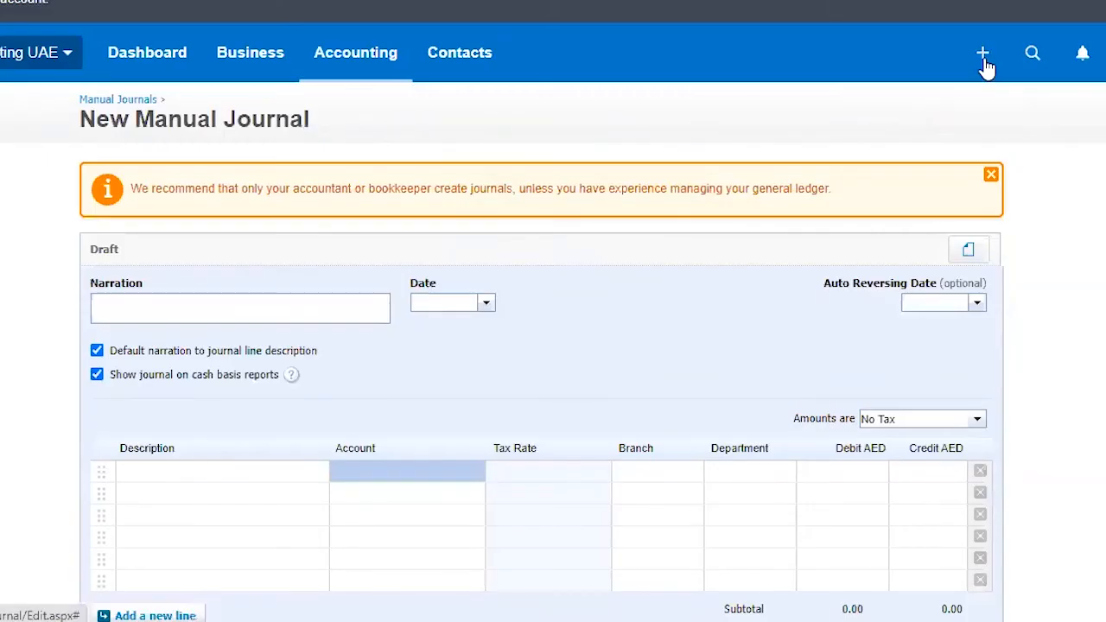
left_click(983, 52)
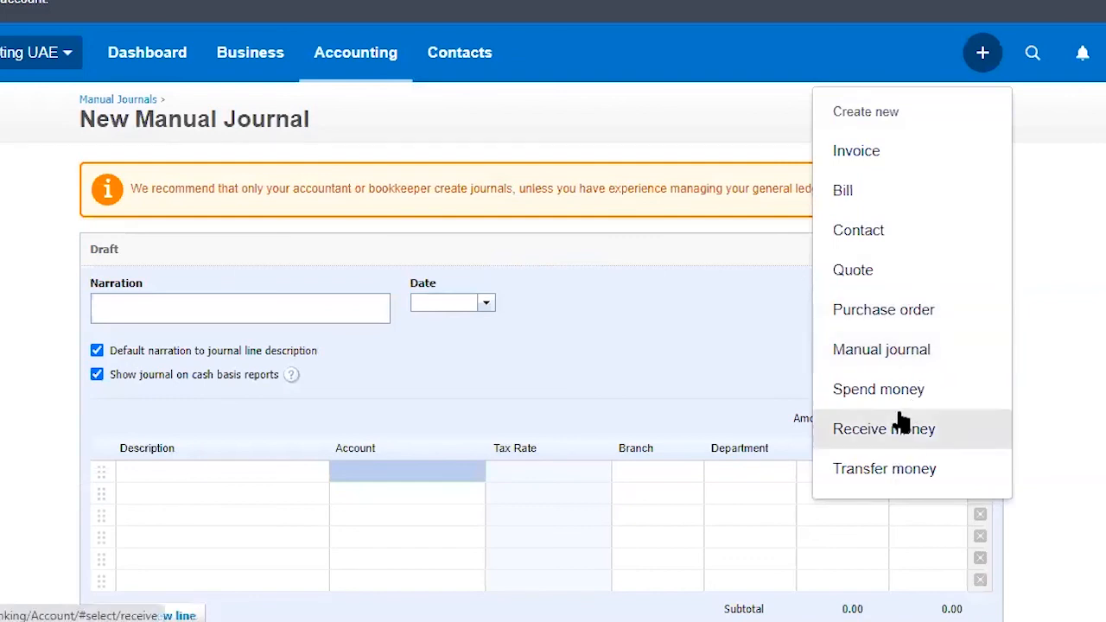
mouse_move(878, 389)
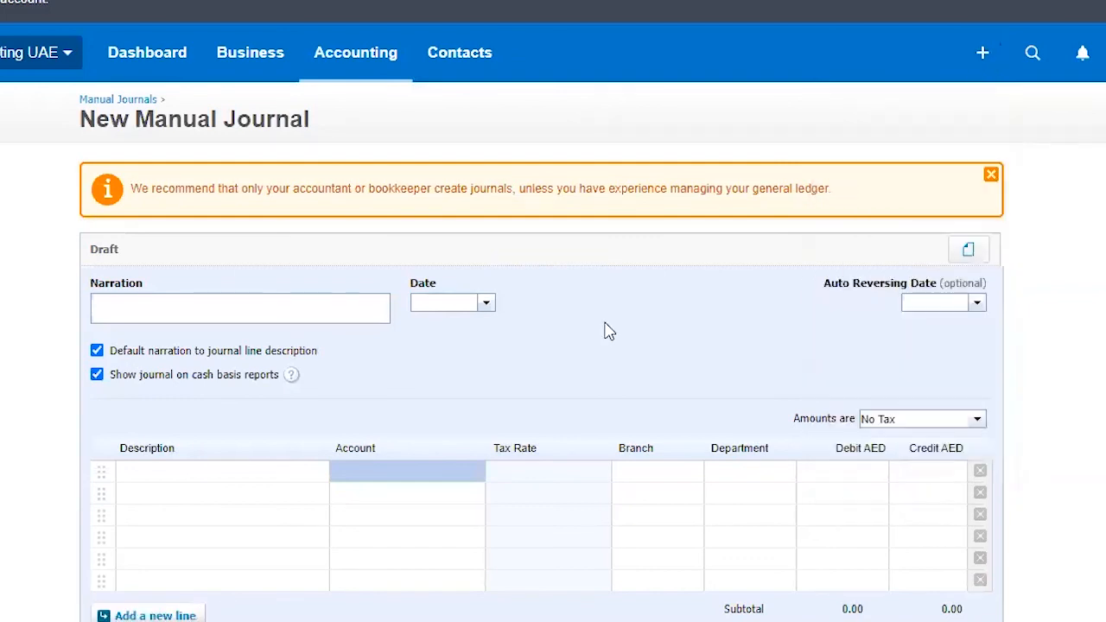
scroll("down", 3)
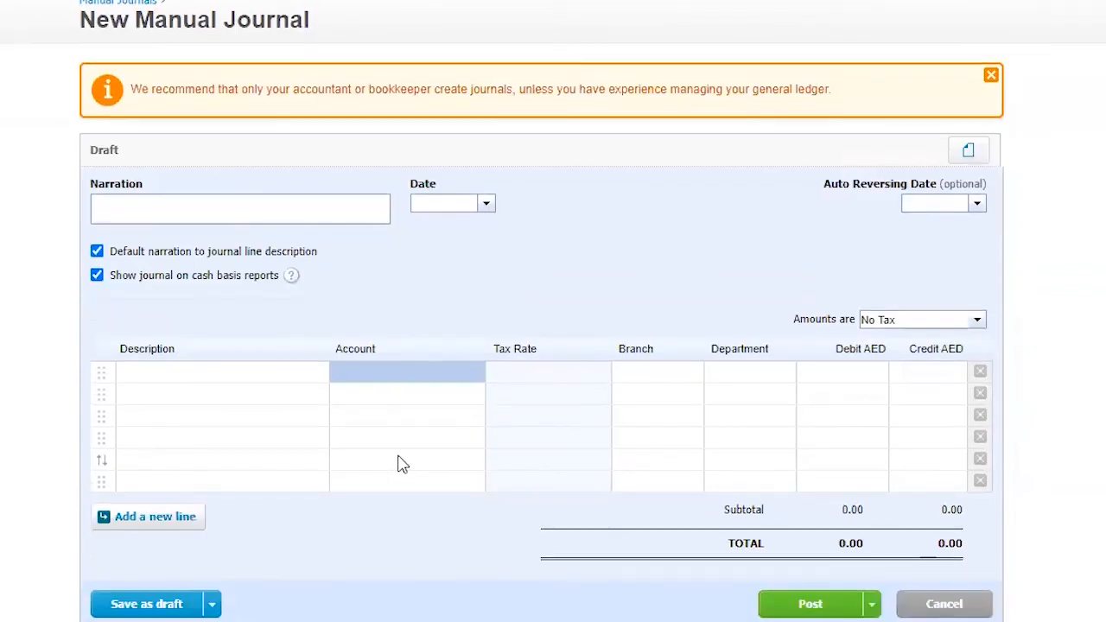
mouse_move(553, 296)
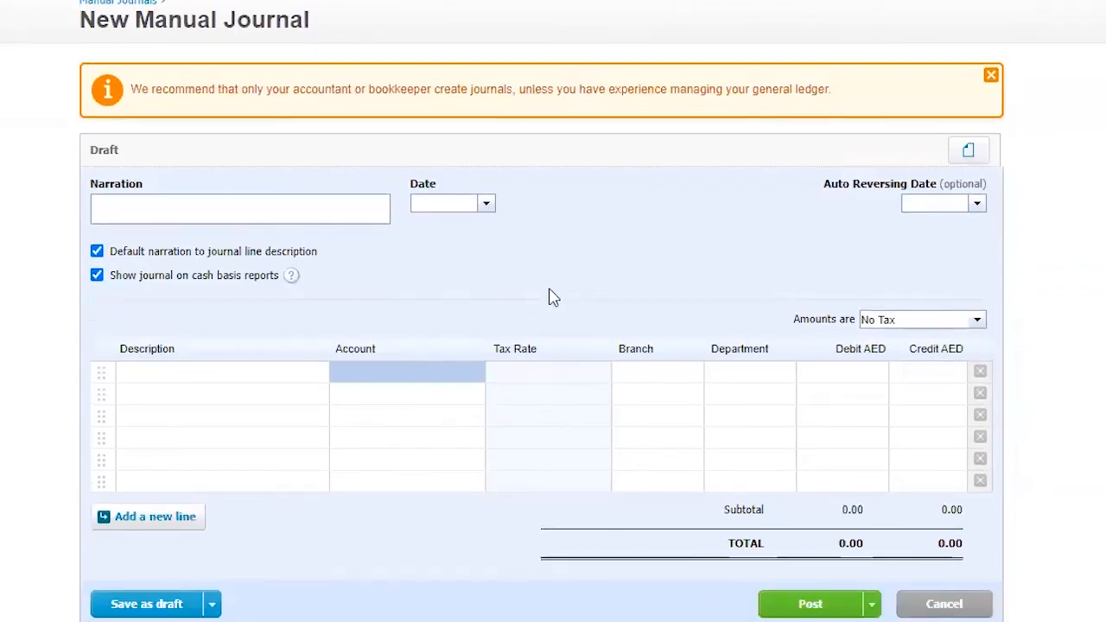
mouse_move(558, 289)
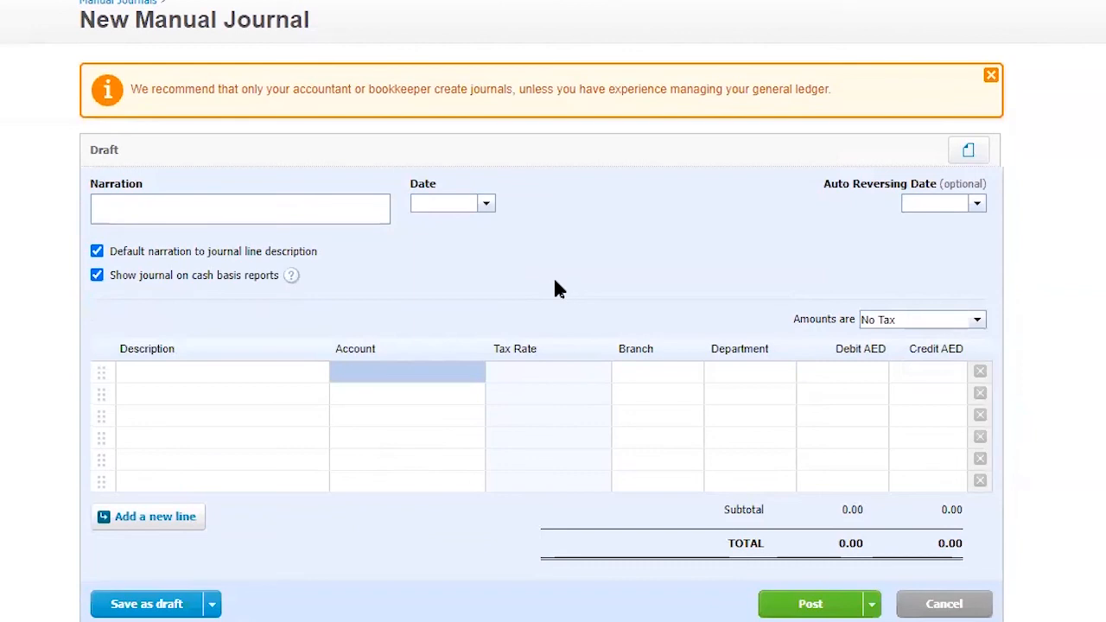
mouse_move(575, 261)
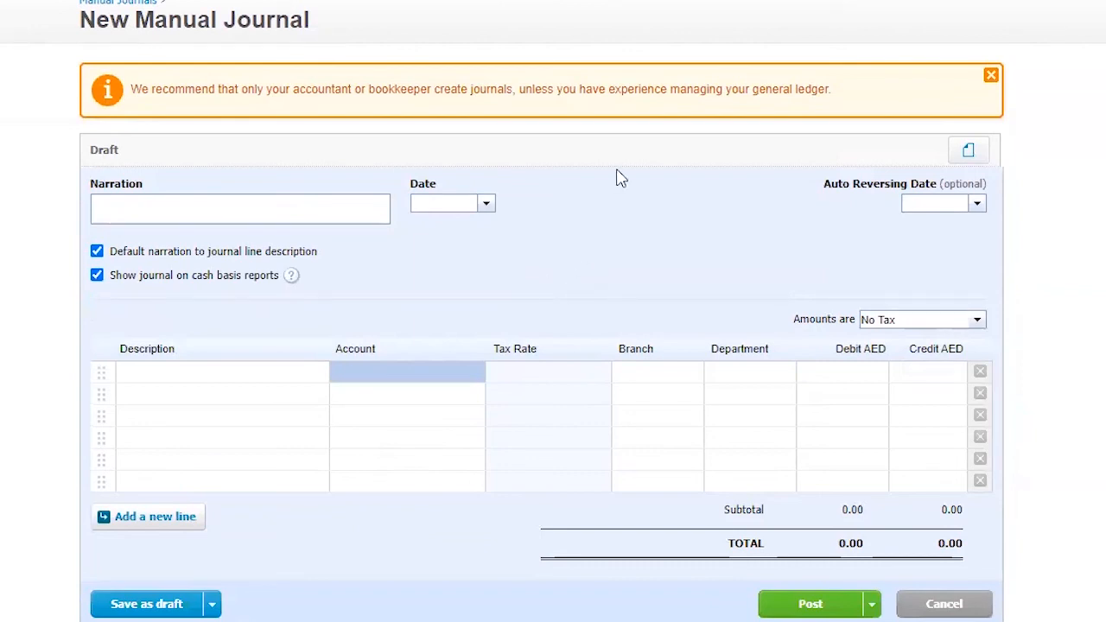
left_click(983, 53)
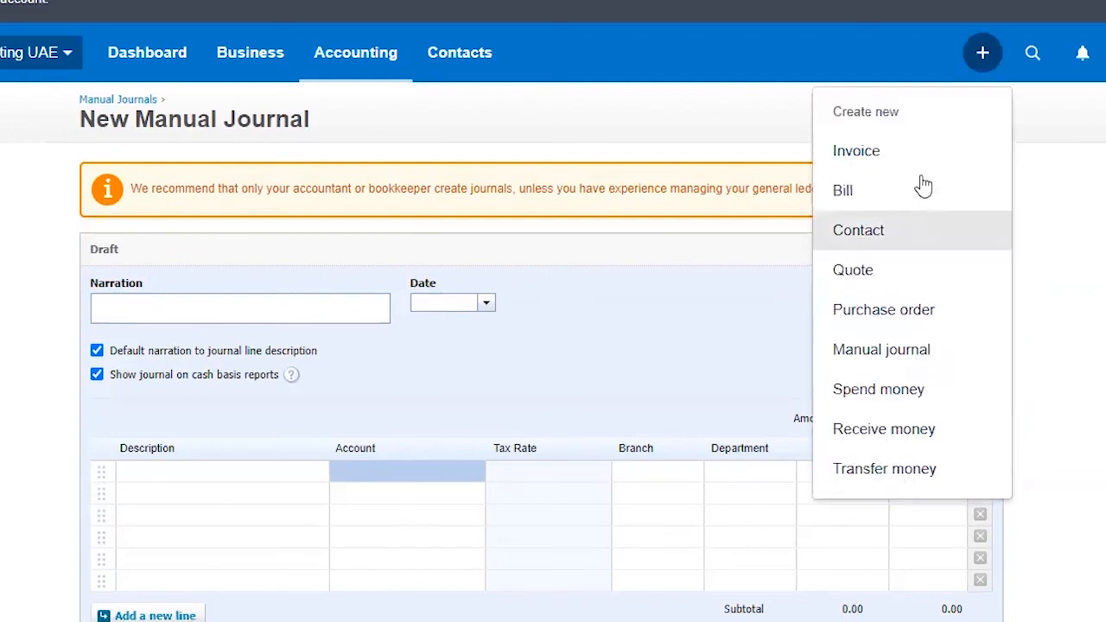
mouse_move(940, 162)
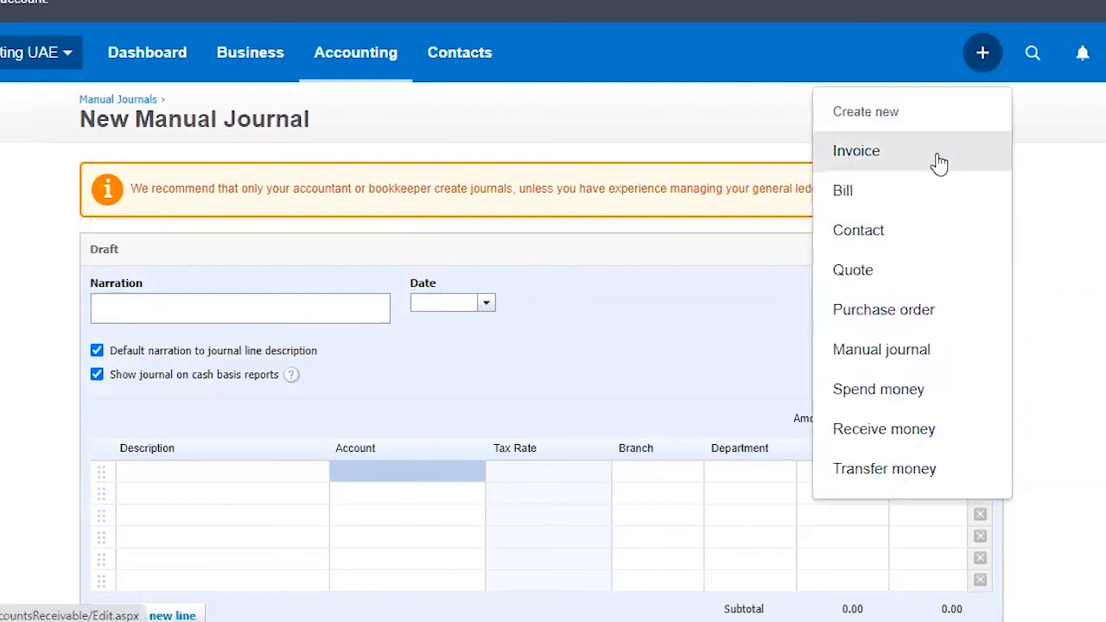
mouse_move(948, 160)
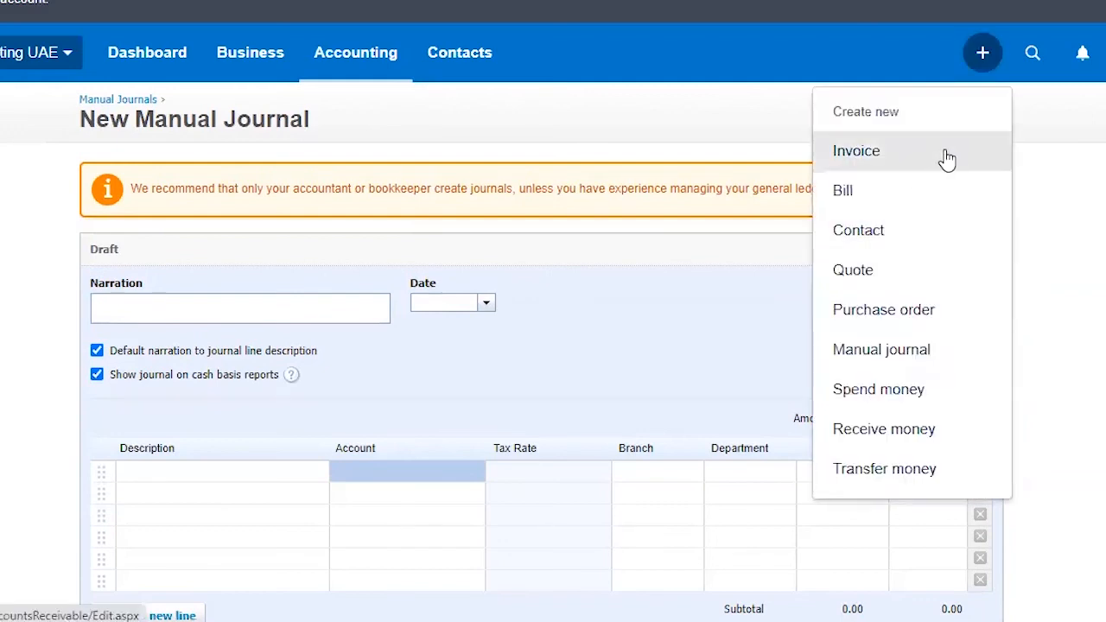
mouse_move(928, 212)
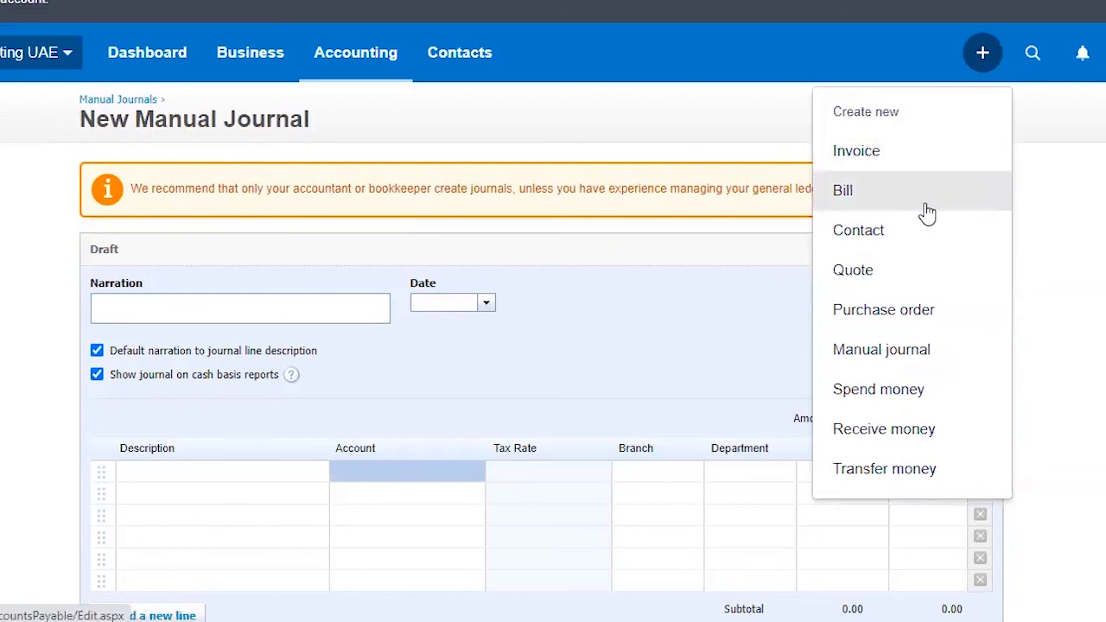
mouse_move(630, 344)
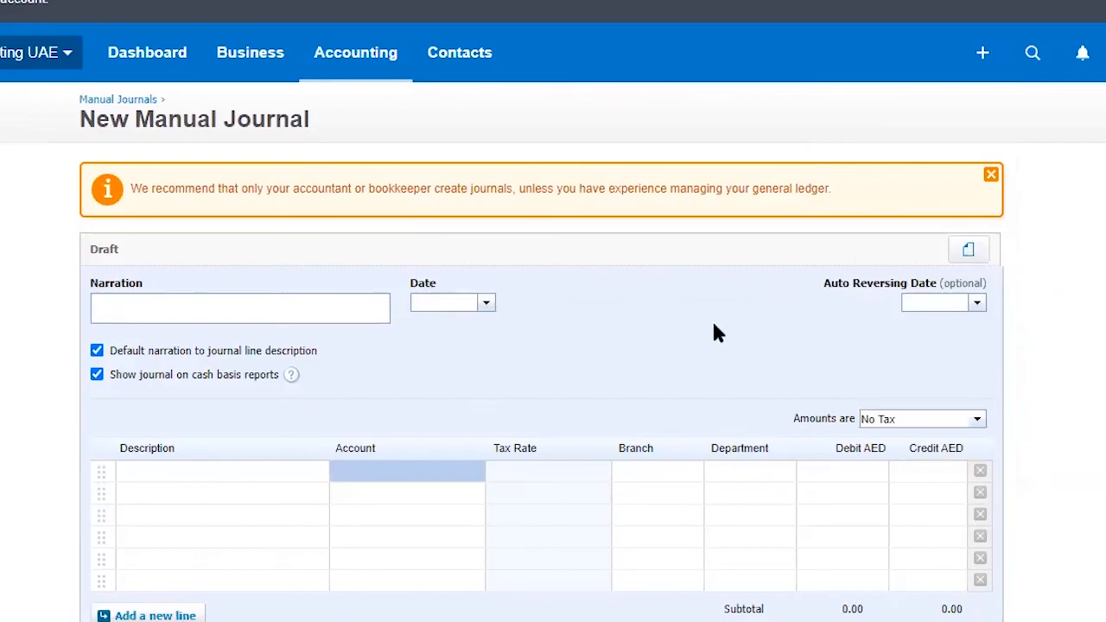
Abandon the blank journal and return to the Manual journals list.
scroll("down", 3)
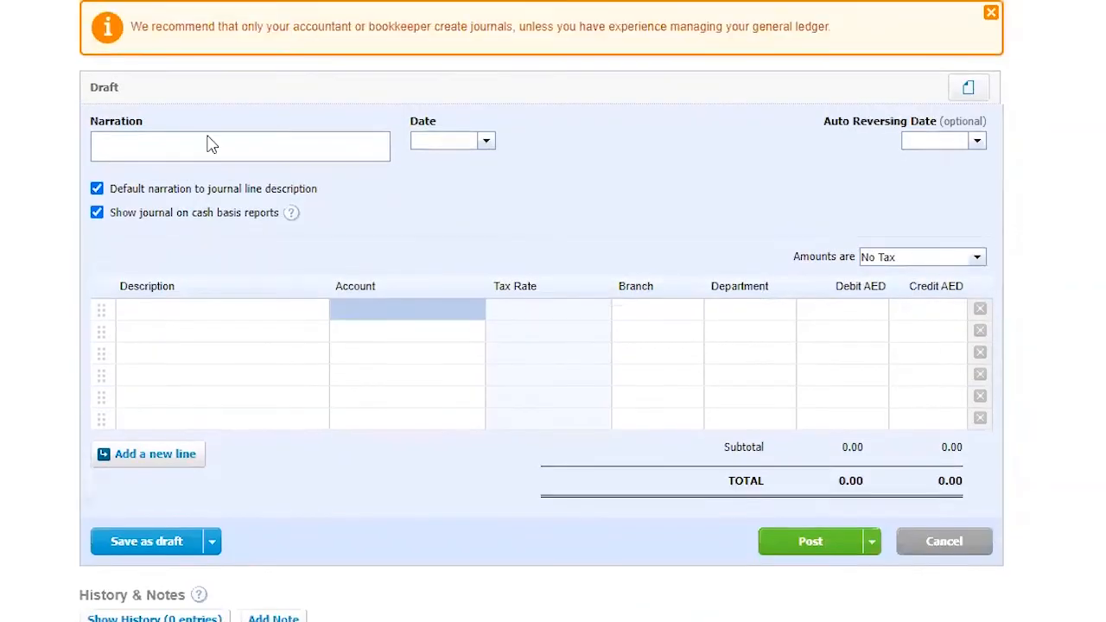
scroll("up", 3)
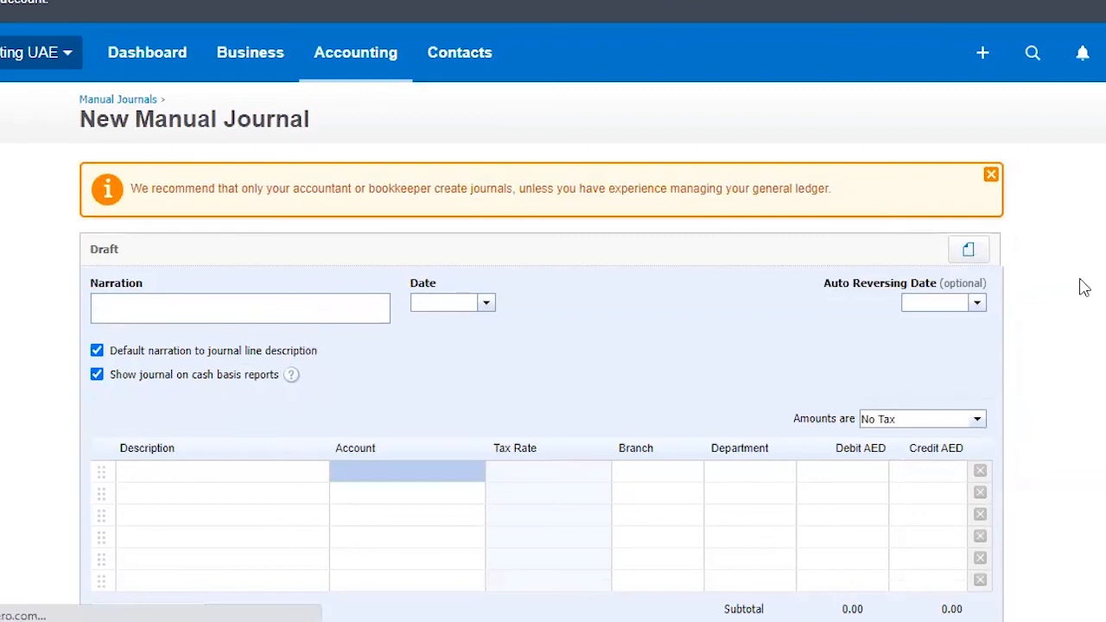
left_click(118, 98)
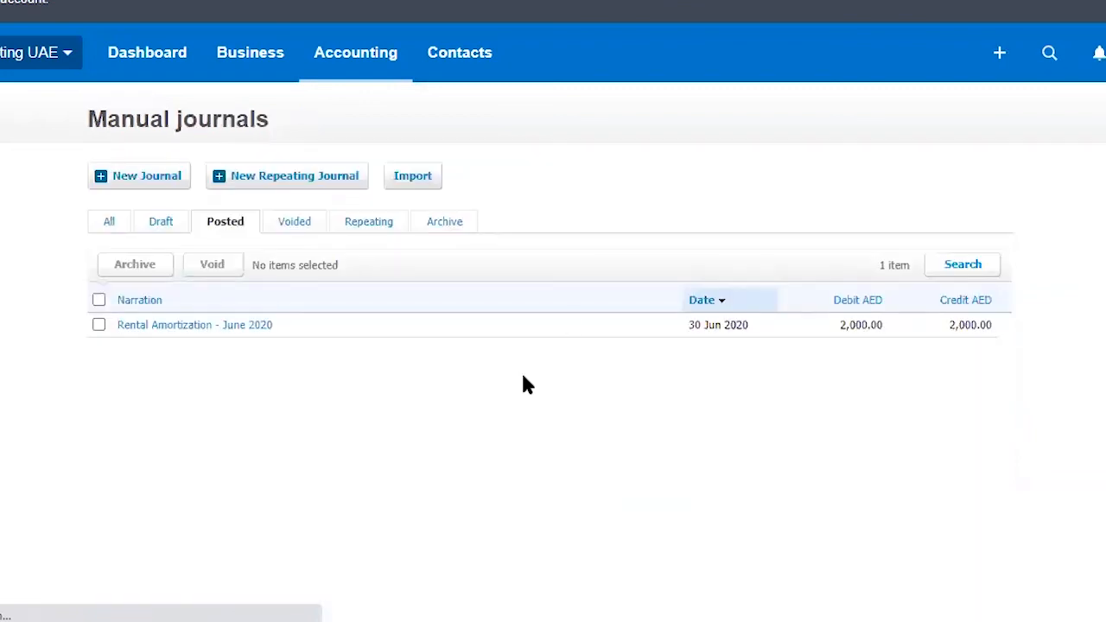
mouse_move(523, 406)
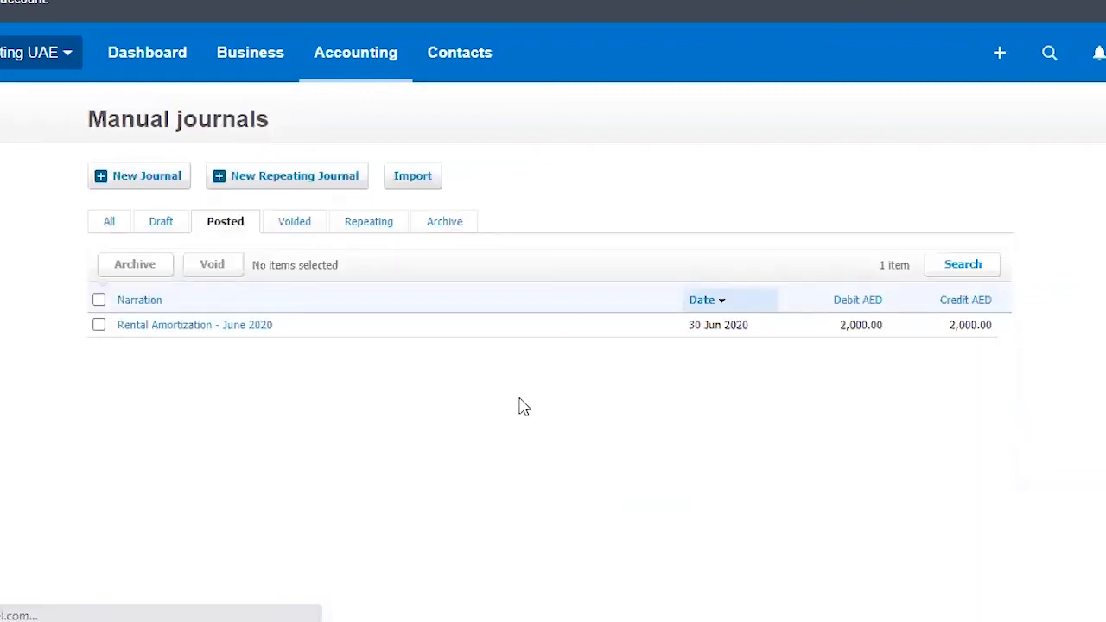